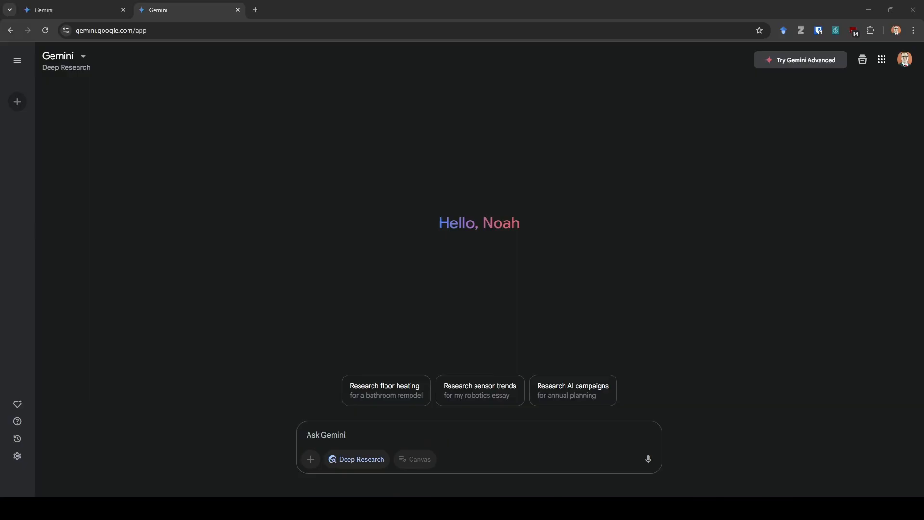
Switch to the ChatLLM Gemini 2.0 Flash chat showing the social agency research plan.
{"action": "left_click", "coordinate": [70, 10]}
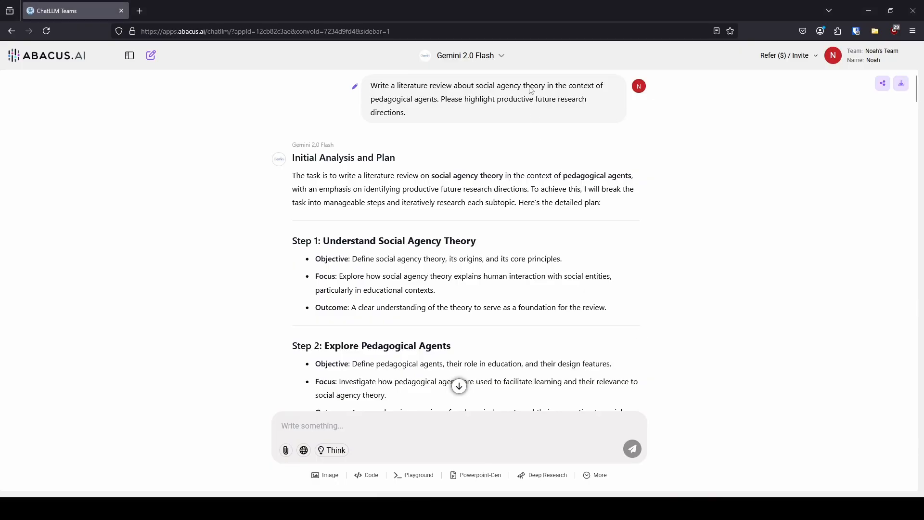
{"action": "mouse_move", "coordinate": [499, 62]}
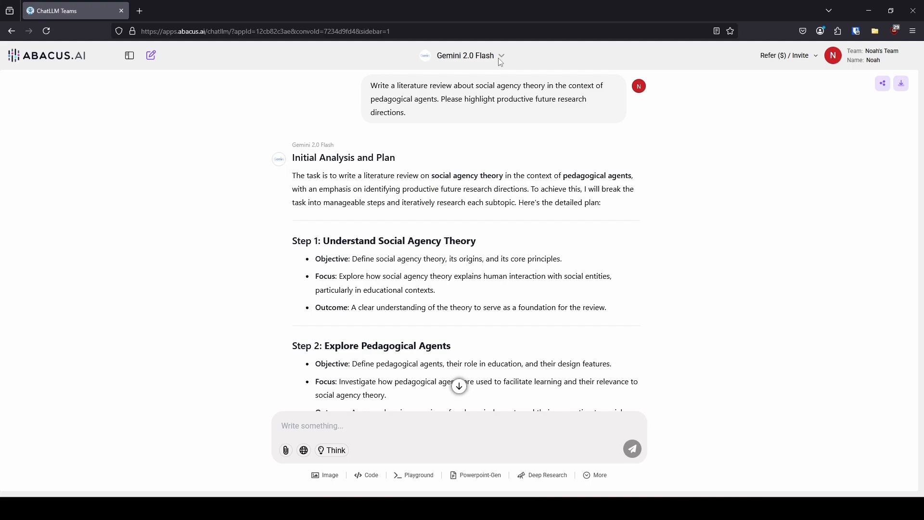
{"action": "left_click", "coordinate": [465, 56]}
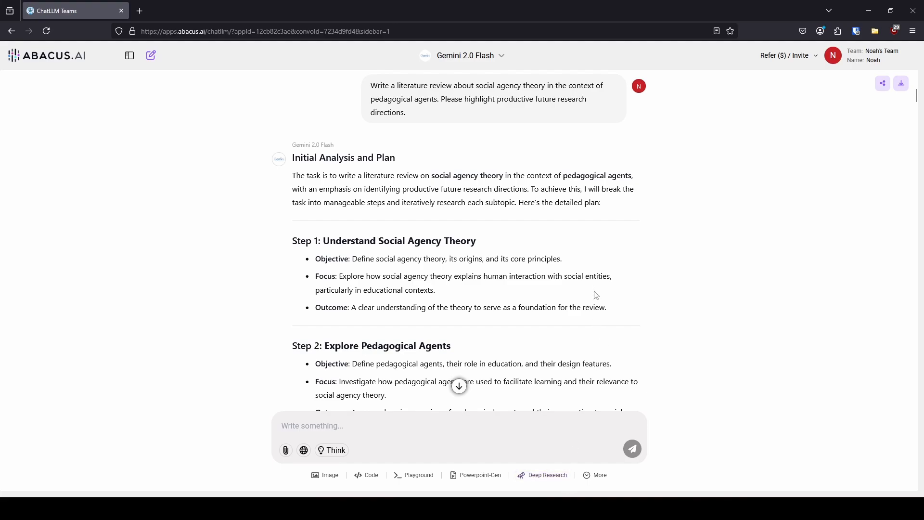
{"action": "mouse_move", "coordinate": [576, 393]}
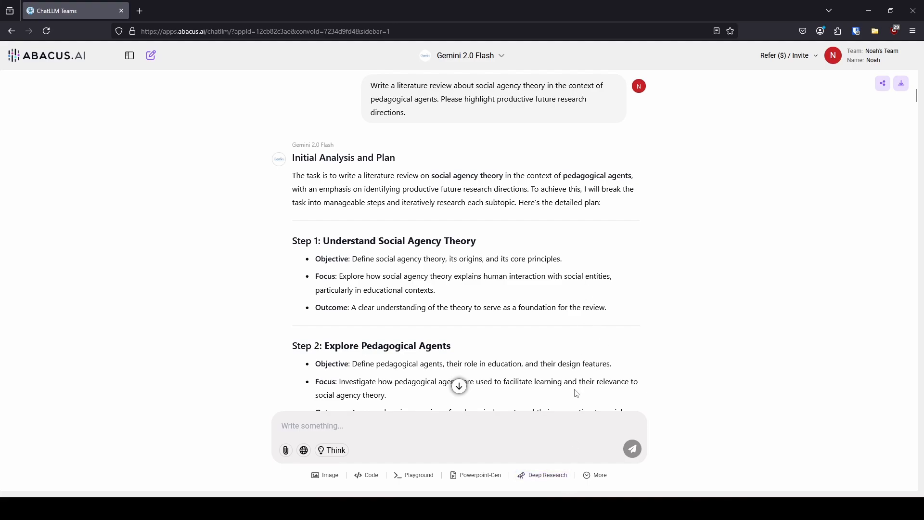
{"action": "mouse_move", "coordinate": [490, 164]}
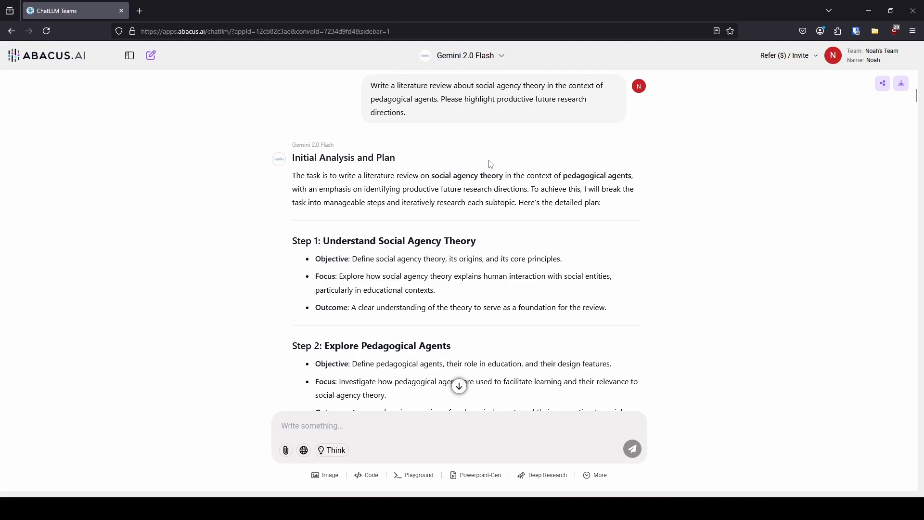
{"action": "mouse_move", "coordinate": [580, 149]}
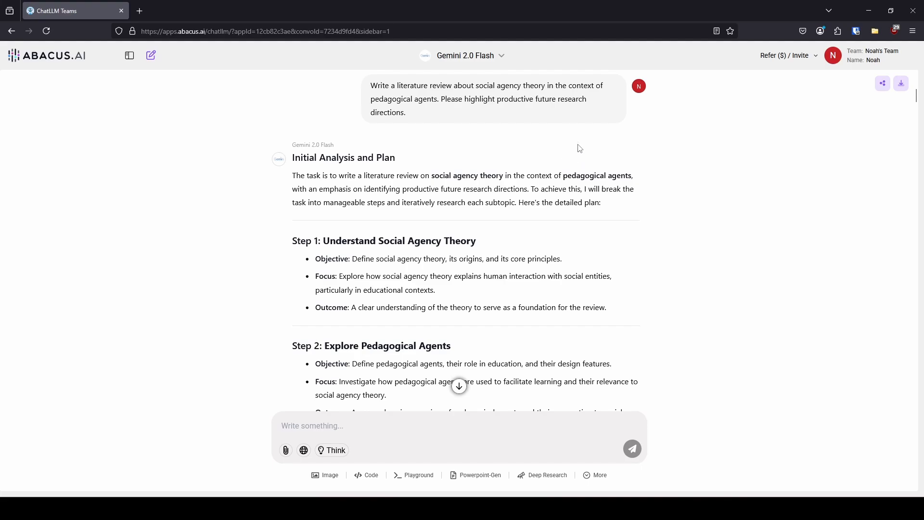
{"action": "mouse_move", "coordinate": [461, 491]}
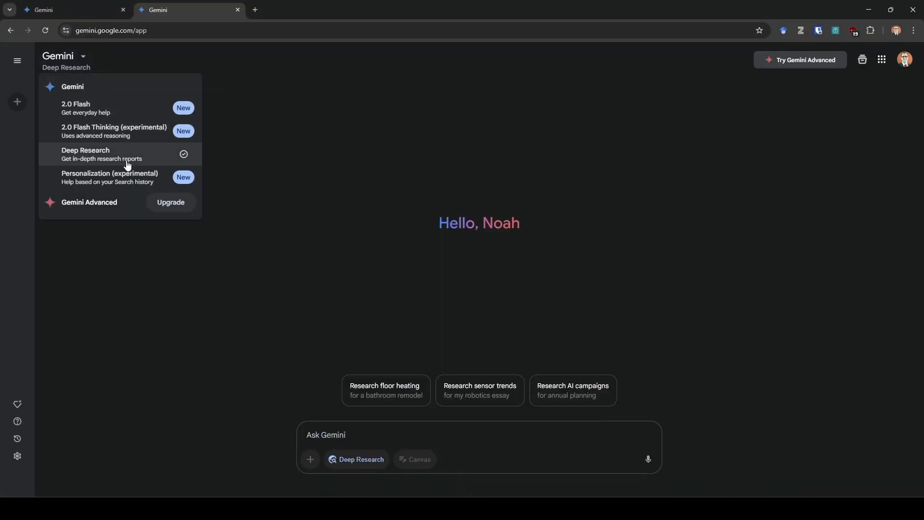
{"action": "mouse_move", "coordinate": [252, 152]}
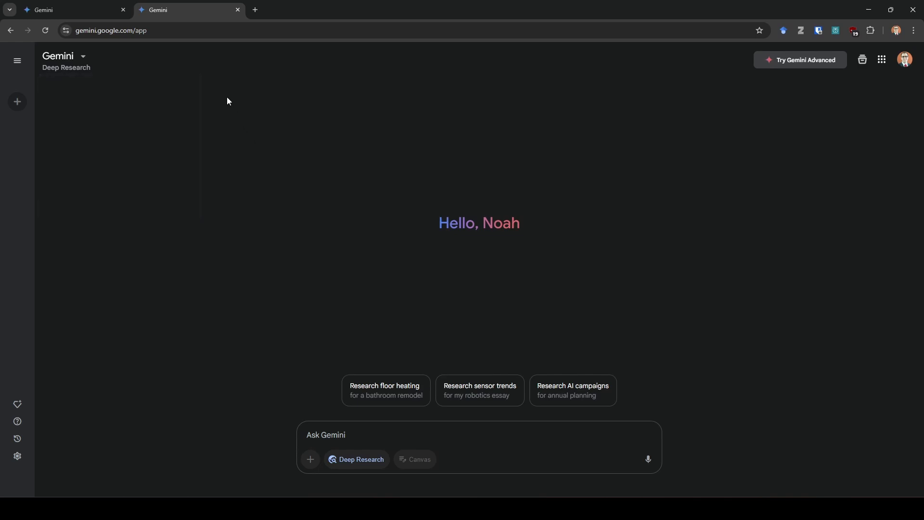
{"action": "mouse_move", "coordinate": [457, 488]}
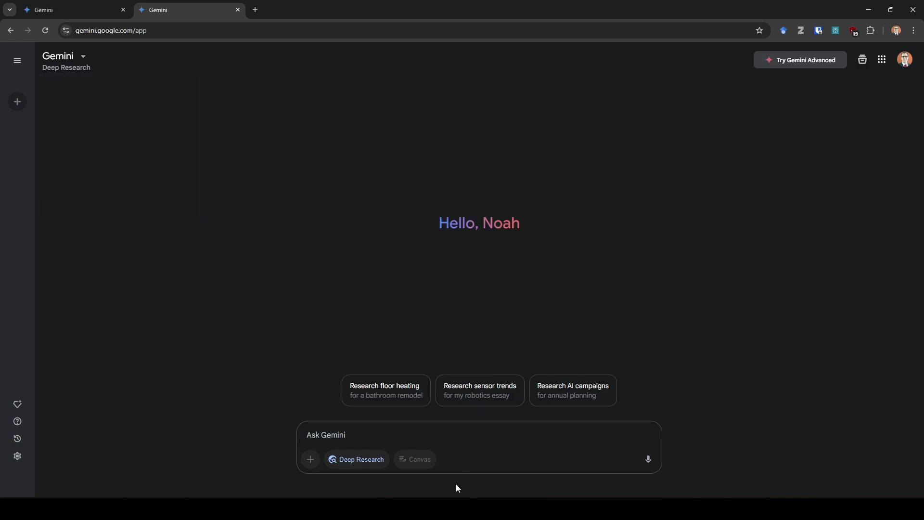
{"action": "mouse_move", "coordinate": [459, 486]}
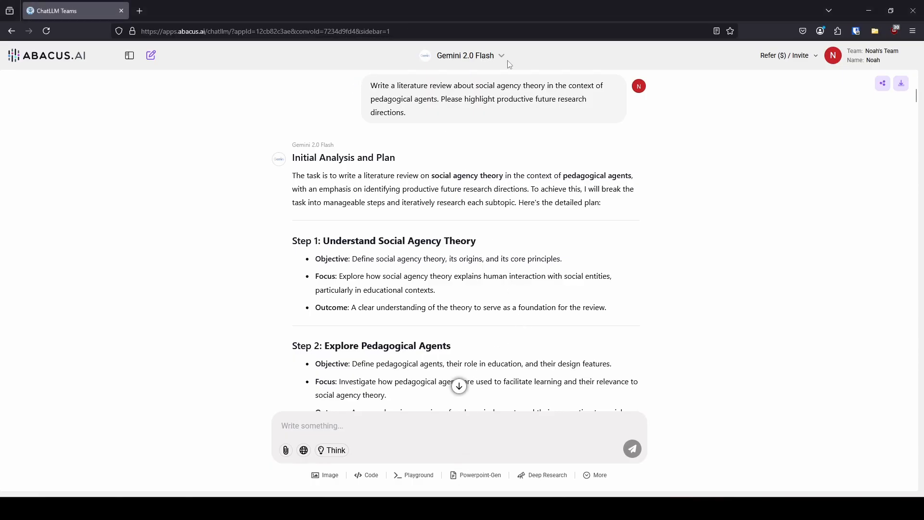
{"action": "left_click", "coordinate": [465, 55]}
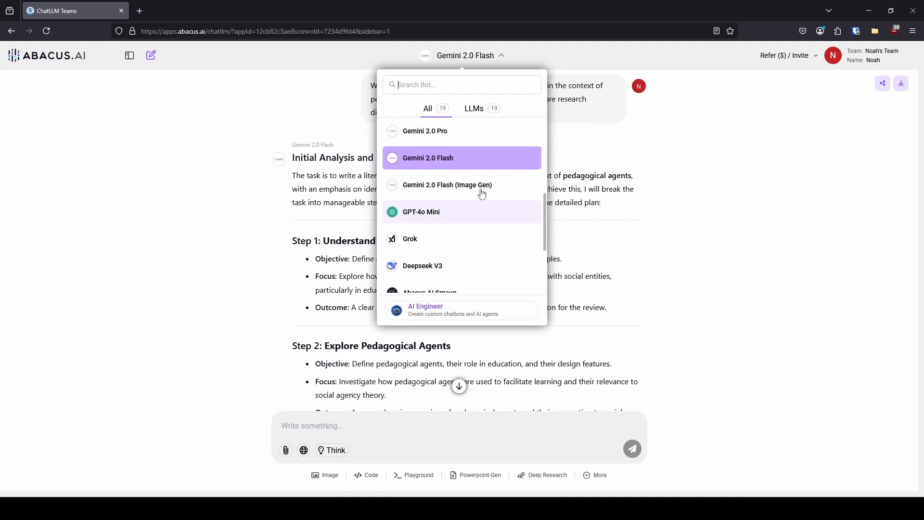
{"action": "mouse_move", "coordinate": [467, 182]}
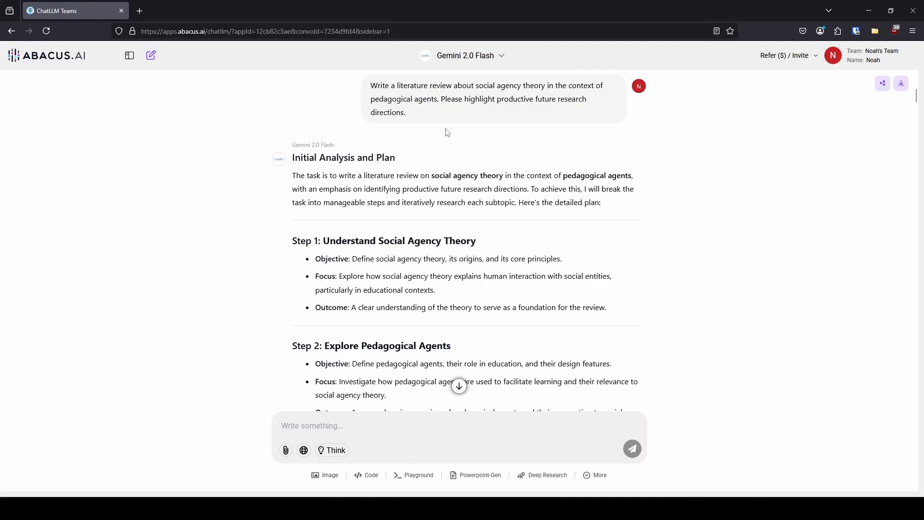
{"action": "left_click", "coordinate": [332, 451]}
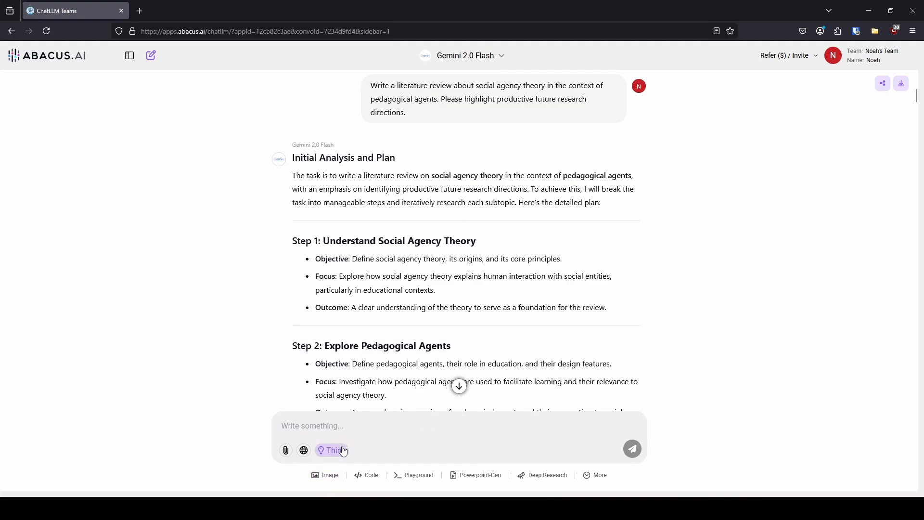
{"action": "mouse_move", "coordinate": [337, 458]}
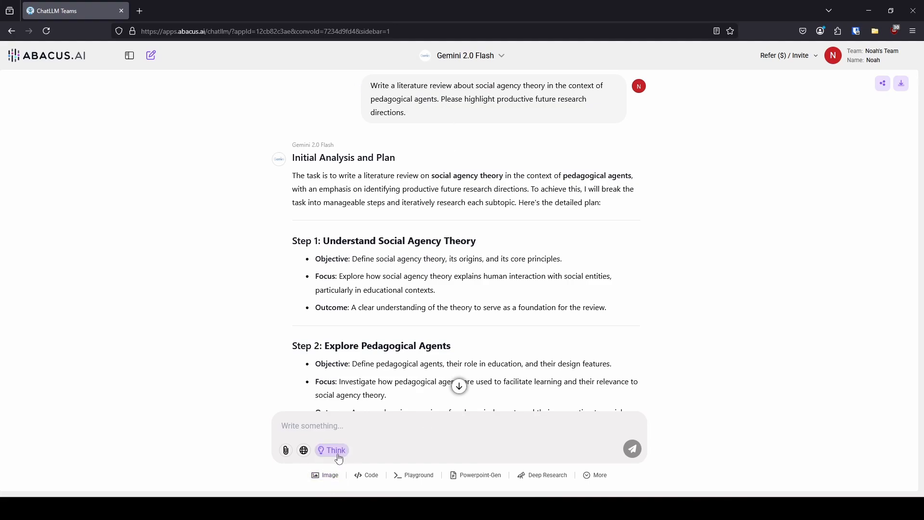
{"action": "left_click", "coordinate": [335, 449]}
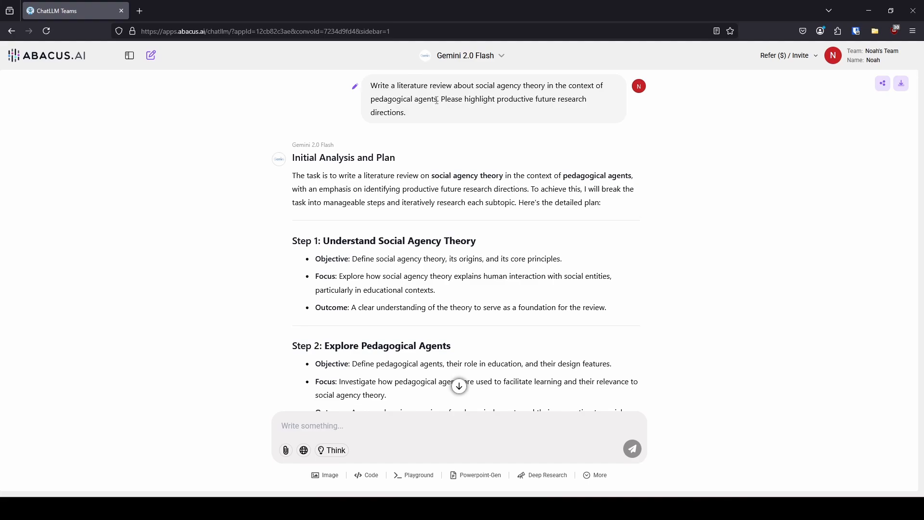
{"action": "mouse_move", "coordinate": [473, 86]}
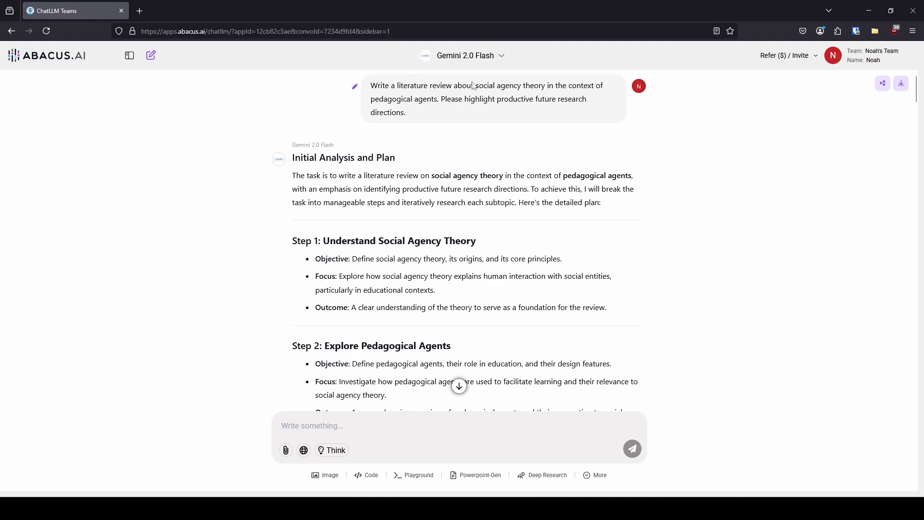
{"action": "mouse_move", "coordinate": [499, 92]}
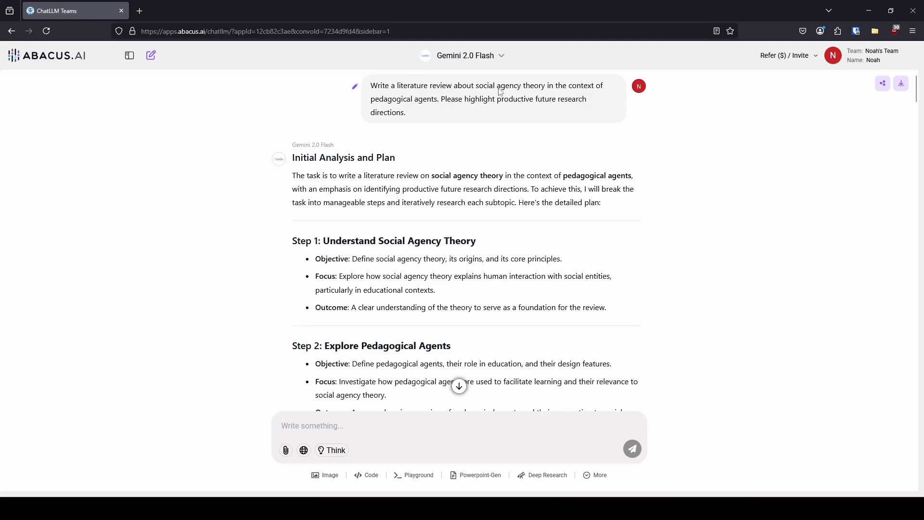
{"action": "mouse_move", "coordinate": [512, 92]}
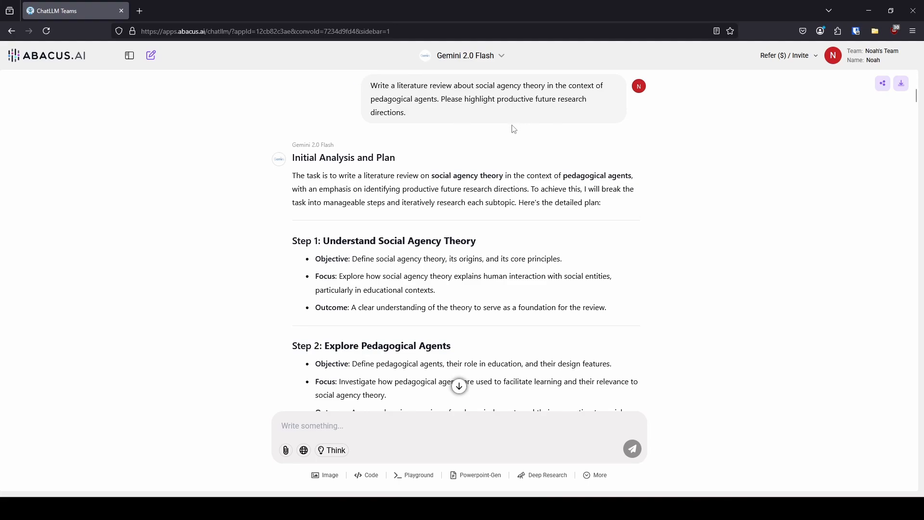
{"action": "mouse_move", "coordinate": [444, 199]}
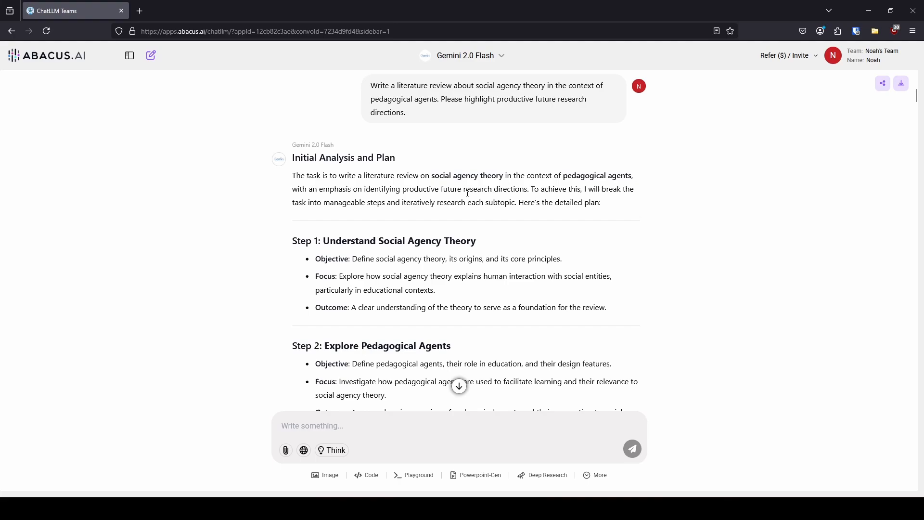
{"action": "mouse_move", "coordinate": [433, 160]}
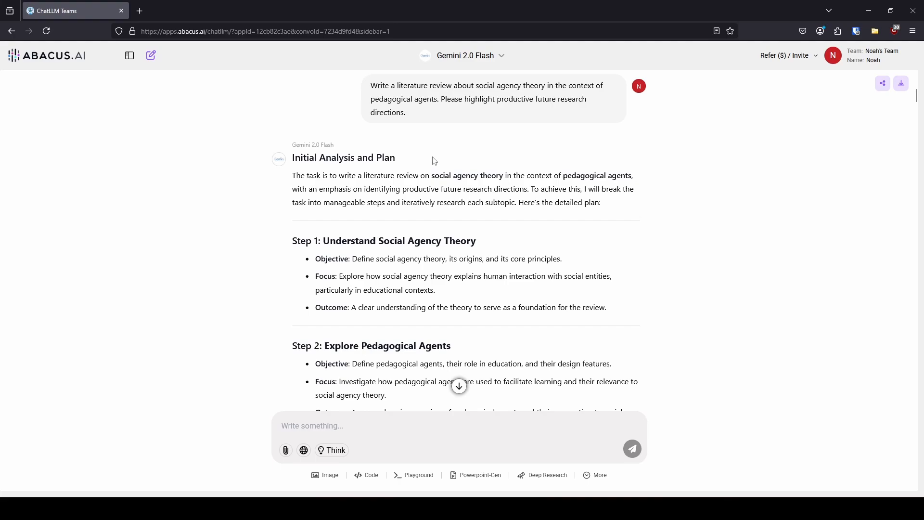
{"action": "mouse_move", "coordinate": [215, 173]}
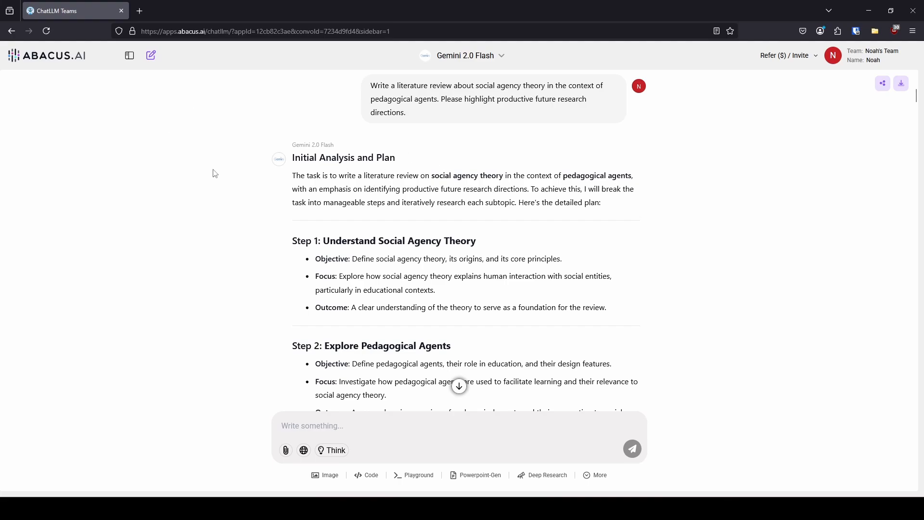
{"action": "scroll", "scroll_direction": "down", "scroll_amount": 3}
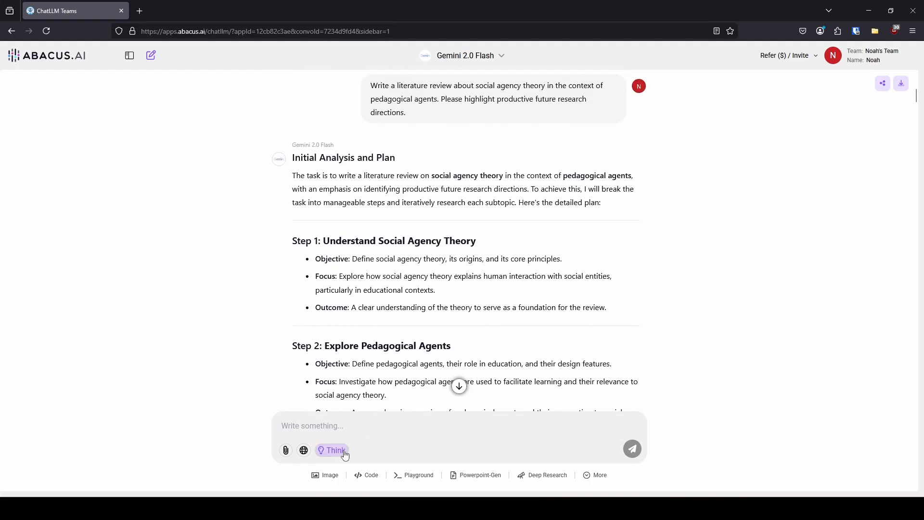
{"action": "left_click", "coordinate": [331, 450]}
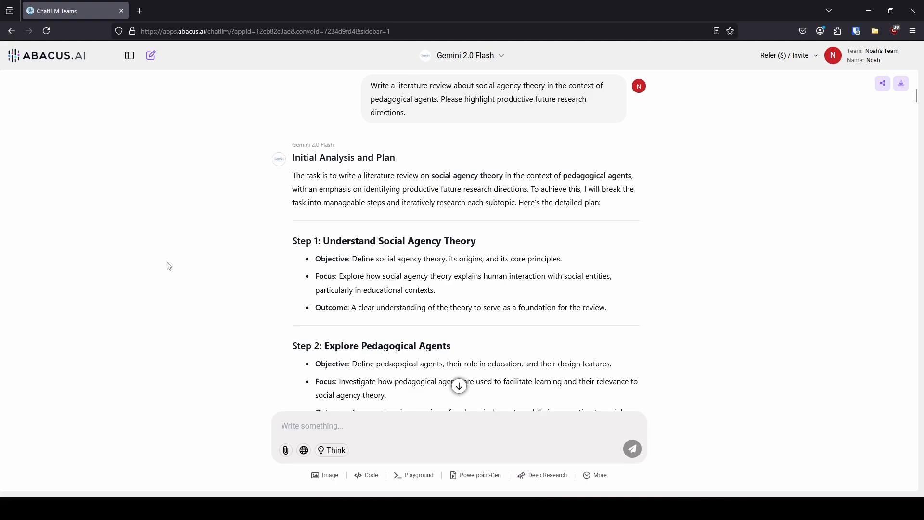
{"action": "mouse_move", "coordinate": [175, 259]}
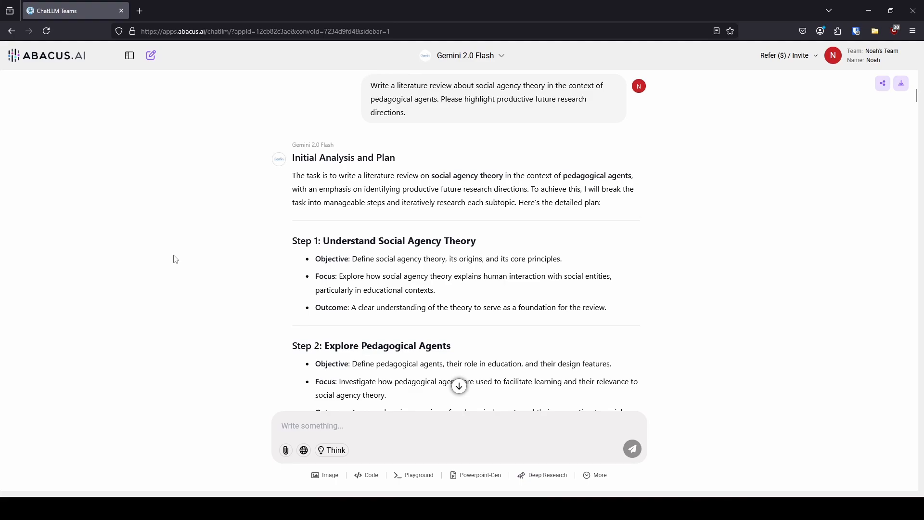
{"action": "scroll", "scroll_direction": "down", "scroll_amount": 3}
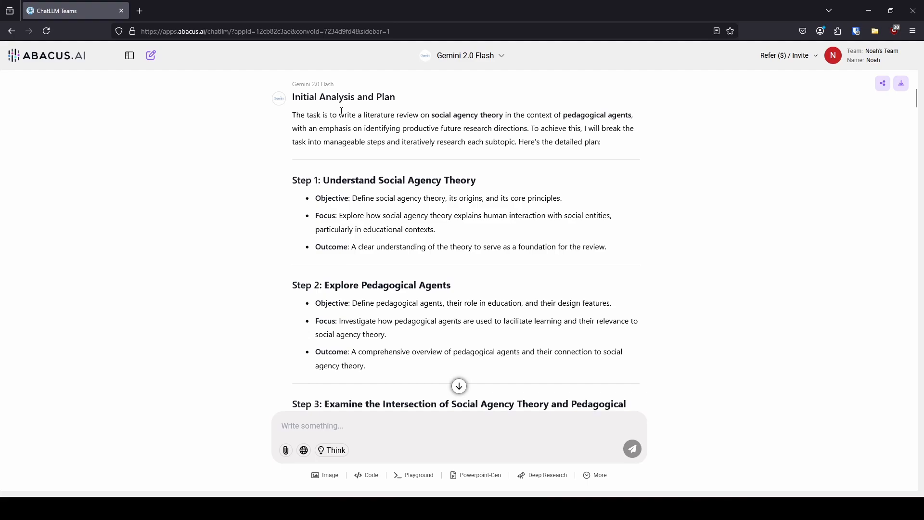
{"action": "mouse_move", "coordinate": [404, 186]}
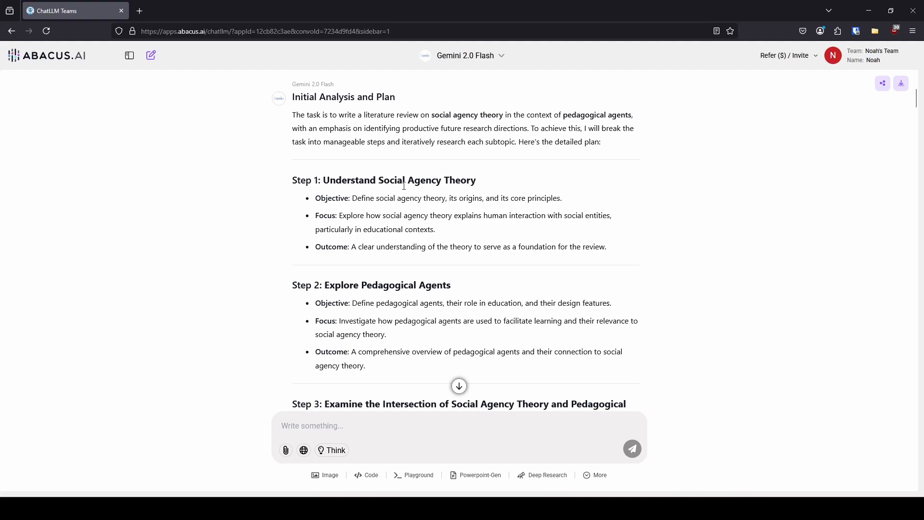
{"action": "scroll", "scroll_direction": "down", "scroll_amount": 3}
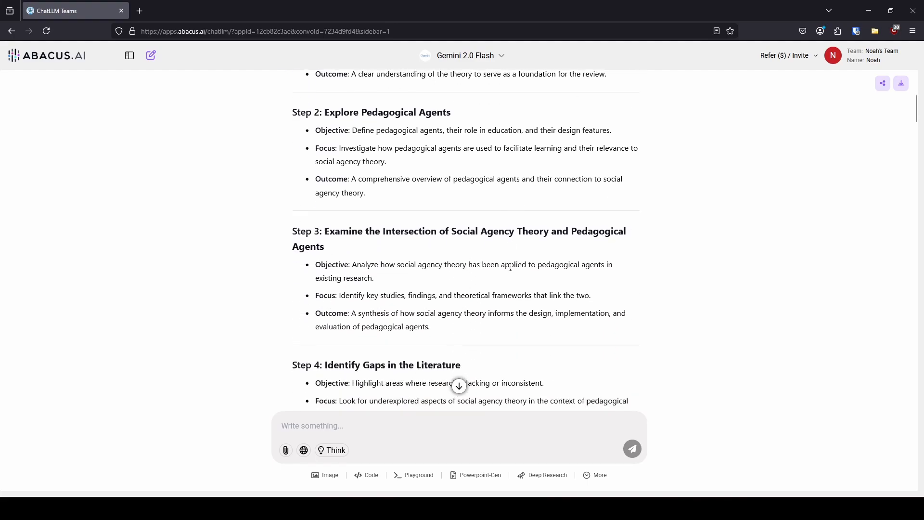
{"action": "scroll", "scroll_direction": "down", "scroll_amount": 3}
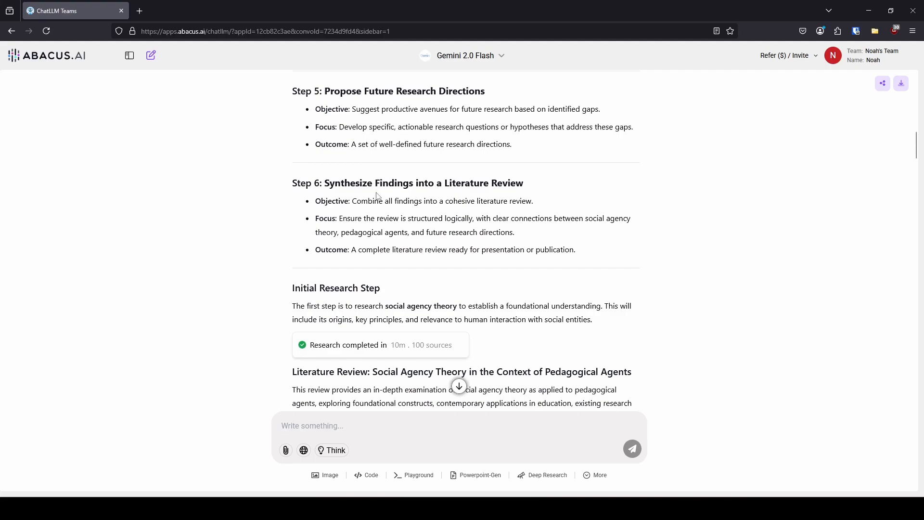
{"action": "scroll", "scroll_direction": "down", "scroll_amount": 3}
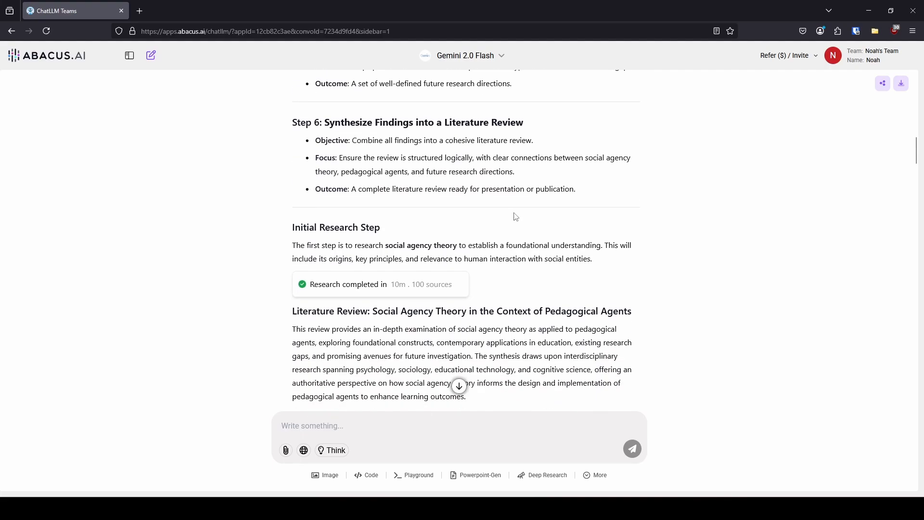
{"action": "scroll", "scroll_direction": "down", "scroll_amount": 3}
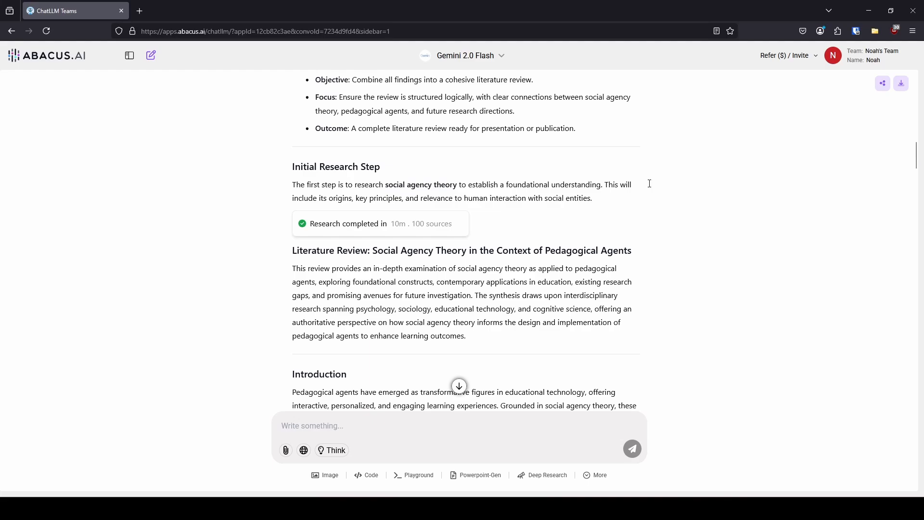
{"action": "mouse_move", "coordinate": [578, 213]}
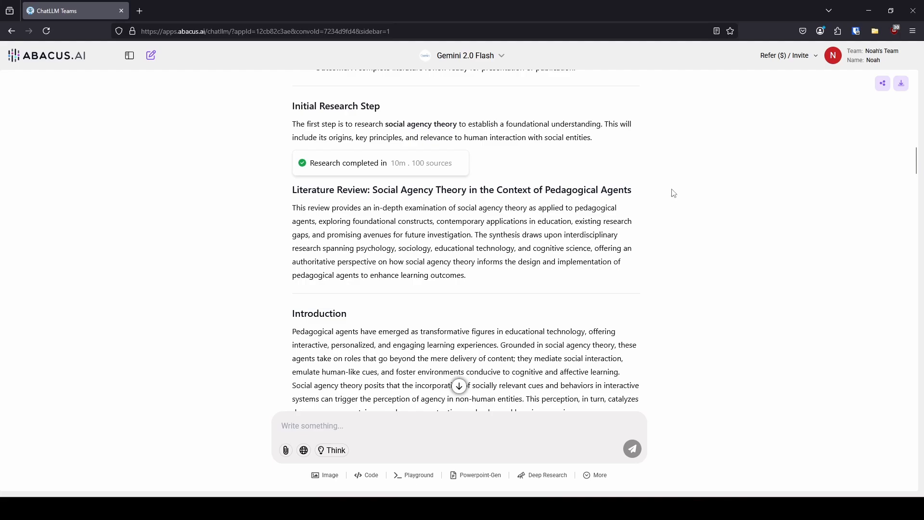
{"action": "mouse_move", "coordinate": [389, 202]}
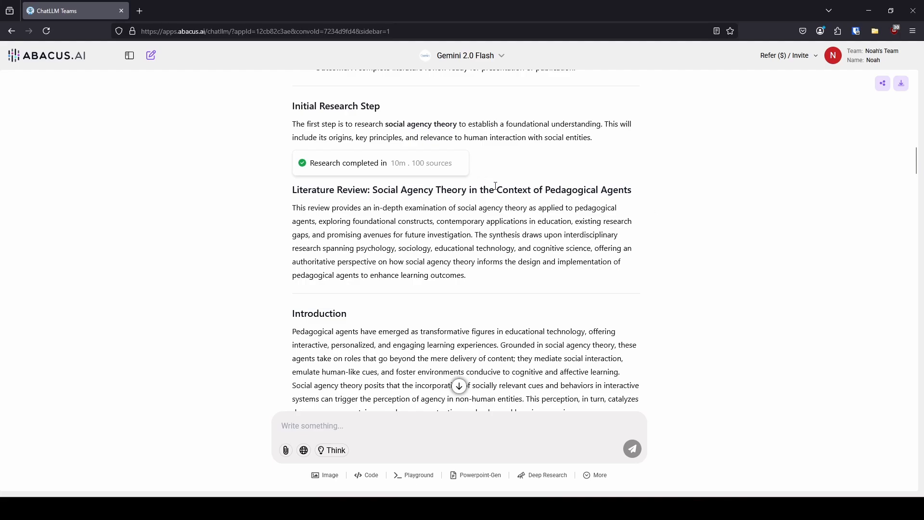
Scroll the literature review through the Pedagogical Agents and Theoretical Integration sections.
{"action": "scroll", "scroll_direction": "down", "scroll_amount": 3}
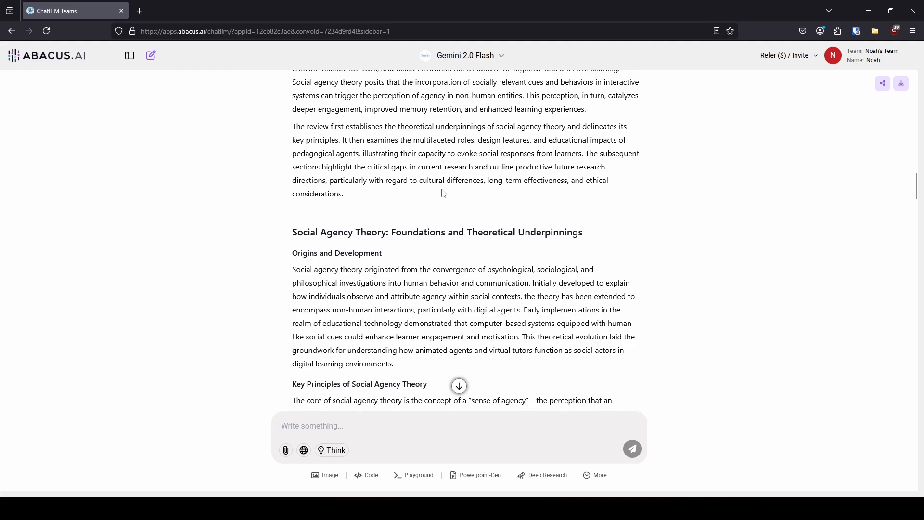
{"action": "scroll", "scroll_direction": "down", "scroll_amount": 3}
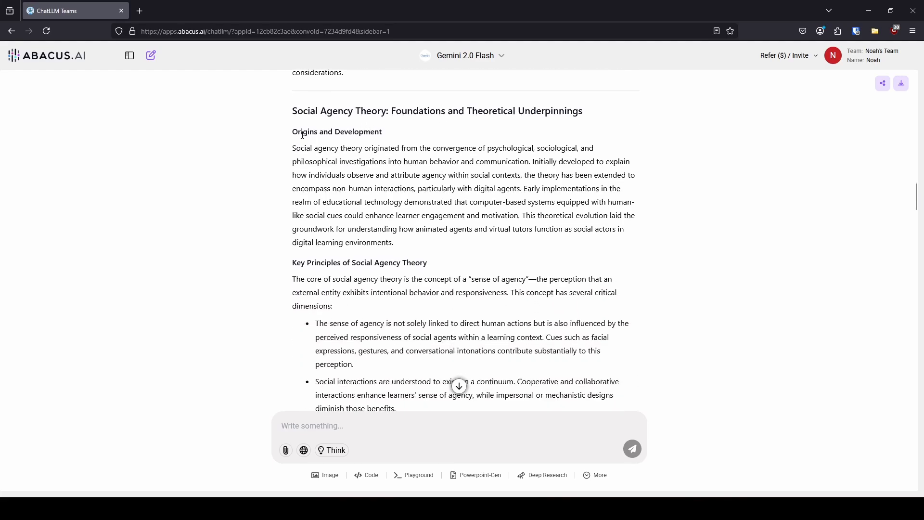
{"action": "scroll", "scroll_direction": "down", "scroll_amount": 3}
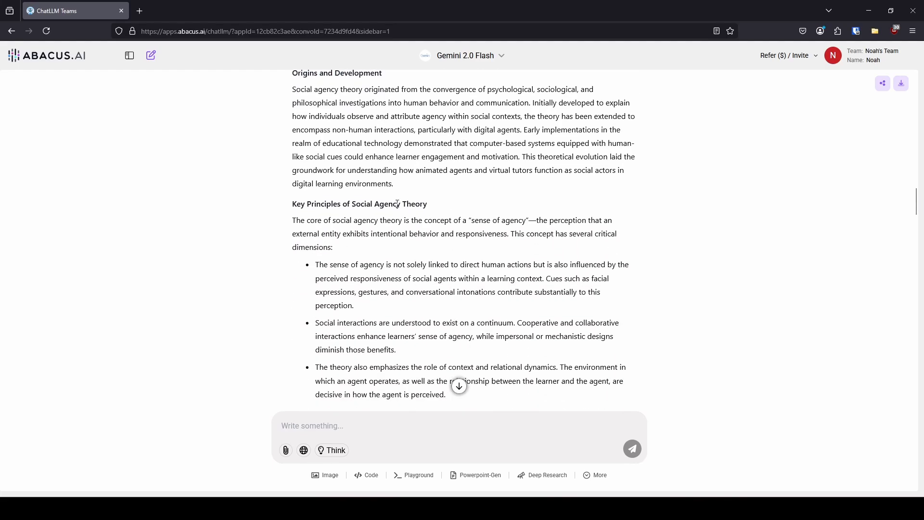
{"action": "scroll", "scroll_direction": "down", "scroll_amount": 3}
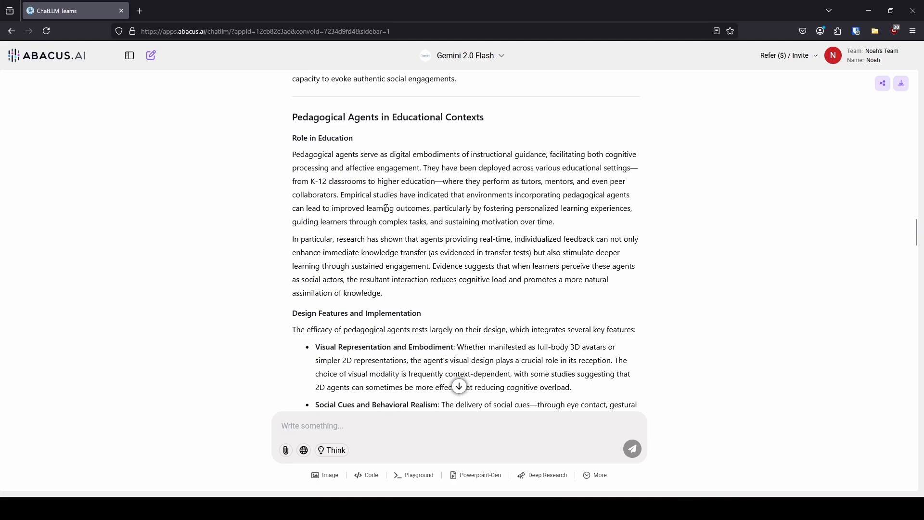
{"action": "scroll", "scroll_direction": "down", "scroll_amount": 3}
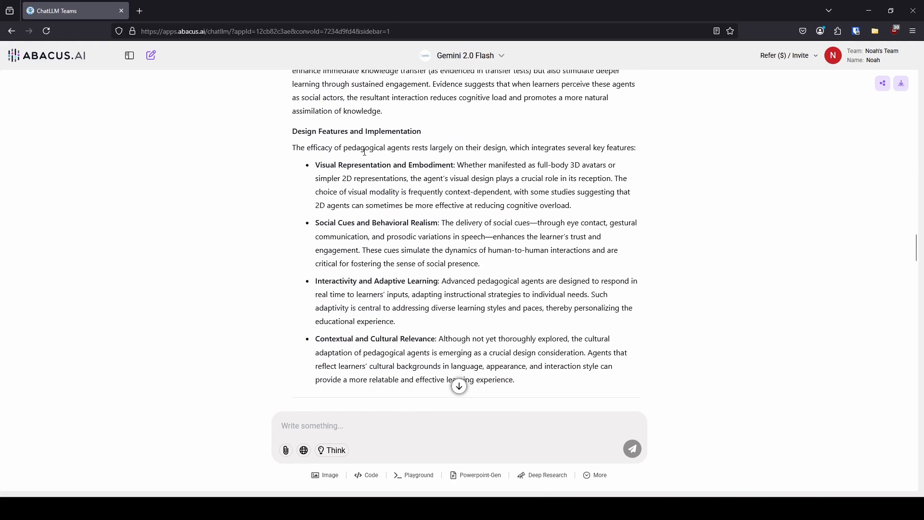
{"action": "scroll", "scroll_direction": "down", "scroll_amount": 3}
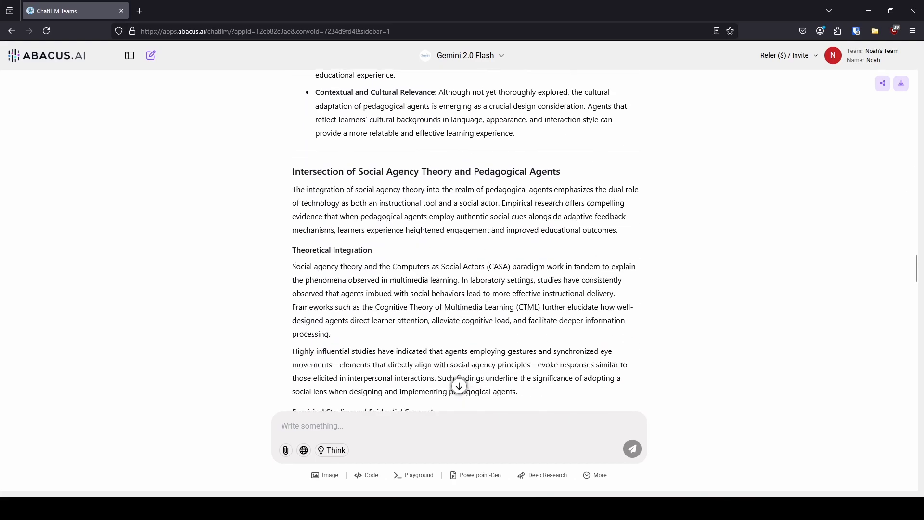
{"action": "scroll", "scroll_direction": "down", "scroll_amount": 3}
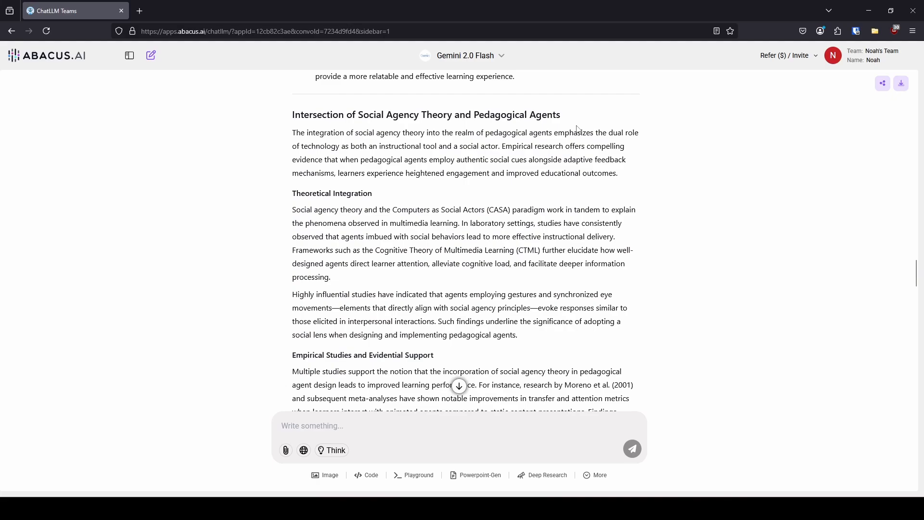
{"action": "scroll", "scroll_direction": "down", "scroll_amount": 3}
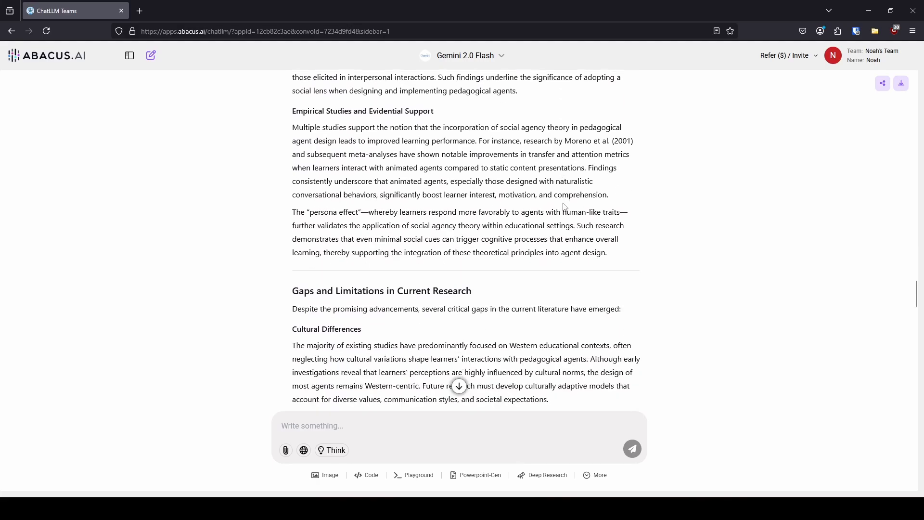
{"action": "scroll", "scroll_direction": "down", "scroll_amount": 3}
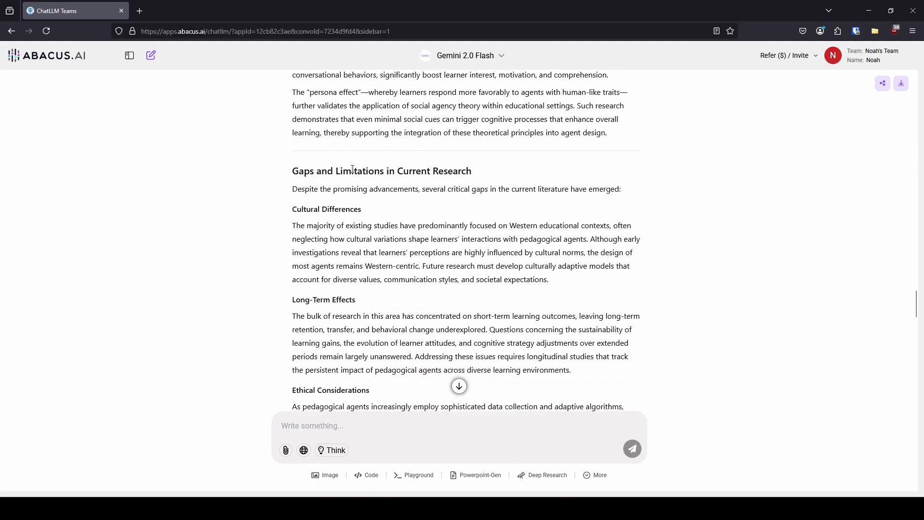
{"action": "scroll", "scroll_direction": "down", "scroll_amount": 3}
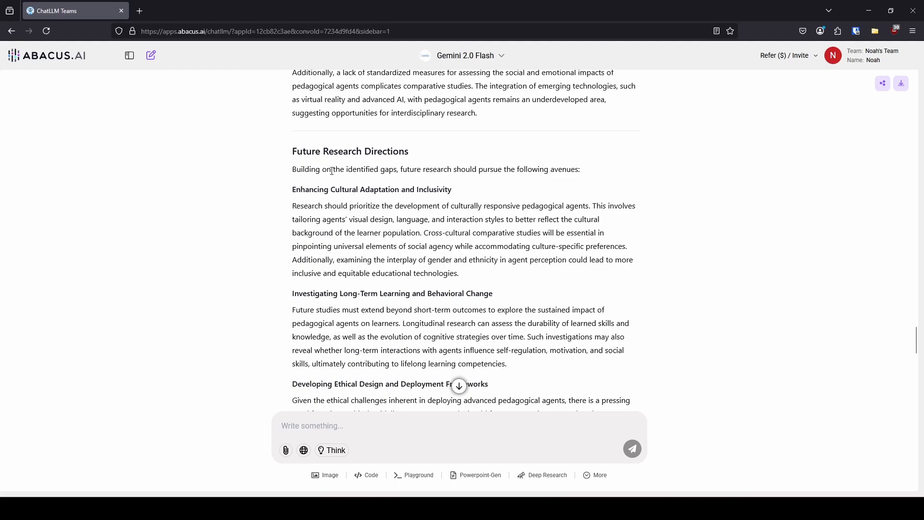
{"action": "scroll", "scroll_direction": "down", "scroll_amount": 3}
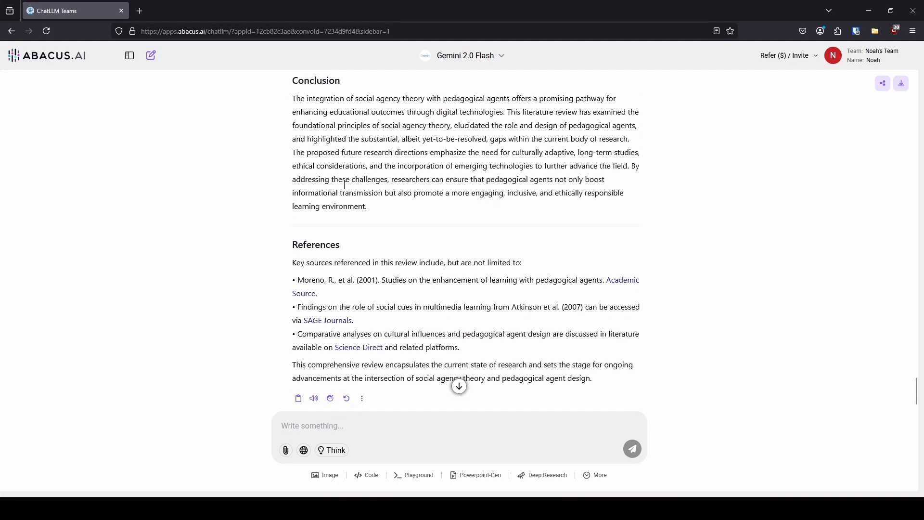
{"action": "scroll", "scroll_direction": "down", "scroll_amount": 3}
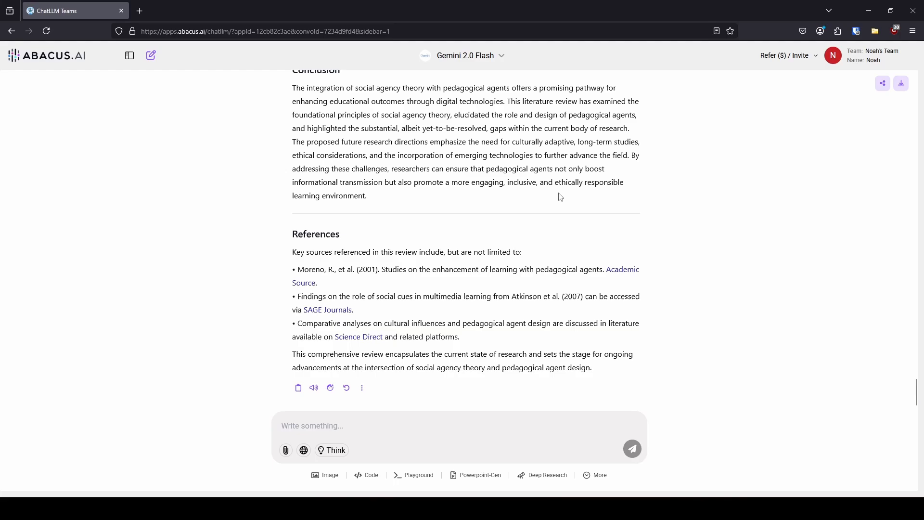
{"action": "scroll", "scroll_direction": "up", "scroll_amount": 3}
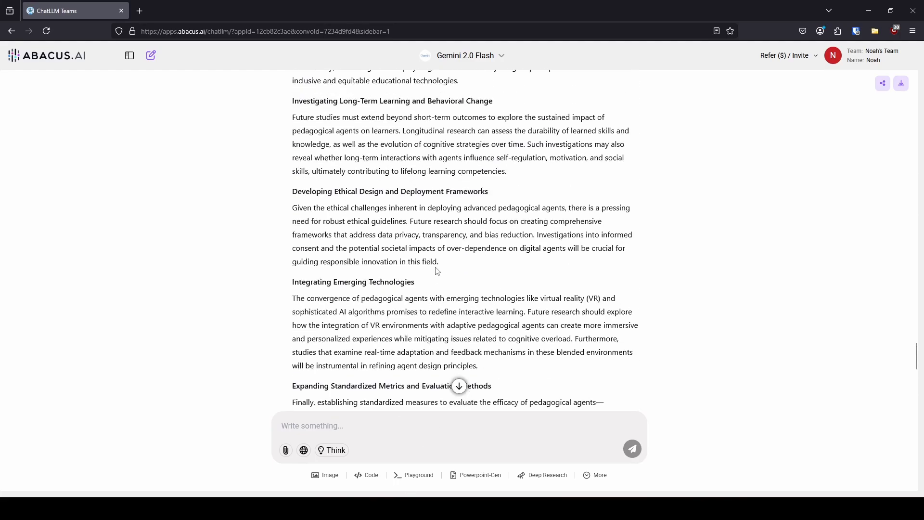
{"action": "mouse_move", "coordinate": [526, 279]}
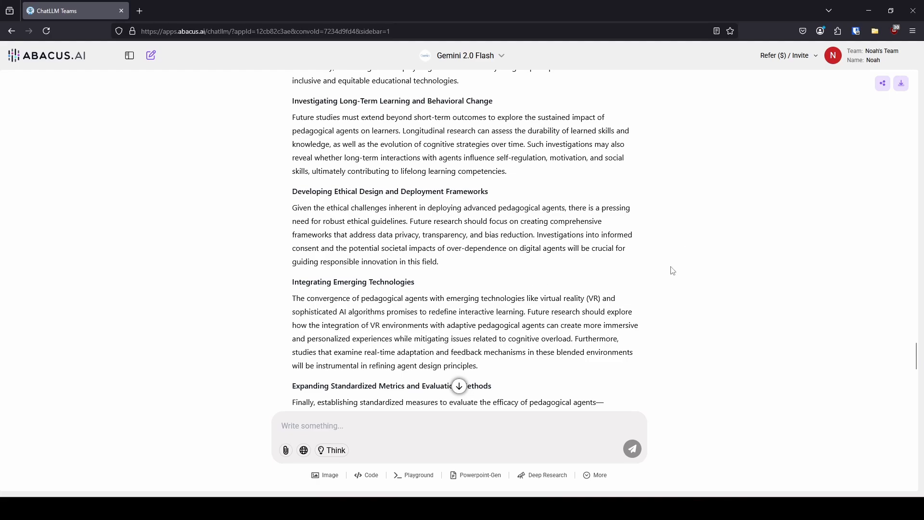
{"action": "mouse_move", "coordinate": [428, 221]}
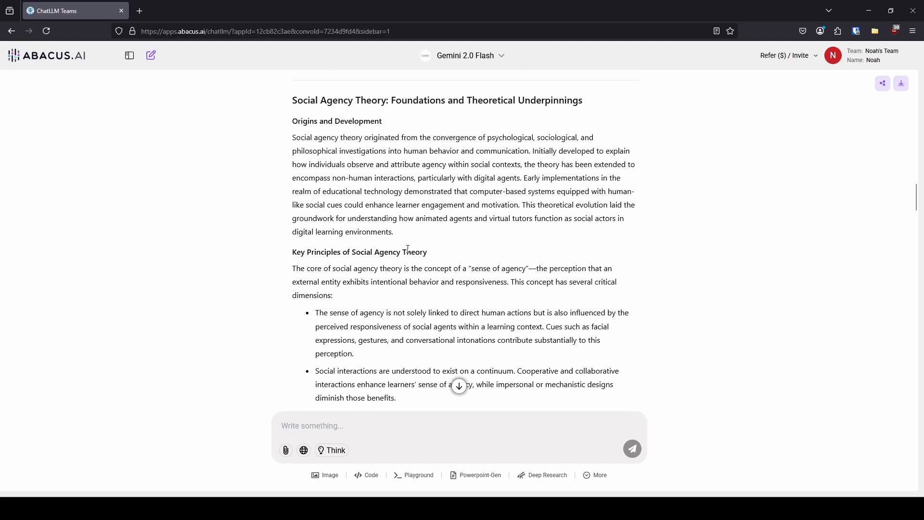
Continue to Empirical Studies and Gaps and Limitations, highlighting the CTML mention while reading.
{"action": "scroll", "scroll_direction": "down", "scroll_amount": 3}
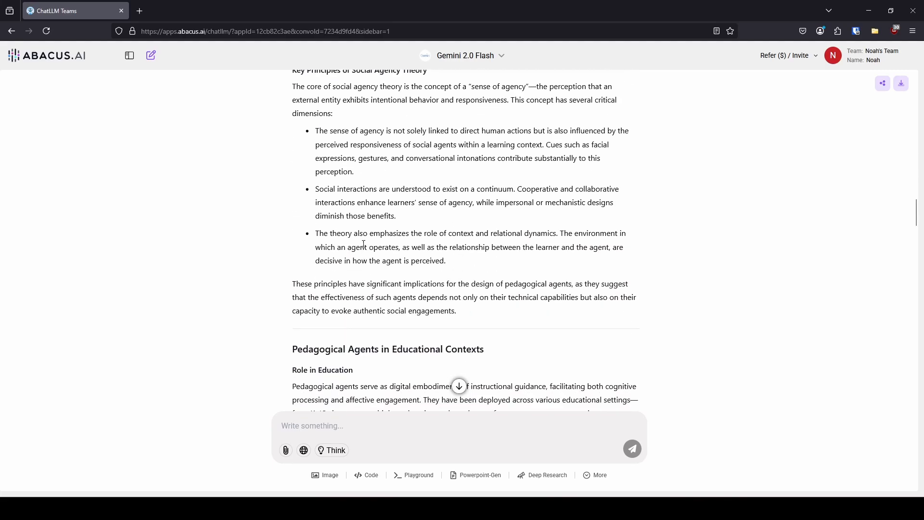
{"action": "scroll", "scroll_direction": "down", "scroll_amount": 3}
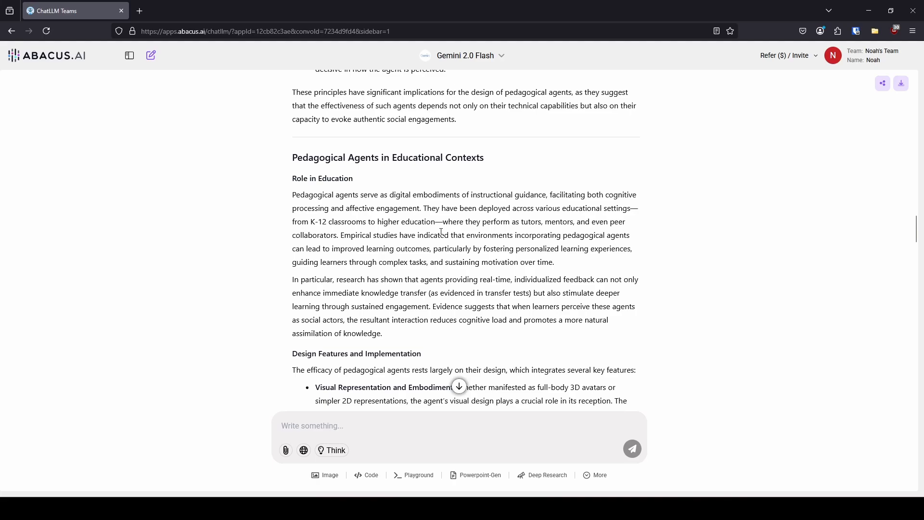
{"action": "scroll", "scroll_direction": "down", "scroll_amount": 3}
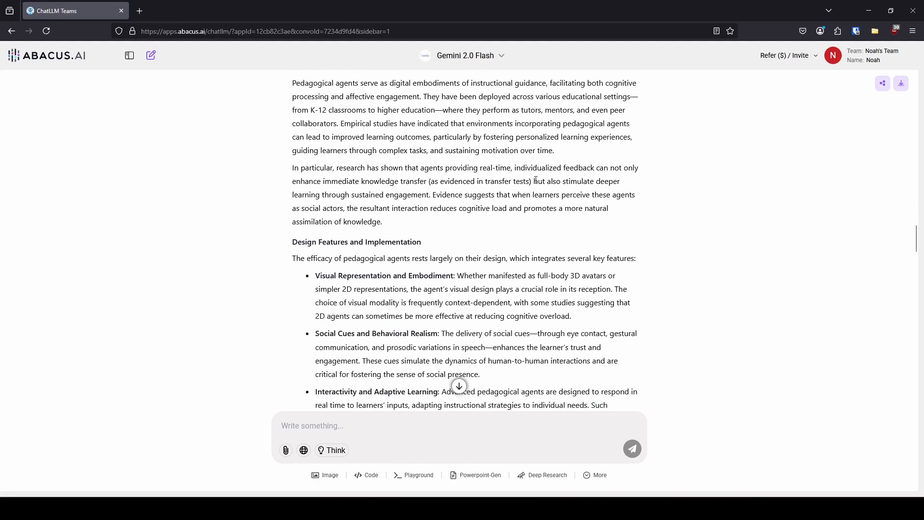
{"action": "scroll", "scroll_direction": "down", "scroll_amount": 3}
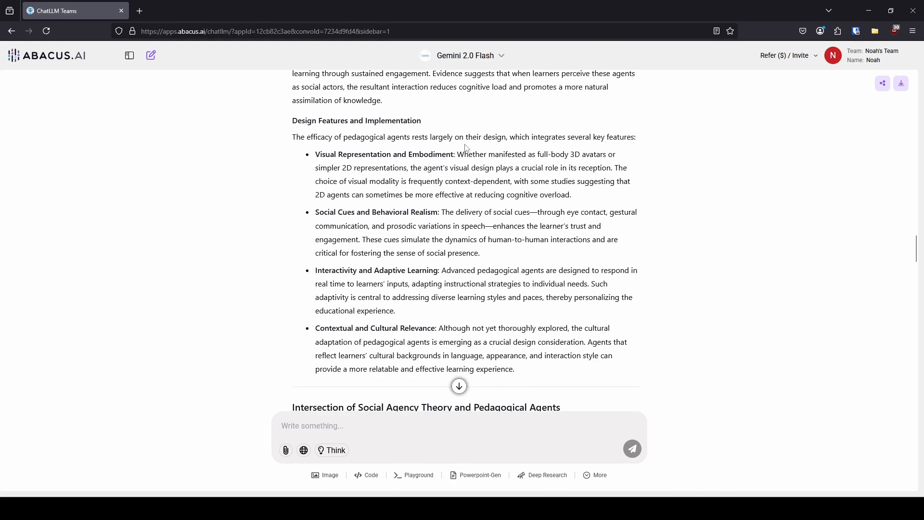
{"action": "mouse_move", "coordinate": [547, 132]}
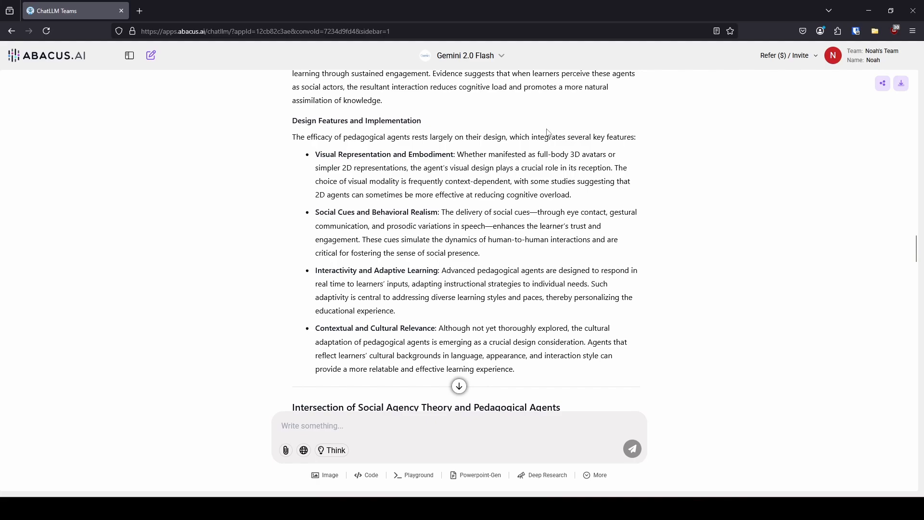
{"action": "scroll", "scroll_direction": "down", "scroll_amount": 3}
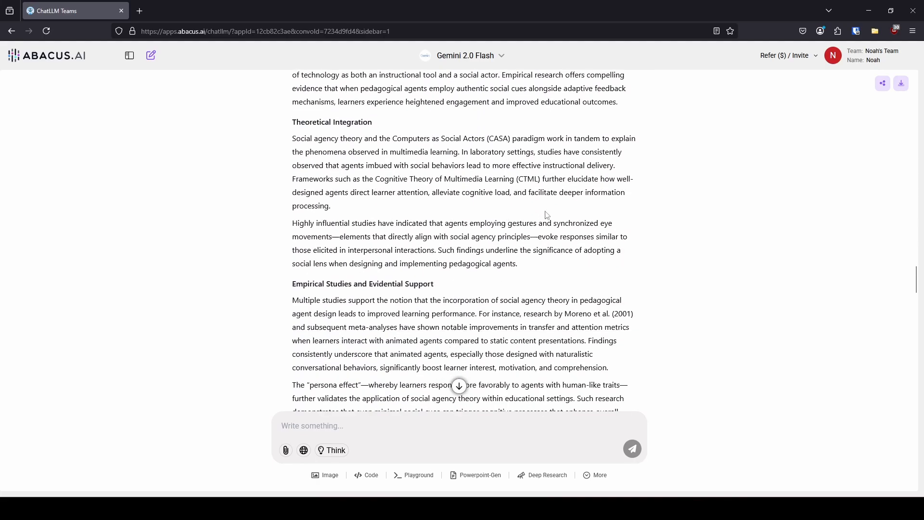
{"action": "left_click_drag", "start_coordinate": [393, 138], "coordinate": [508, 138]}
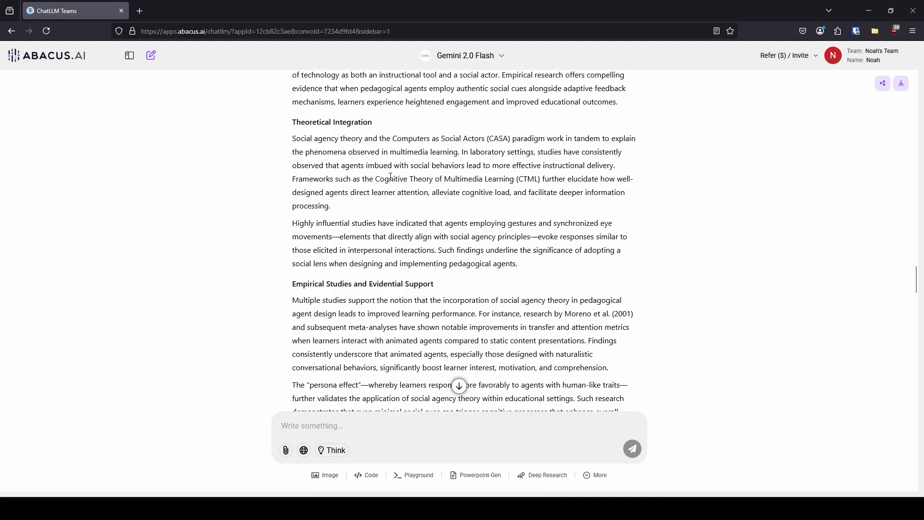
{"action": "left_click_drag", "start_coordinate": [386, 179], "coordinate": [541, 179]}
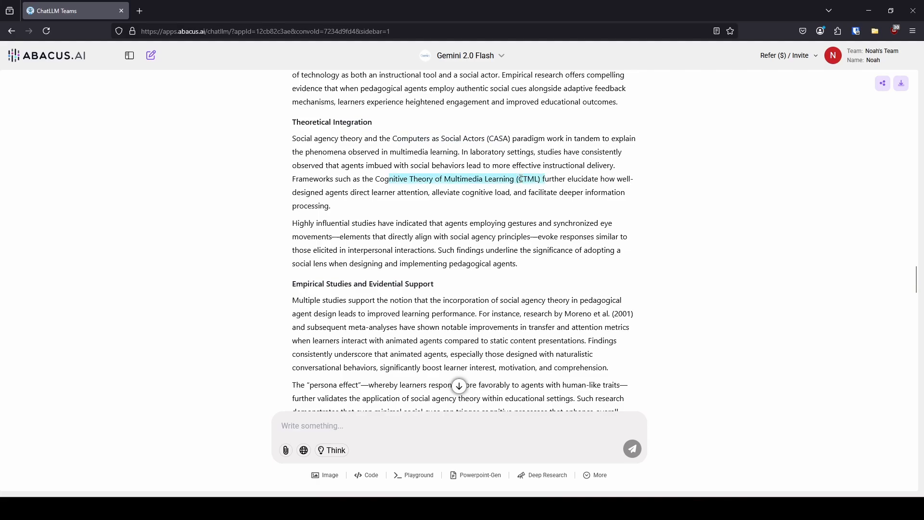
{"action": "scroll", "scroll_direction": "down", "scroll_amount": 3}
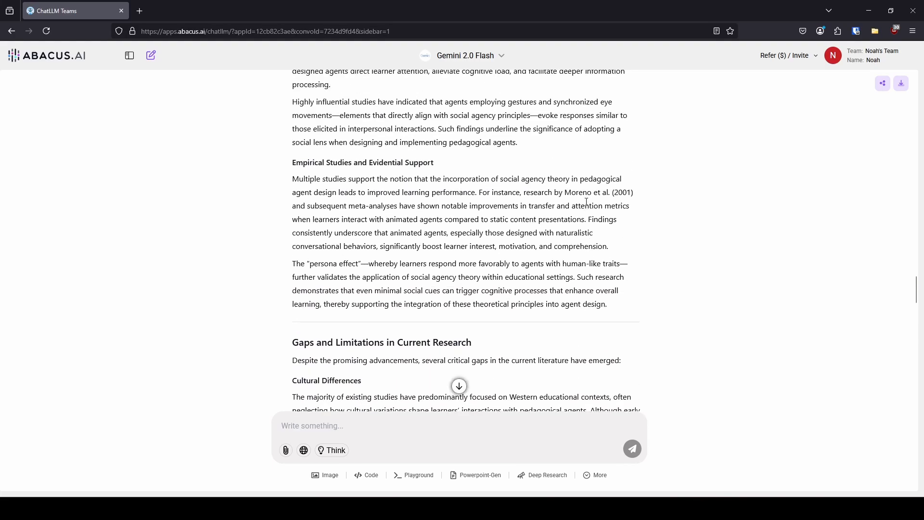
{"action": "mouse_move", "coordinate": [310, 265]}
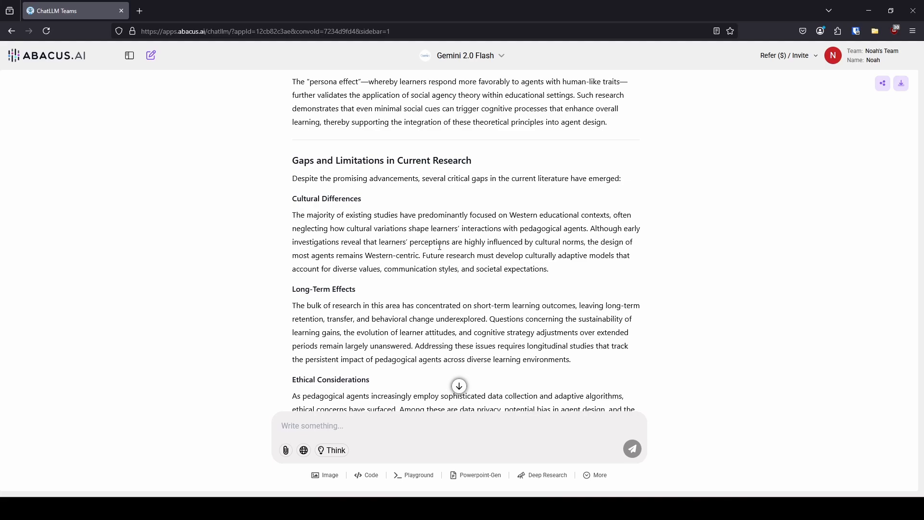
{"action": "mouse_move", "coordinate": [600, 225]}
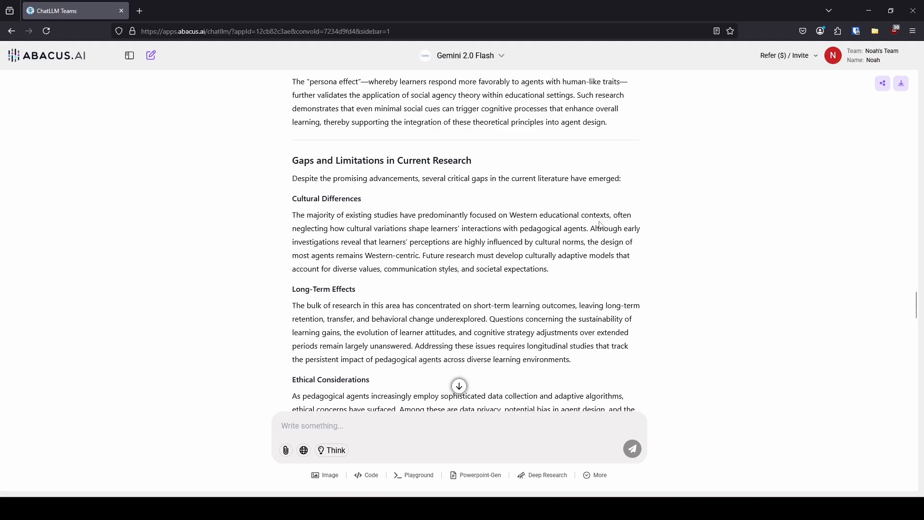
Scroll through Future Research Directions, highlighting the cultural adaptation subheading while reading.
{"action": "scroll", "scroll_direction": "down", "scroll_amount": 3}
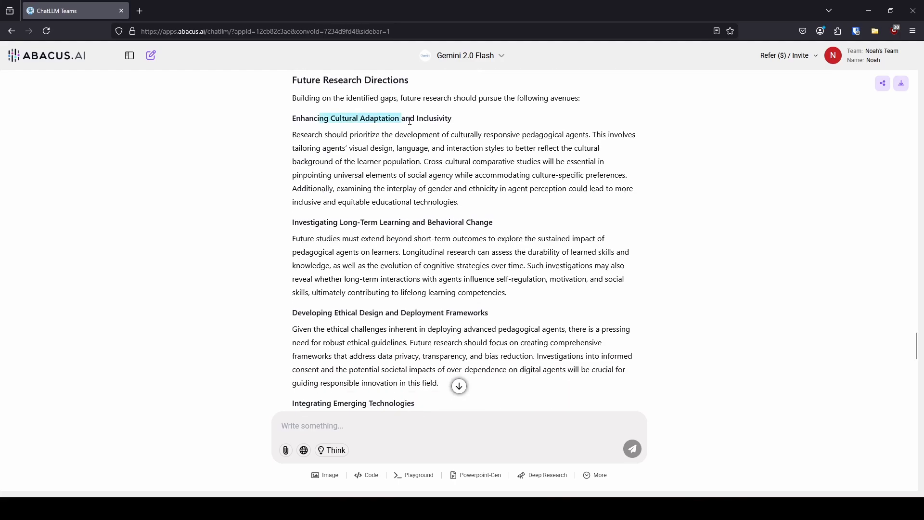
{"action": "left_click_drag", "start_coordinate": [401, 134], "coordinate": [458, 202]}
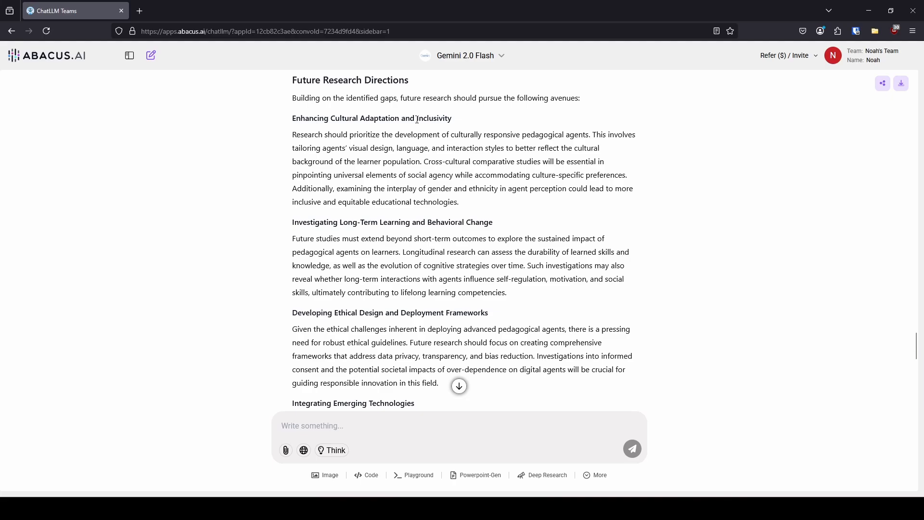
{"action": "mouse_move", "coordinate": [418, 234]}
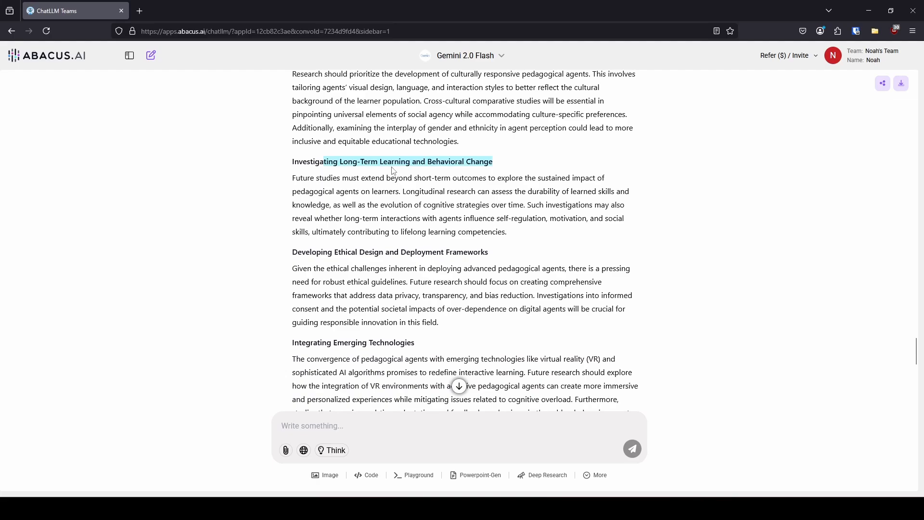
{"action": "scroll", "scroll_direction": "down", "scroll_amount": 3}
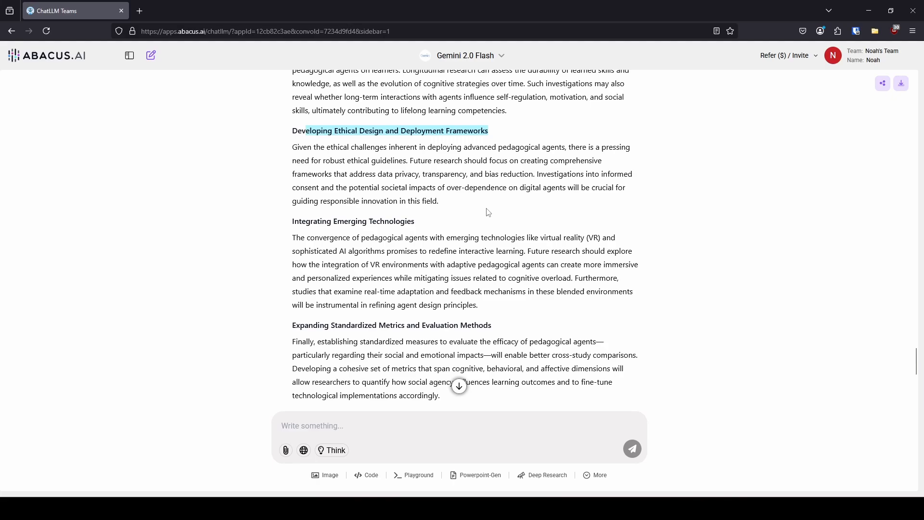
{"action": "mouse_move", "coordinate": [445, 223]}
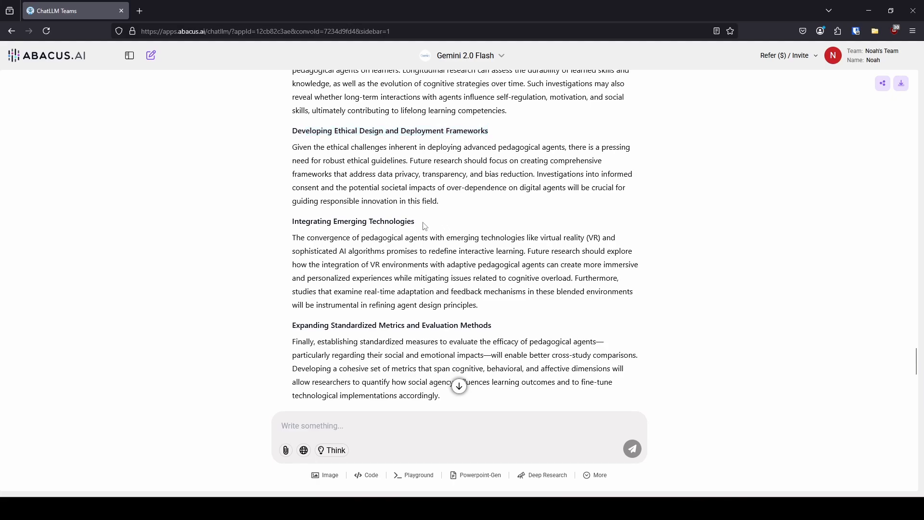
{"action": "double_click", "coordinate": [353, 221]}
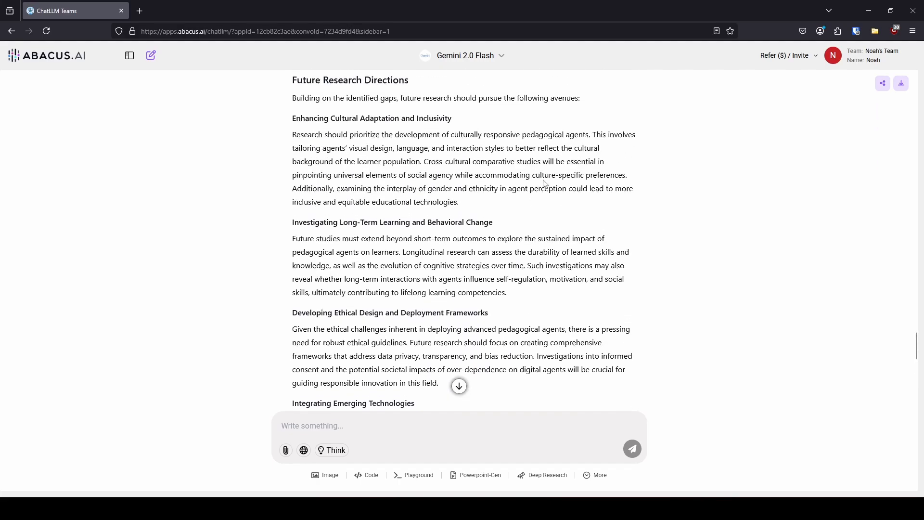
{"action": "scroll", "scroll_direction": "down", "scroll_amount": 3}
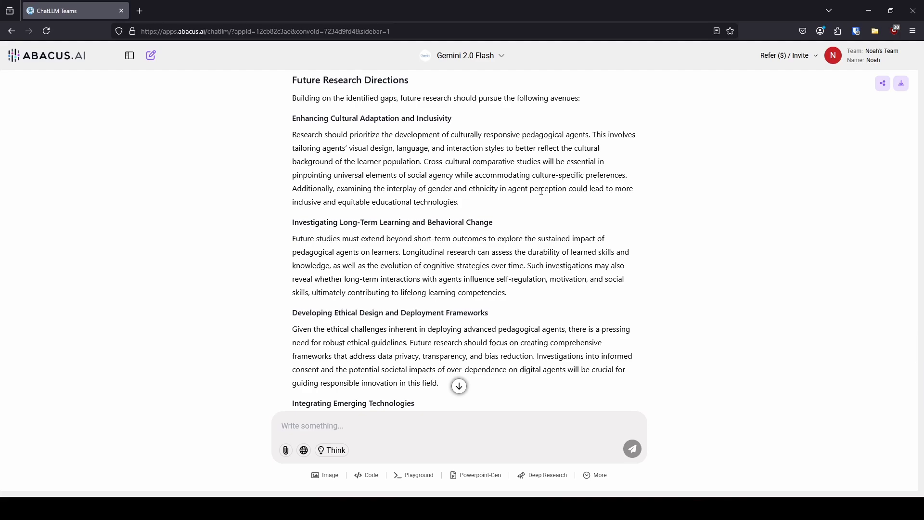
{"action": "scroll", "scroll_direction": "down", "scroll_amount": 3}
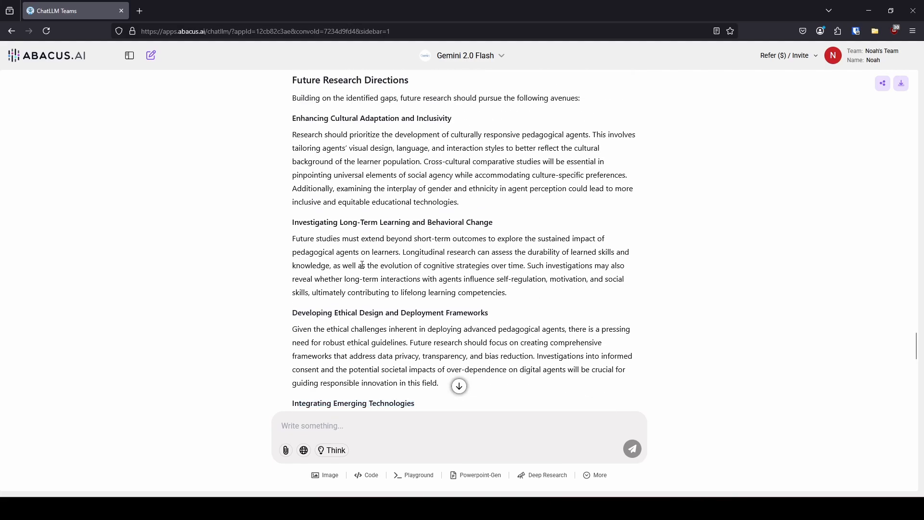
{"action": "mouse_move", "coordinate": [464, 293]}
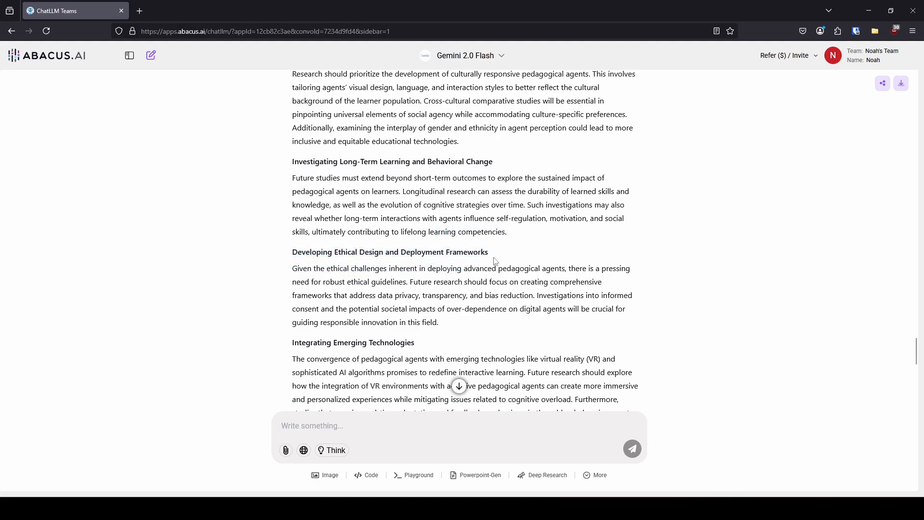
{"action": "scroll", "scroll_direction": "down", "scroll_amount": 3}
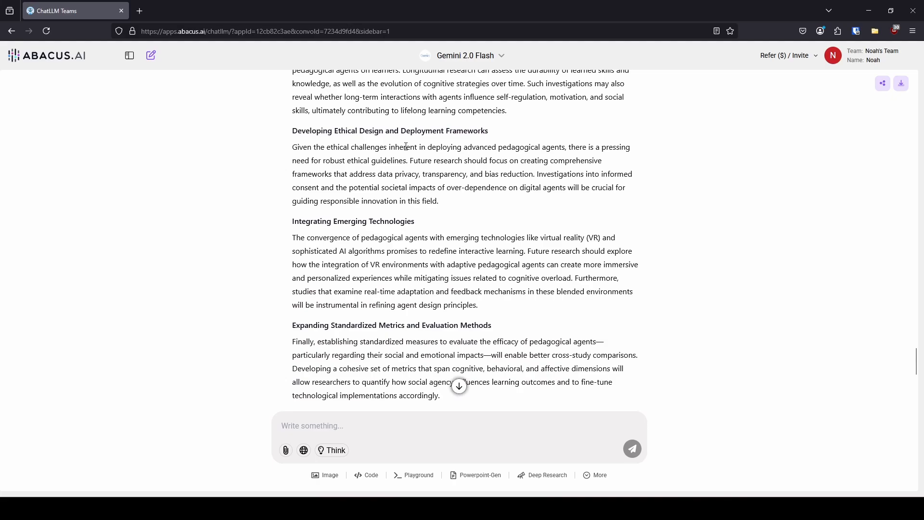
{"action": "scroll", "scroll_direction": "down", "scroll_amount": 3}
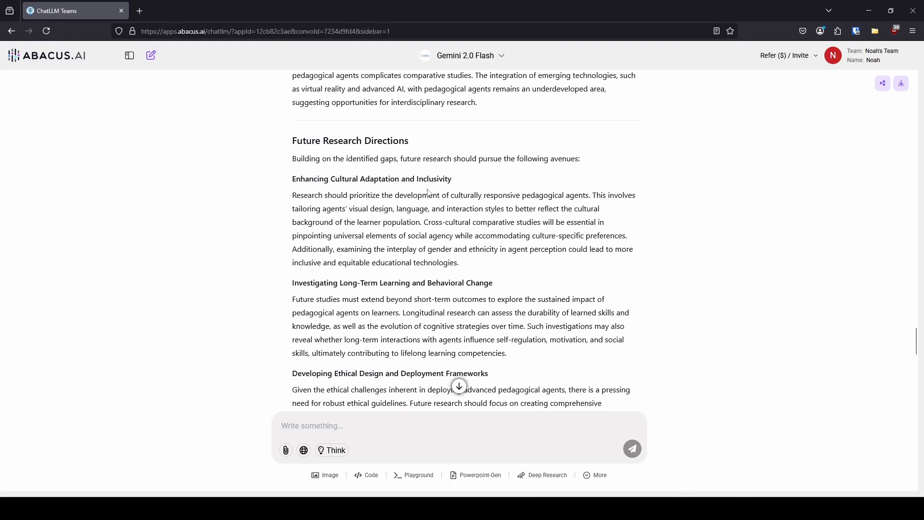
{"action": "mouse_move", "coordinate": [564, 281]}
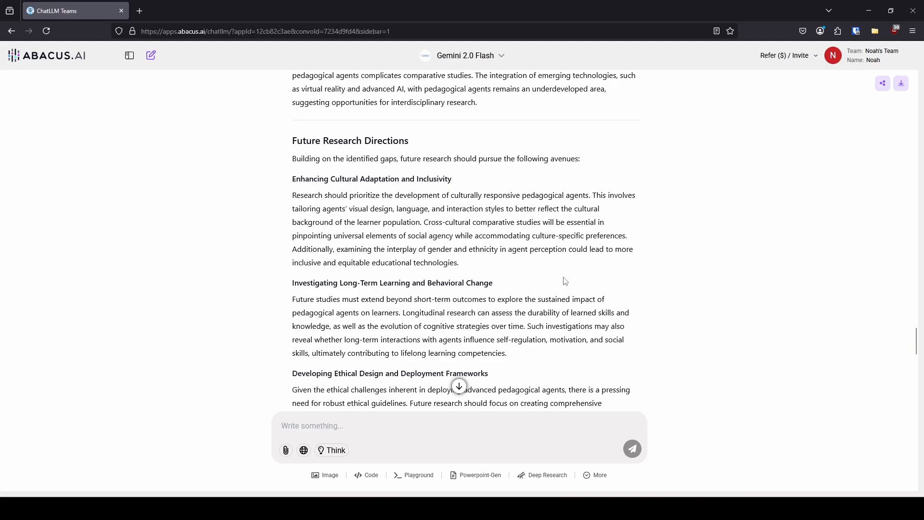
{"action": "scroll", "scroll_direction": "down", "scroll_amount": 3}
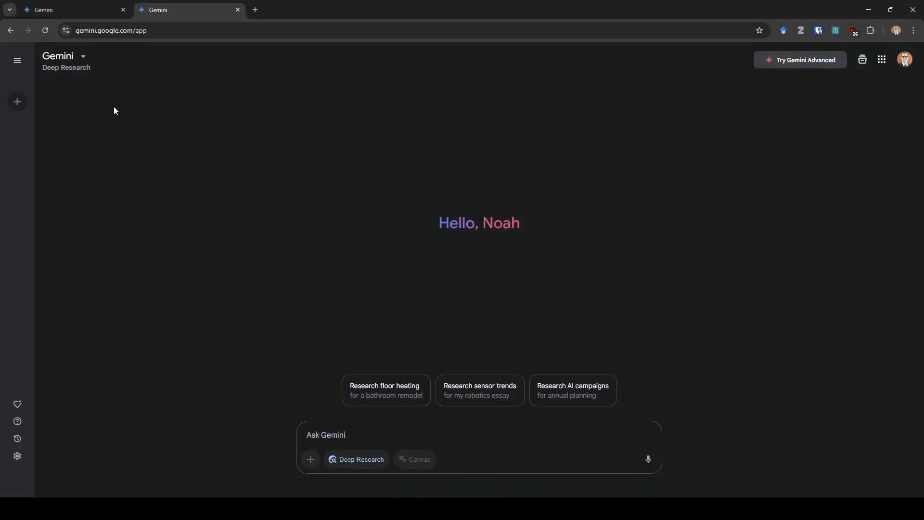
{"action": "mouse_move", "coordinate": [241, 67]}
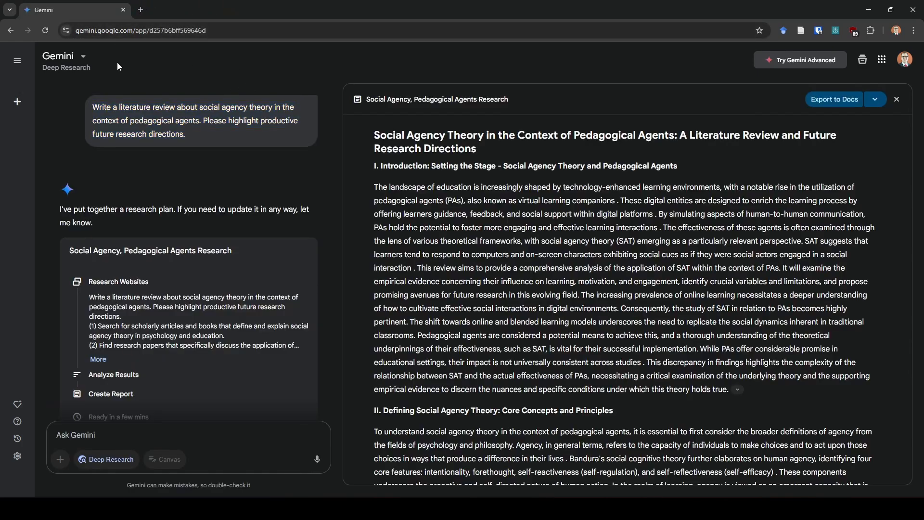
{"action": "mouse_move", "coordinate": [118, 80]}
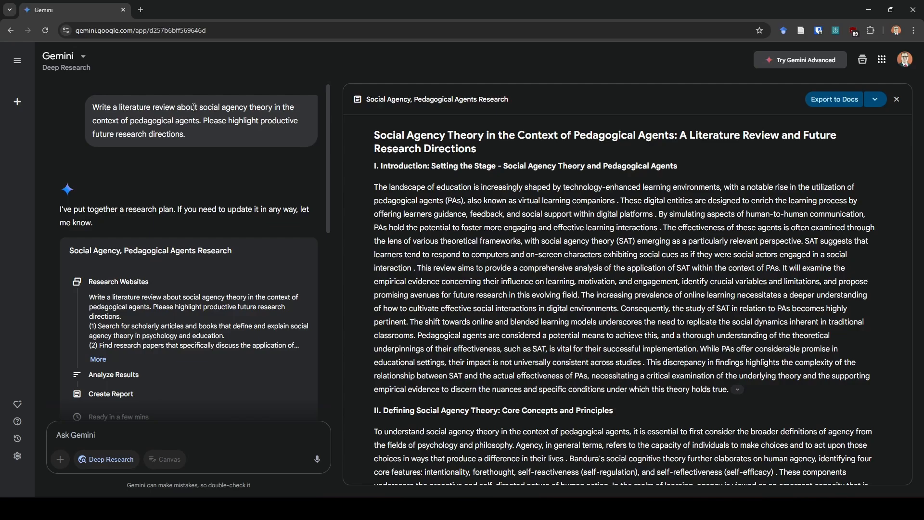
Scroll the Gemini conversation to the completed Deep Research report on social agency theory.
{"action": "scroll", "scroll_direction": "down", "scroll_amount": 3}
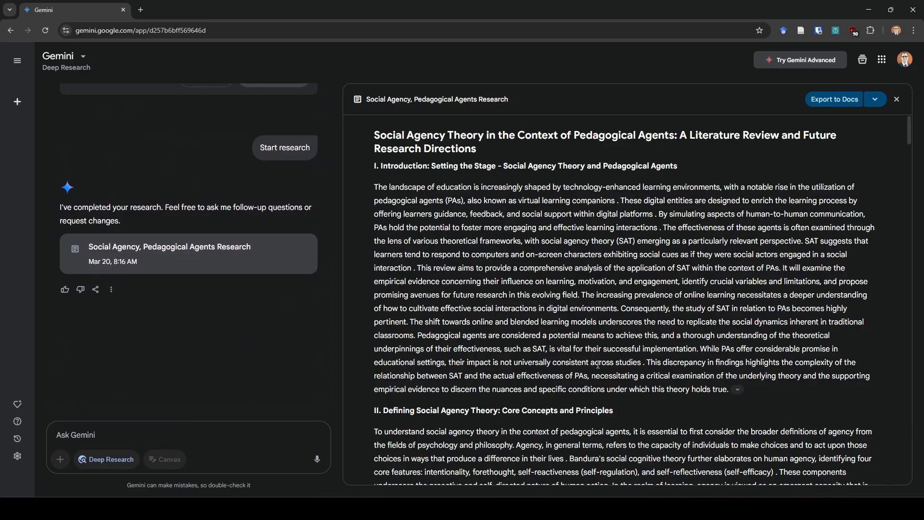
{"action": "mouse_move", "coordinate": [305, 355]}
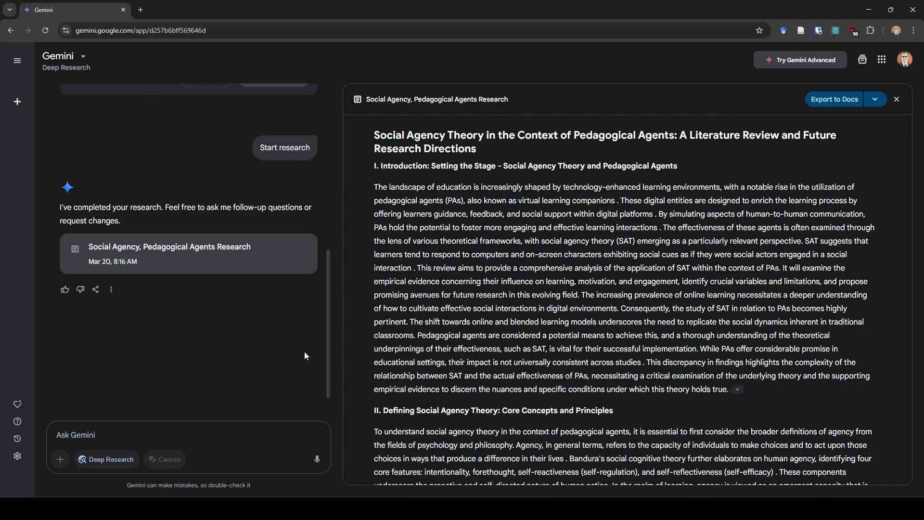
{"action": "mouse_move", "coordinate": [305, 341]}
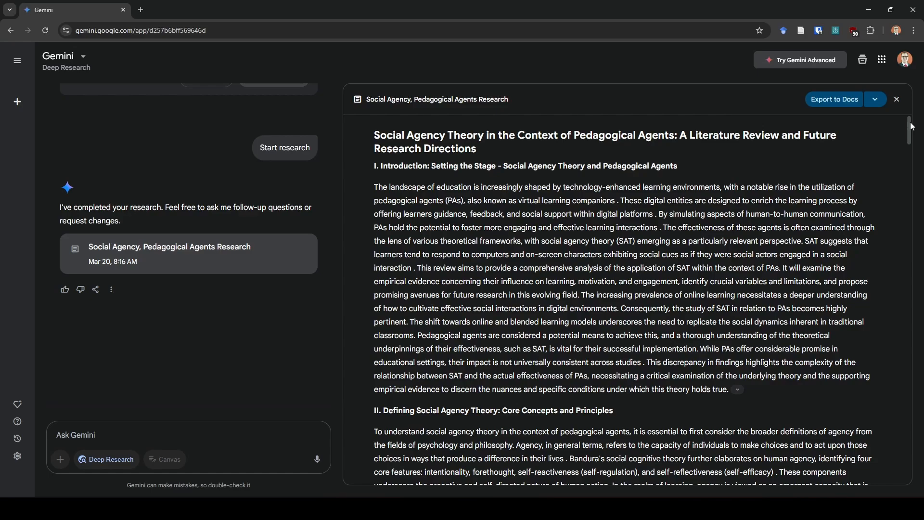
{"action": "mouse_move", "coordinate": [741, 185]}
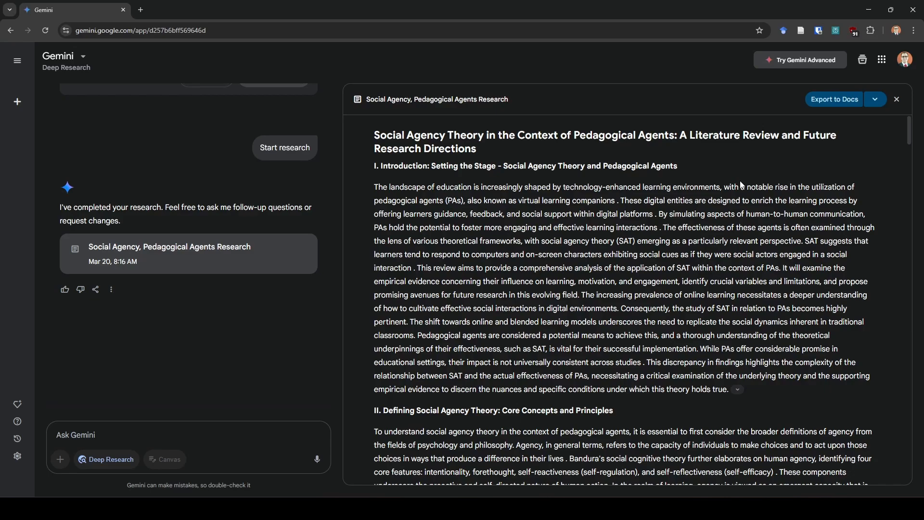
{"action": "mouse_move", "coordinate": [499, 197]}
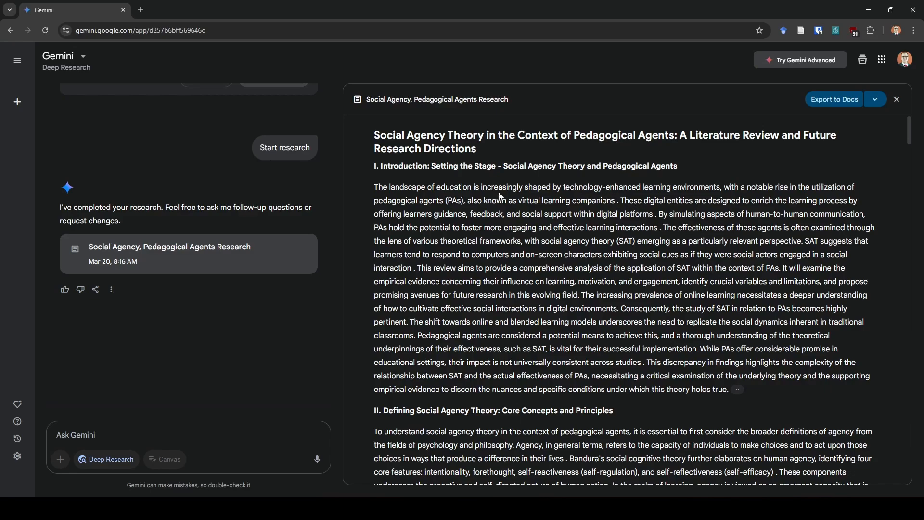
{"action": "mouse_move", "coordinate": [498, 187]}
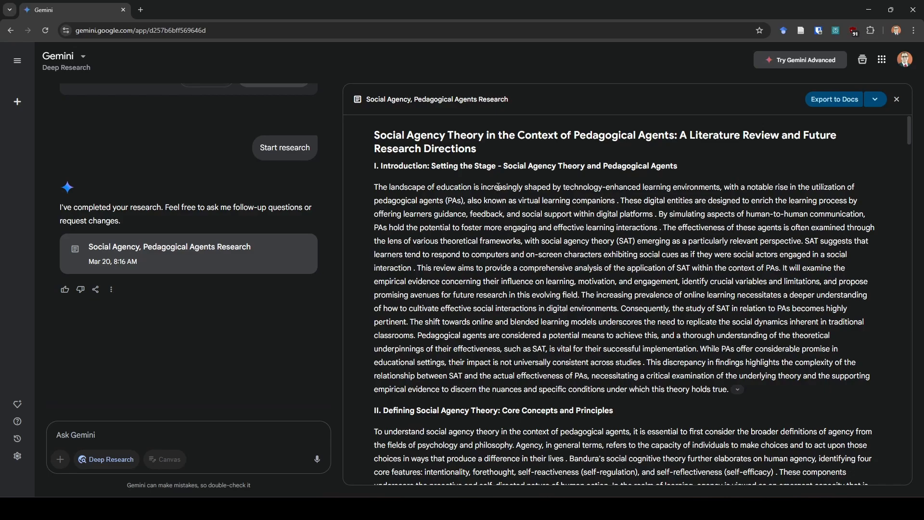
{"action": "mouse_move", "coordinate": [494, 192]}
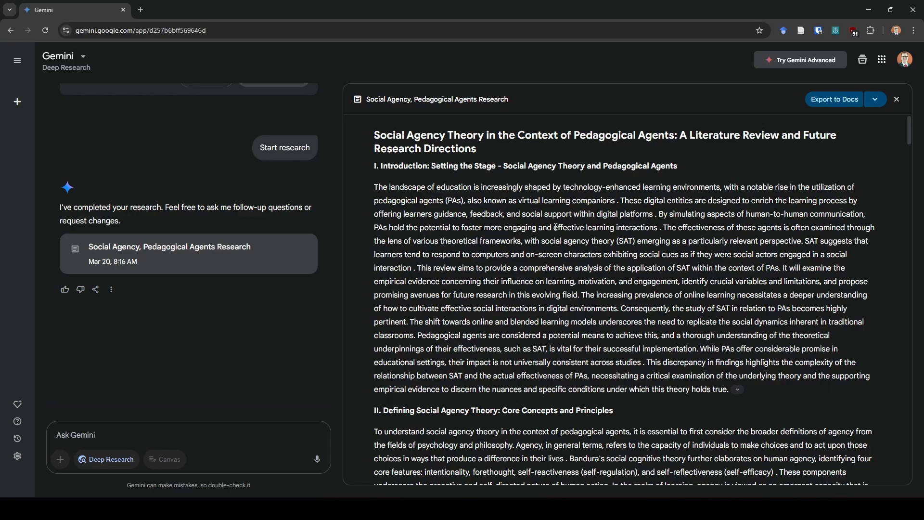
Read the Gemini report introduction, highlighting part of the introduction heading.
{"action": "left_click_drag", "start_coordinate": [507, 200], "coordinate": [553, 213]}
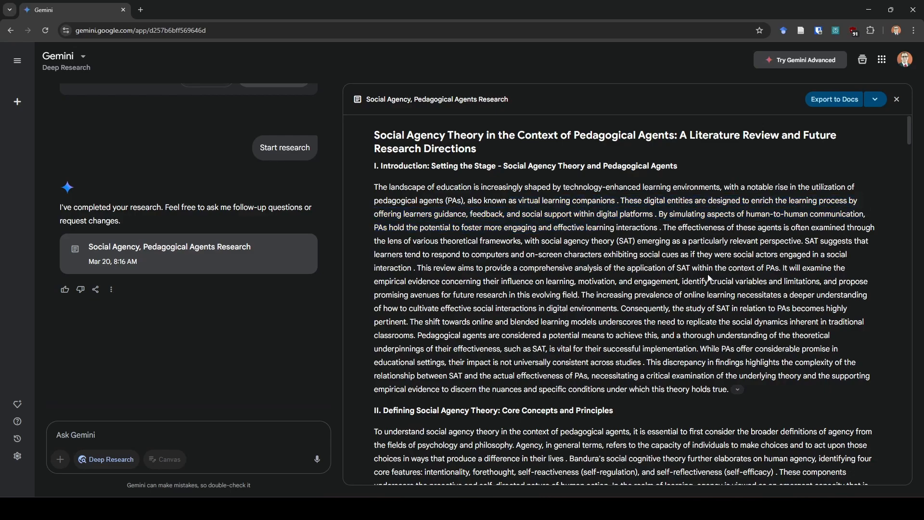
{"action": "scroll", "scroll_direction": "down", "scroll_amount": 3}
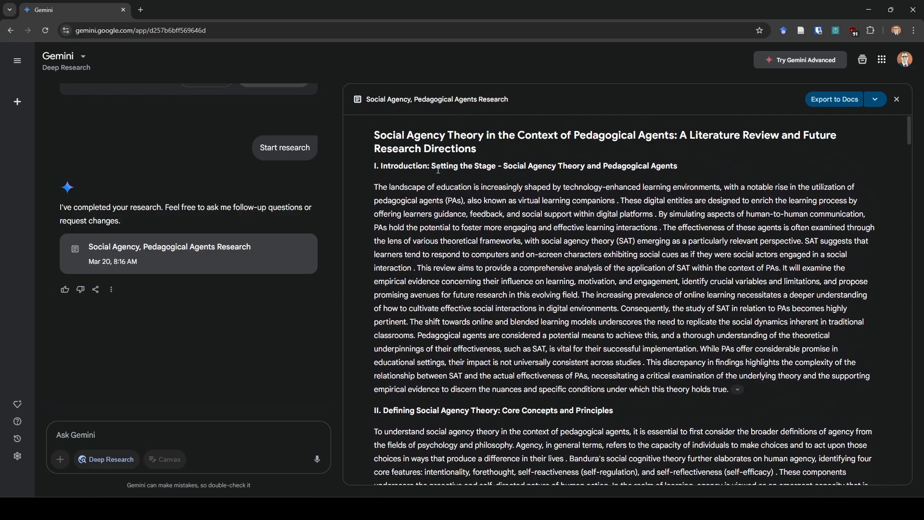
{"action": "left_click_drag", "start_coordinate": [434, 166], "coordinate": [580, 166]}
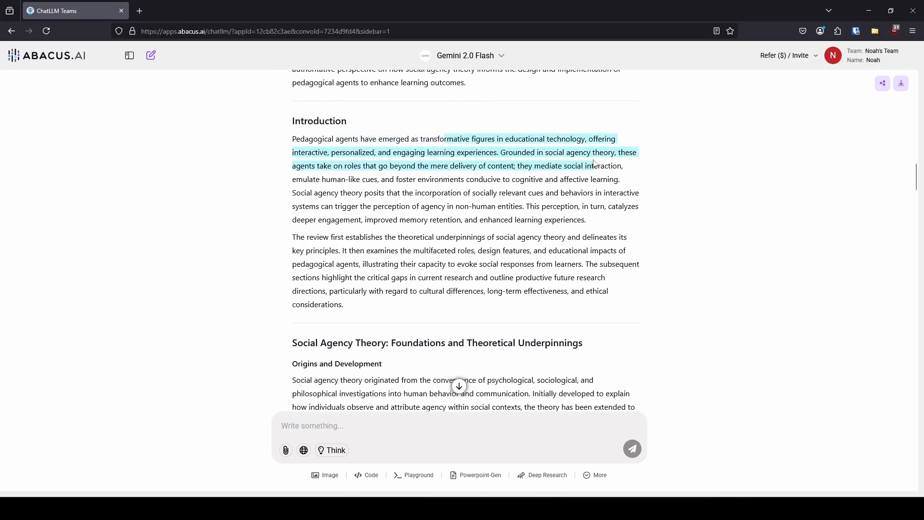
Return to the Gemini report and scroll from section III through the following sections.
{"action": "left_click", "coordinate": [207, 85]}
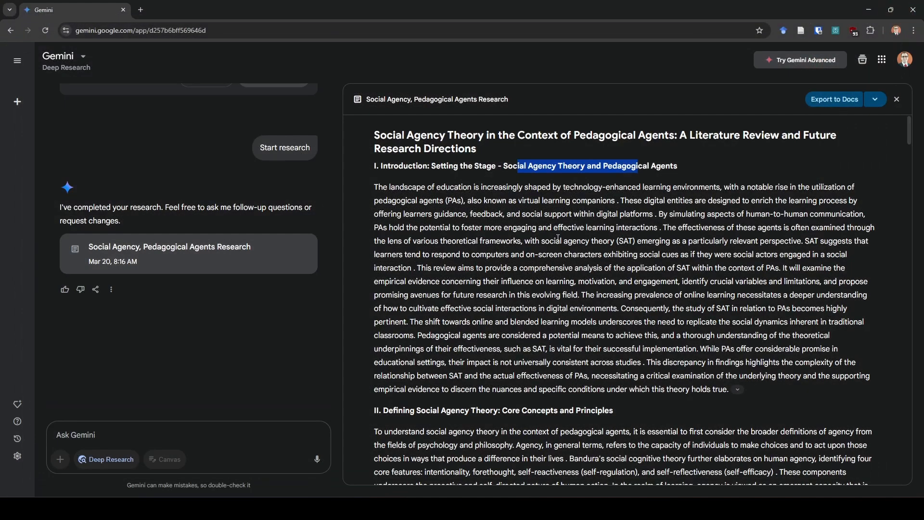
{"action": "scroll", "scroll_direction": "down", "scroll_amount": 3}
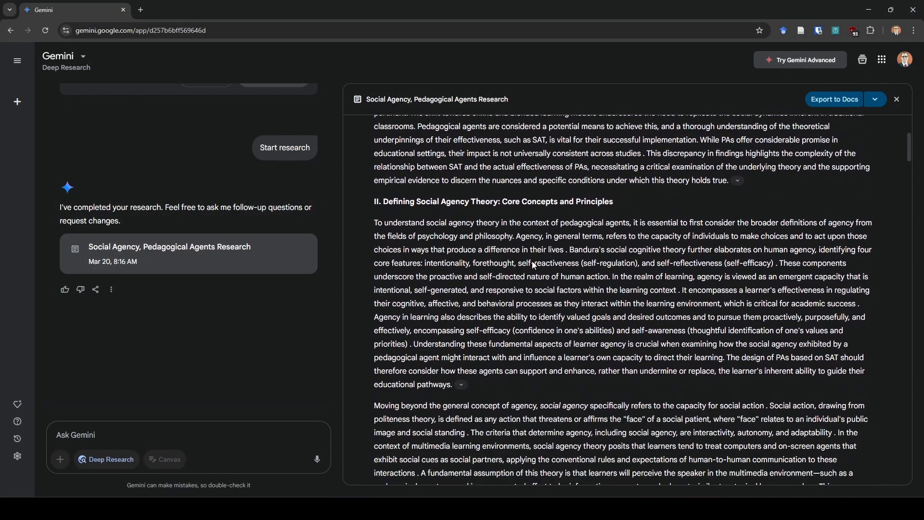
{"action": "scroll", "scroll_direction": "down", "scroll_amount": 3}
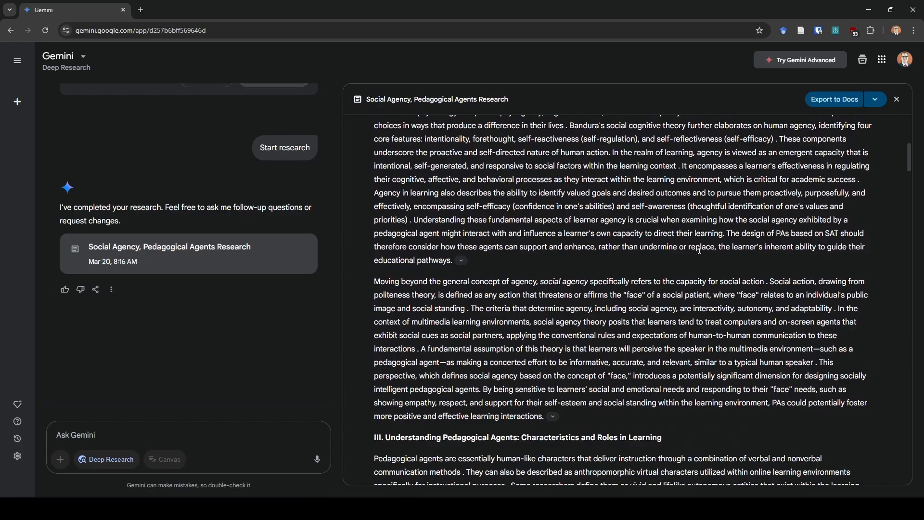
{"action": "scroll", "scroll_direction": "down", "scroll_amount": 3}
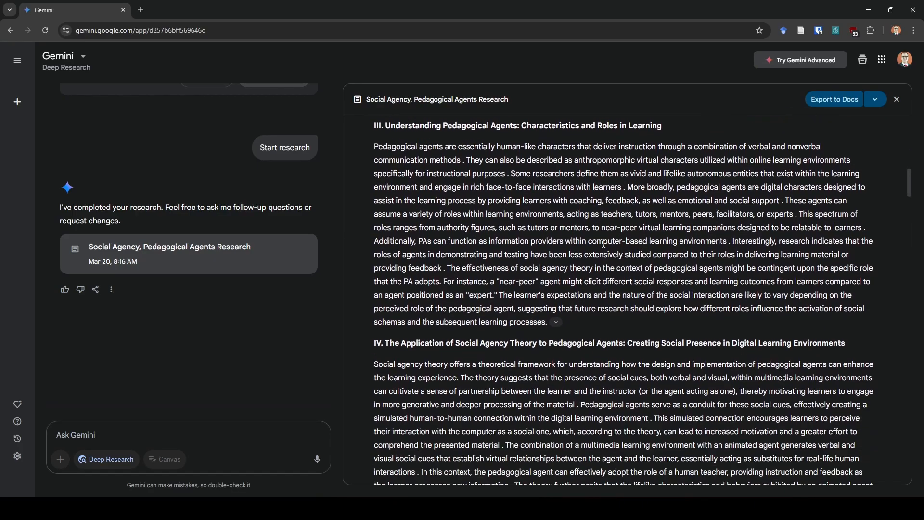
{"action": "scroll", "scroll_direction": "down", "scroll_amount": 3}
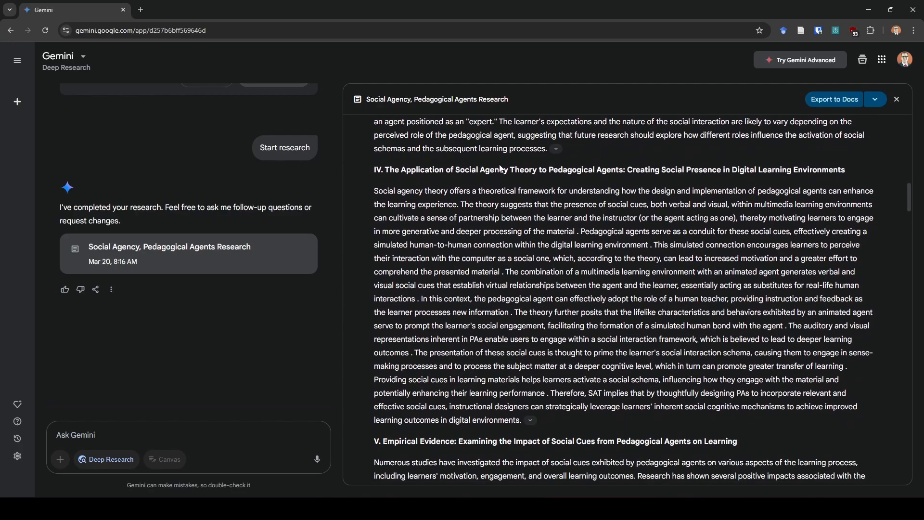
{"action": "scroll", "scroll_direction": "down", "scroll_amount": 3}
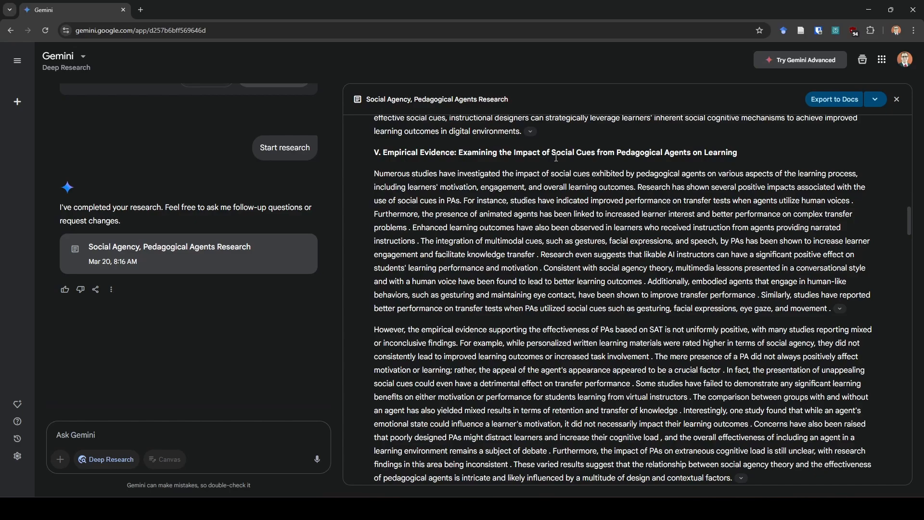
Continue scrolling down to Table 1, the summary of empirical studies.
{"action": "scroll", "scroll_direction": "down", "scroll_amount": 3}
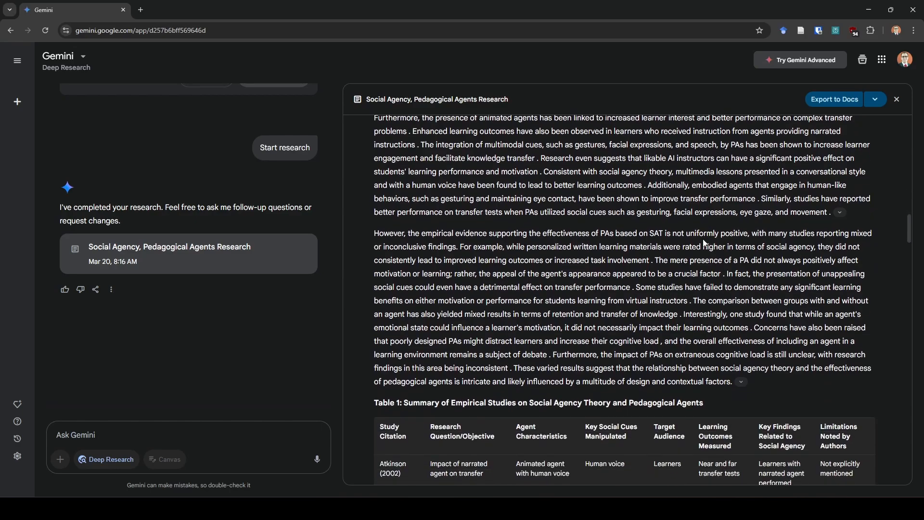
{"action": "scroll", "scroll_direction": "down", "scroll_amount": 3}
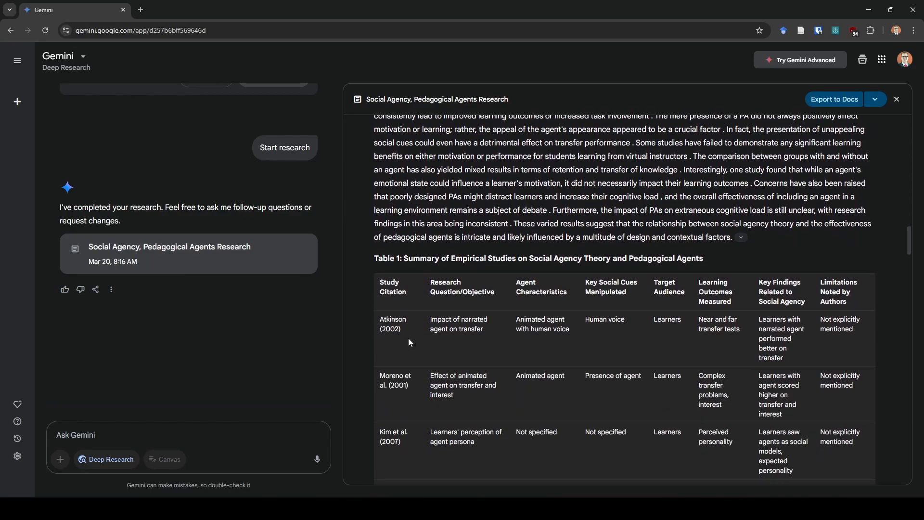
{"action": "scroll", "scroll_direction": "down", "scroll_amount": 3}
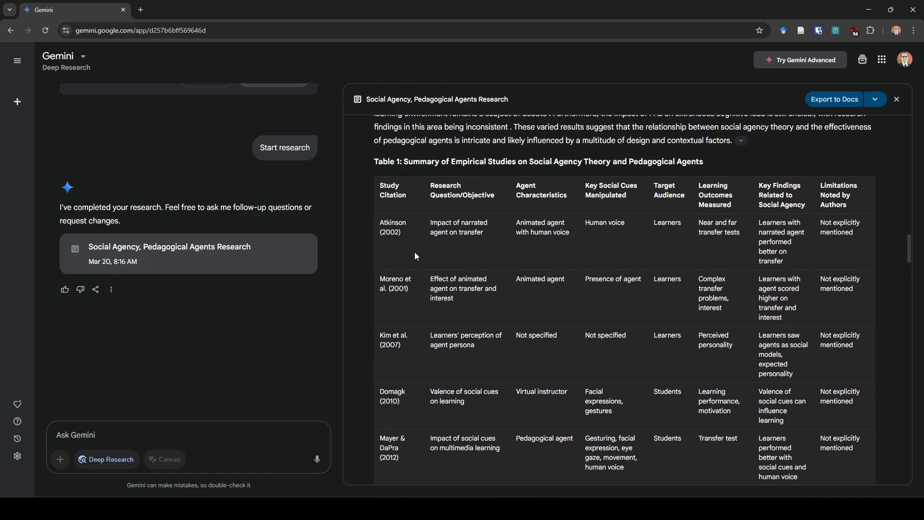
{"action": "scroll", "scroll_direction": "down", "scroll_amount": 3}
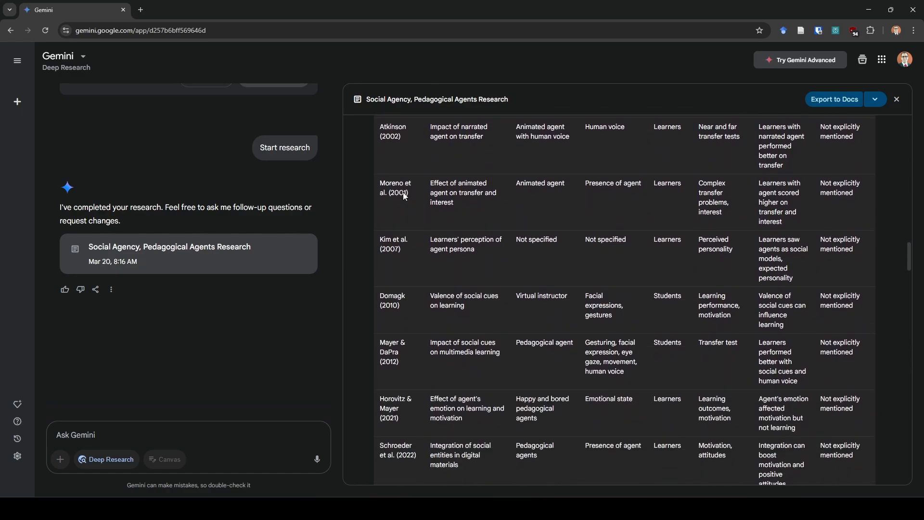
{"action": "scroll", "scroll_direction": "down", "scroll_amount": 3}
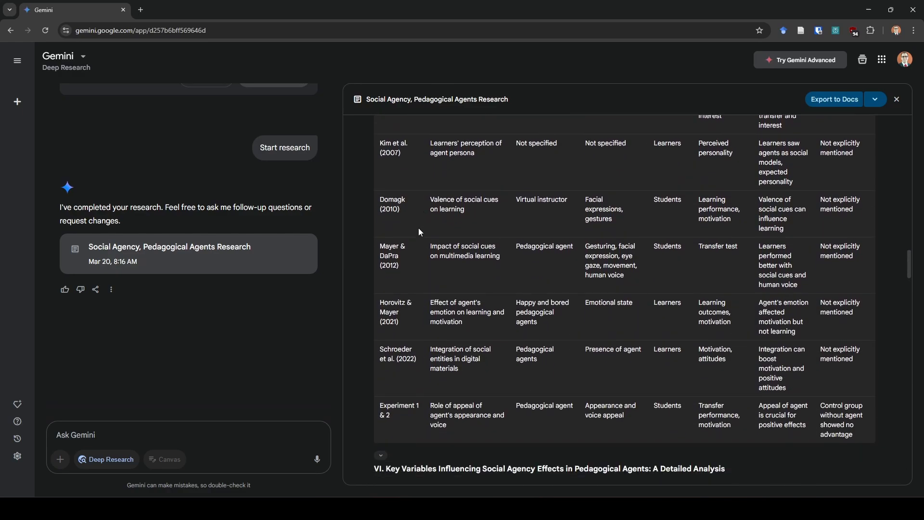
{"action": "mouse_move", "coordinate": [459, 337]}
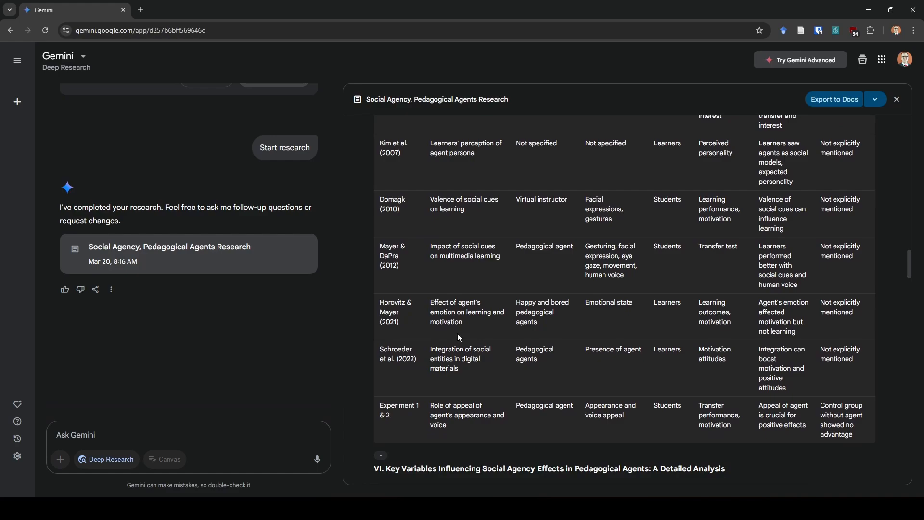
{"action": "mouse_move", "coordinate": [892, 370]}
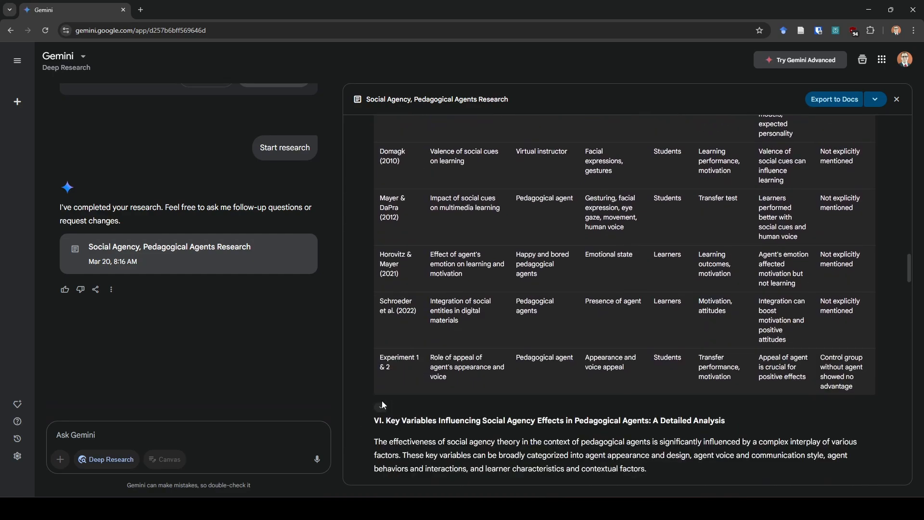
Page the Table 1 sources to numbers 5–7 and open the Sage umbrella review article.
{"action": "scroll", "scroll_direction": "down", "scroll_amount": 3}
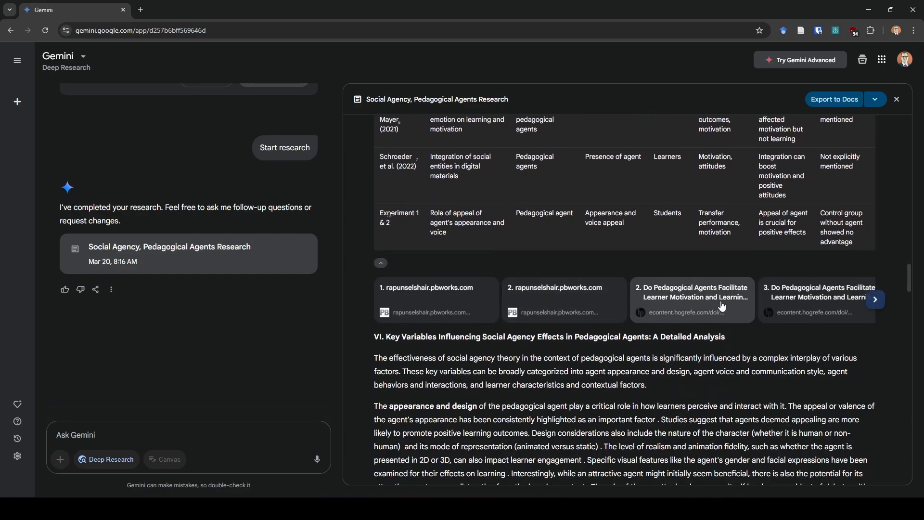
{"action": "left_click", "coordinate": [875, 300]}
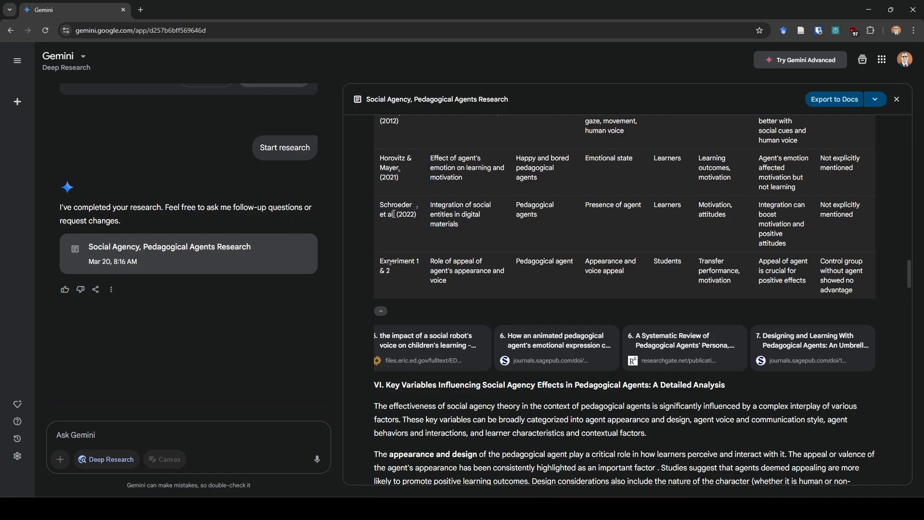
{"action": "mouse_move", "coordinate": [408, 223]}
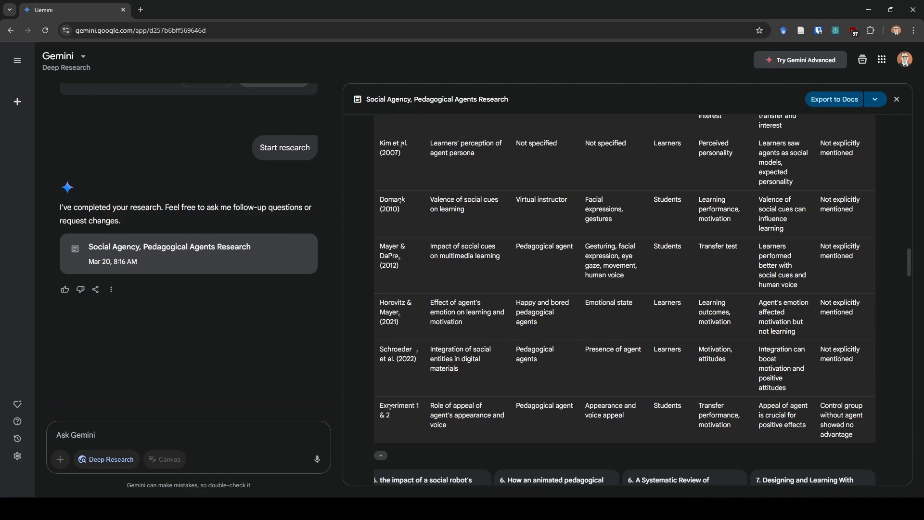
{"action": "scroll", "scroll_direction": "down", "scroll_amount": 3}
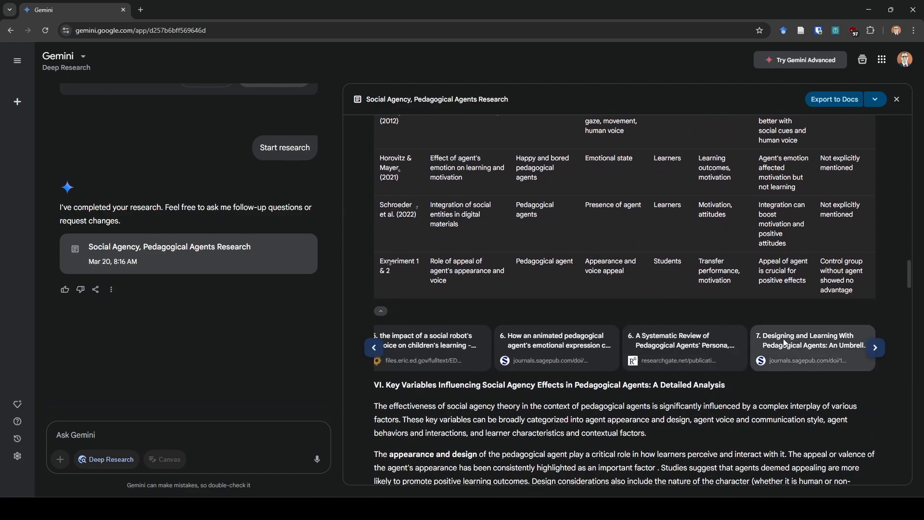
{"action": "left_click", "coordinate": [811, 341]}
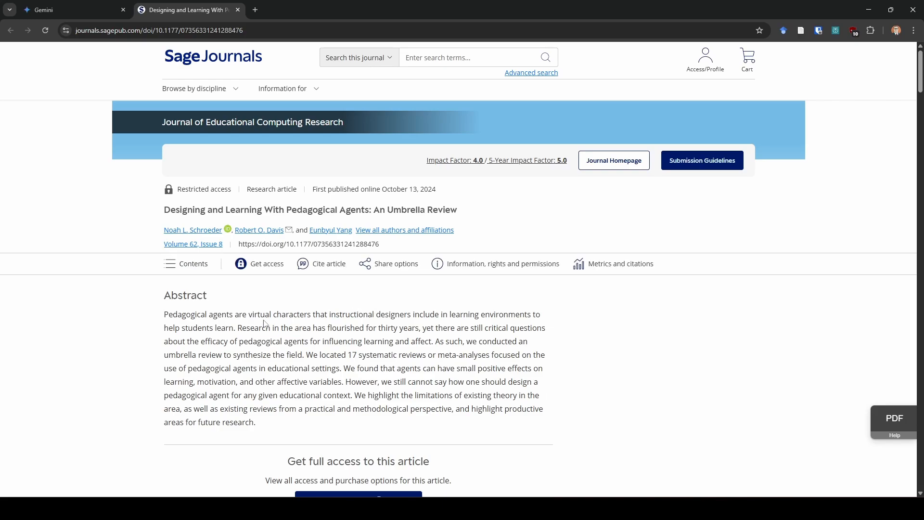
Scroll through the Sage article's References section, then close its tab.
{"action": "scroll", "scroll_direction": "down", "scroll_amount": 3}
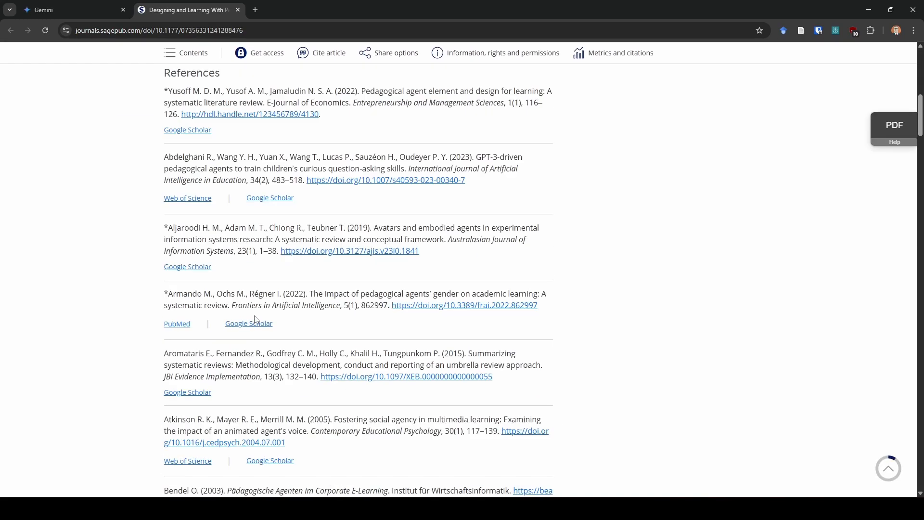
{"action": "scroll", "scroll_direction": "down", "scroll_amount": 3}
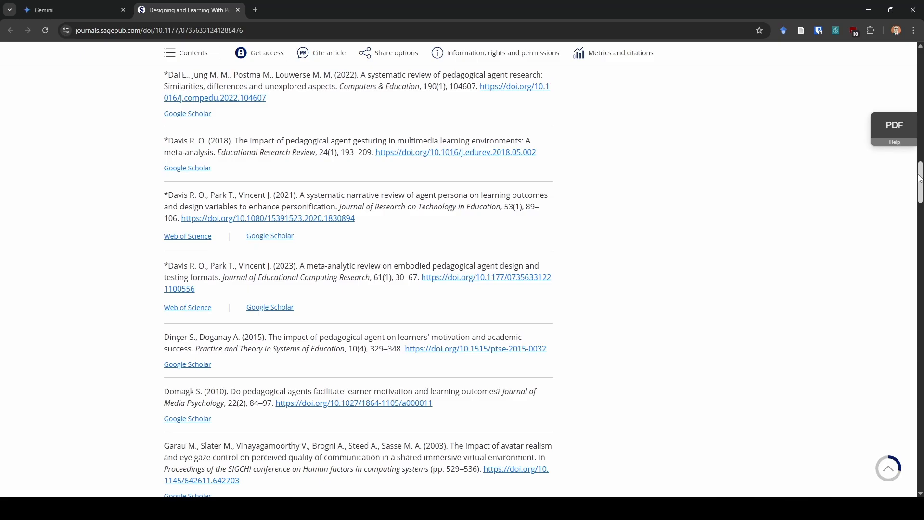
{"action": "scroll", "scroll_direction": "down", "scroll_amount": 3}
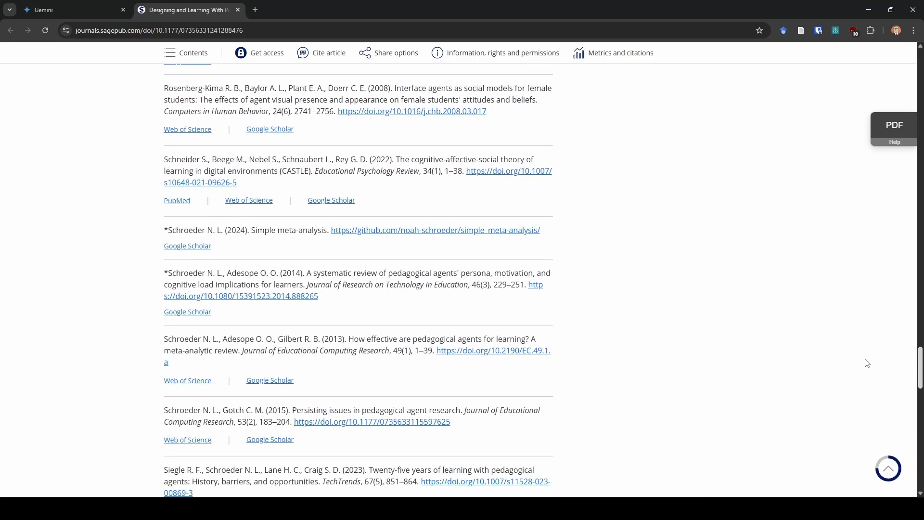
{"action": "scroll", "scroll_direction": "down", "scroll_amount": 3}
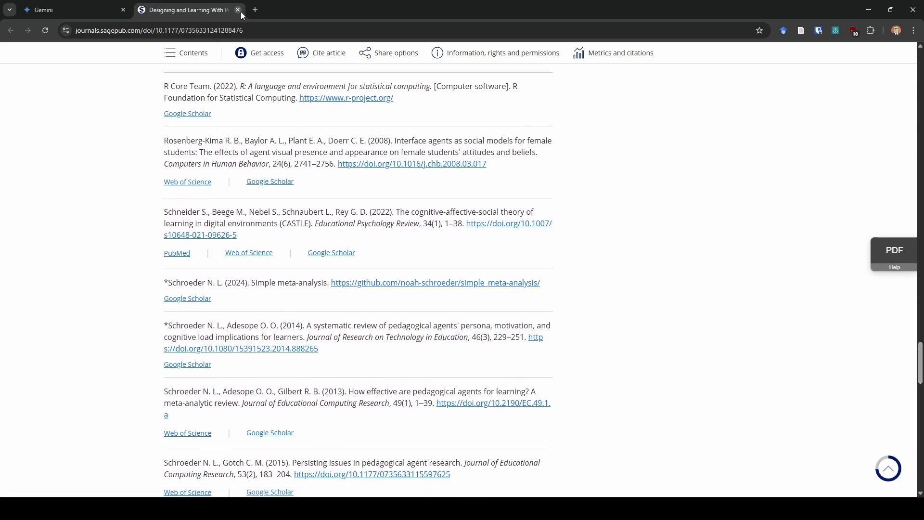
{"action": "left_click", "coordinate": [41, 10]}
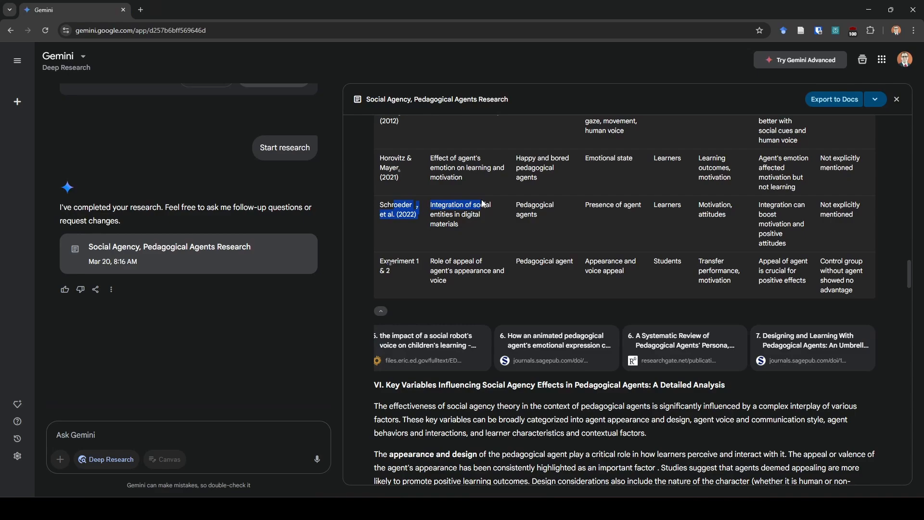
{"action": "mouse_move", "coordinate": [489, 225]}
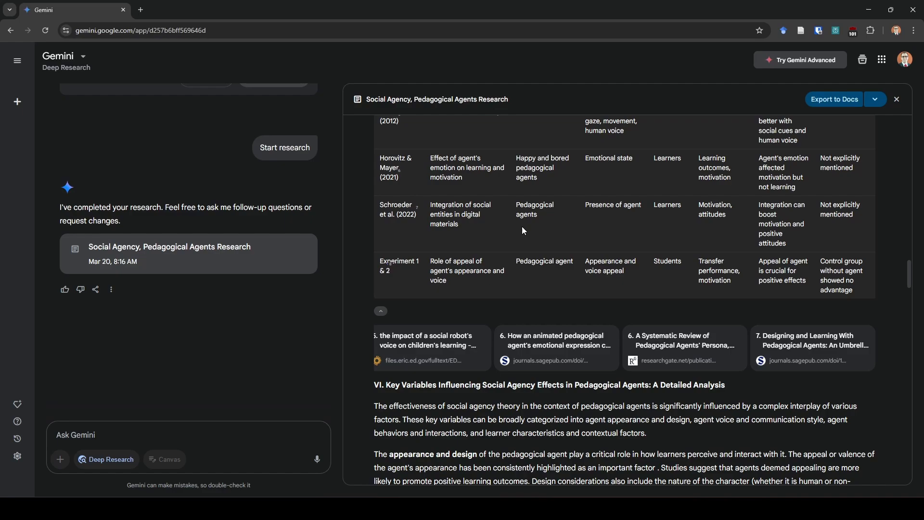
Scroll to Table 2 on key variables, selecting the Key Variables section heading on the way.
{"action": "scroll", "scroll_direction": "down", "scroll_amount": 3}
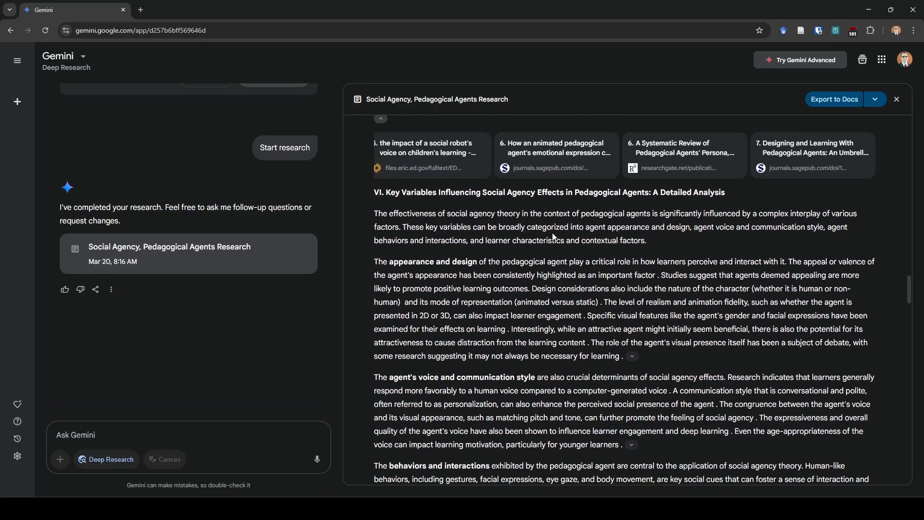
{"action": "scroll", "scroll_direction": "down", "scroll_amount": 3}
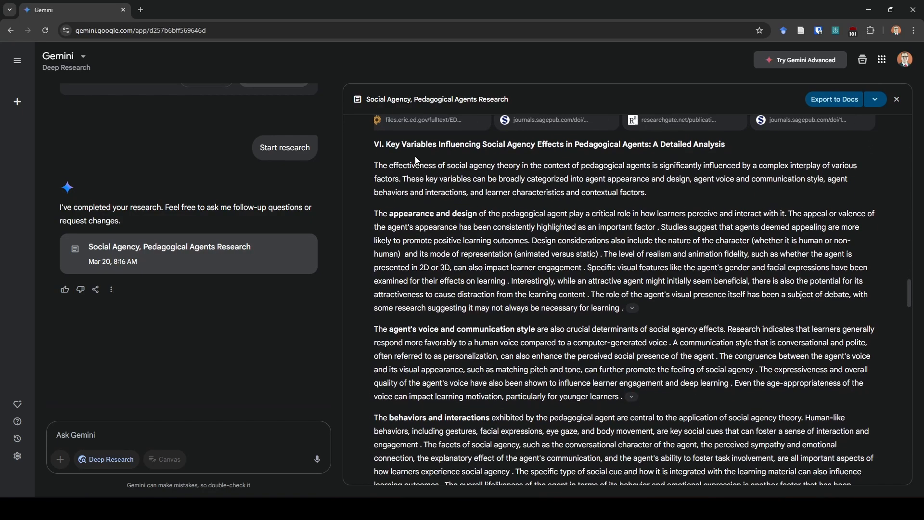
{"action": "left_click_drag", "start_coordinate": [386, 144], "coordinate": [707, 145]}
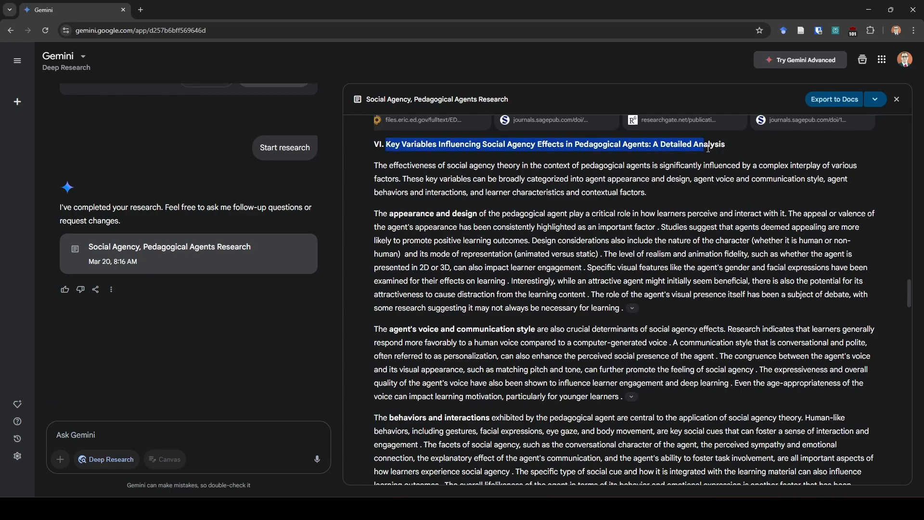
{"action": "scroll", "scroll_direction": "down", "scroll_amount": 3}
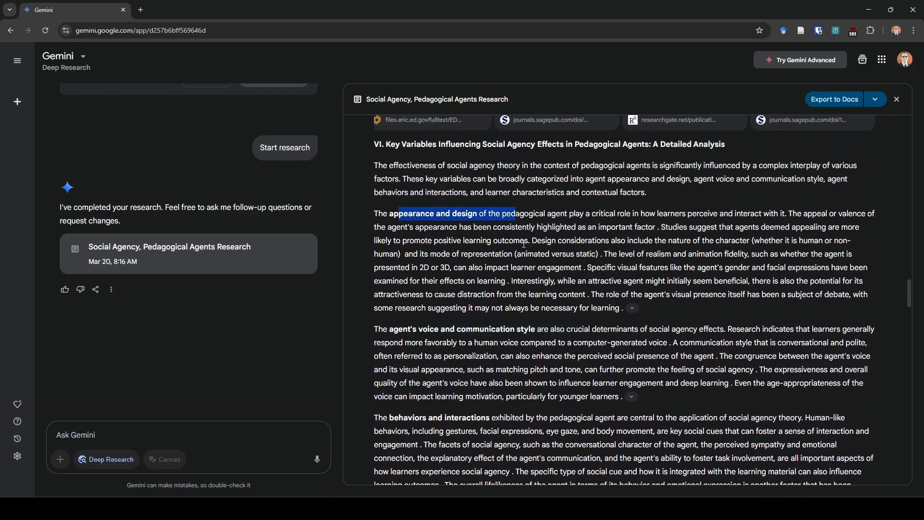
{"action": "scroll", "scroll_direction": "down", "scroll_amount": 3}
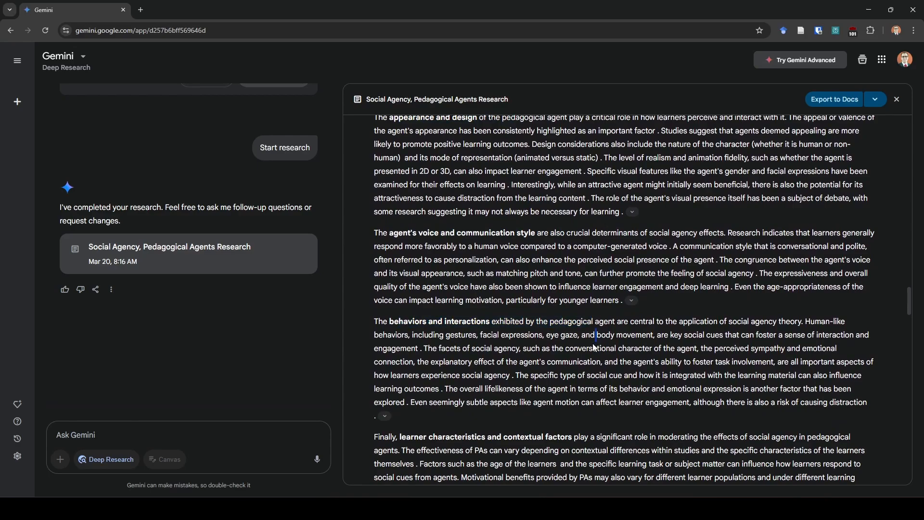
{"action": "scroll", "scroll_direction": "down", "scroll_amount": 3}
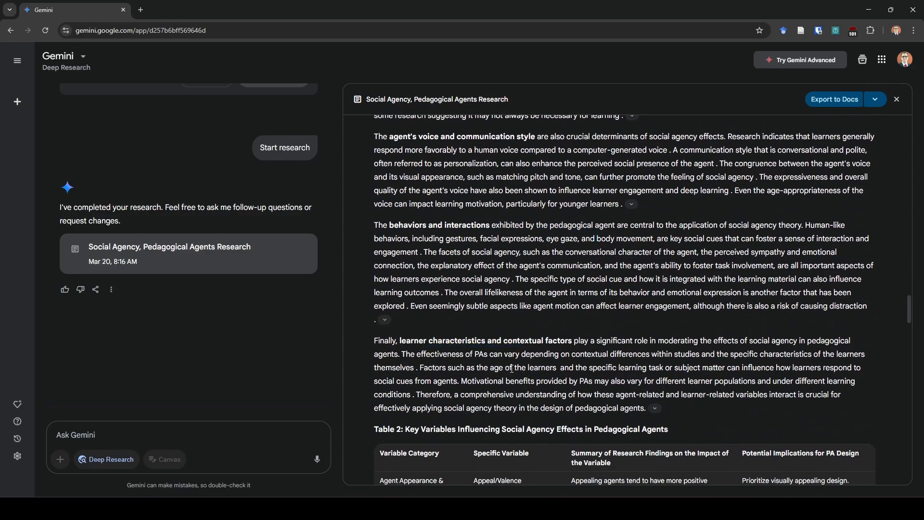
{"action": "scroll", "scroll_direction": "down", "scroll_amount": 3}
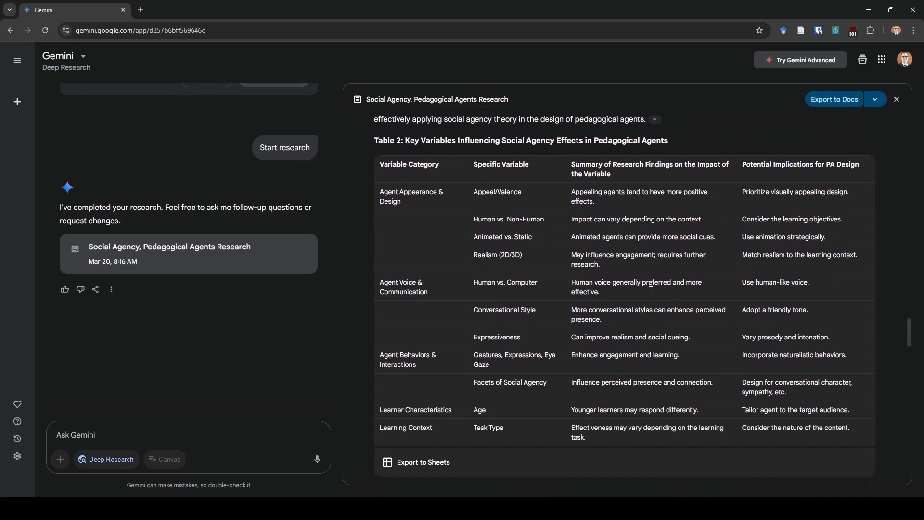
{"action": "mouse_move", "coordinate": [706, 336]}
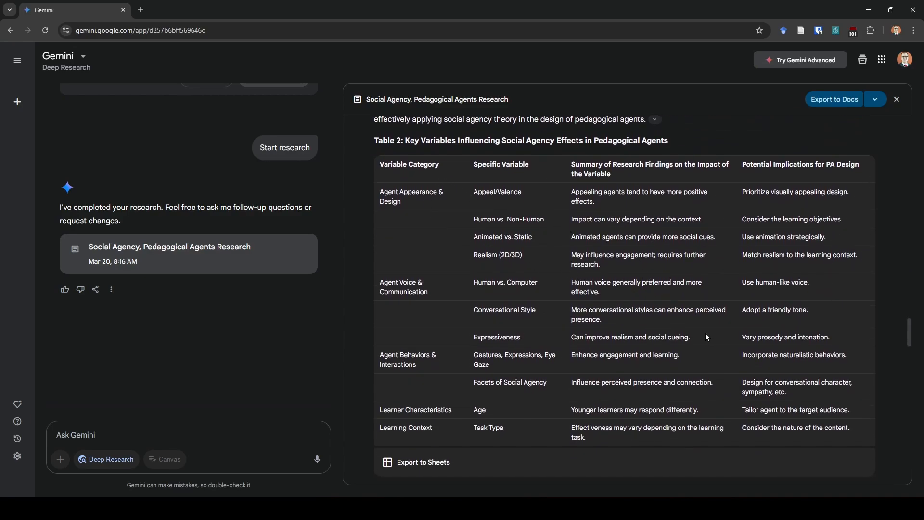
{"action": "mouse_move", "coordinate": [756, 331]}
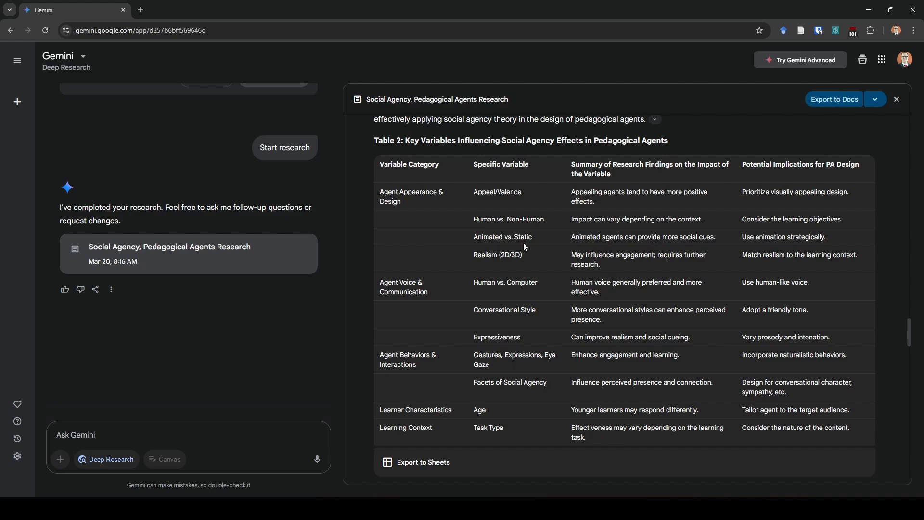
Scroll to Section VII critiques and mark the CASTLE theory name twice while reading.
{"action": "scroll", "scroll_direction": "down", "scroll_amount": 3}
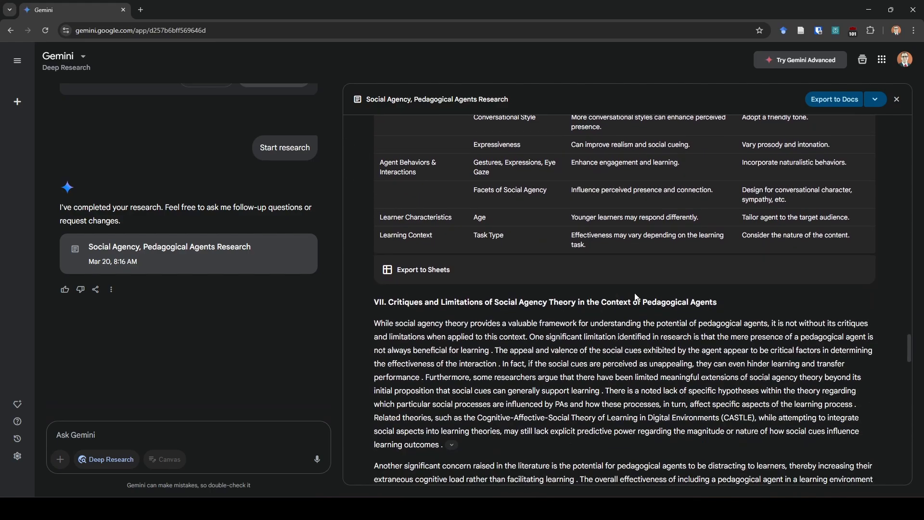
{"action": "scroll", "scroll_direction": "down", "scroll_amount": 3}
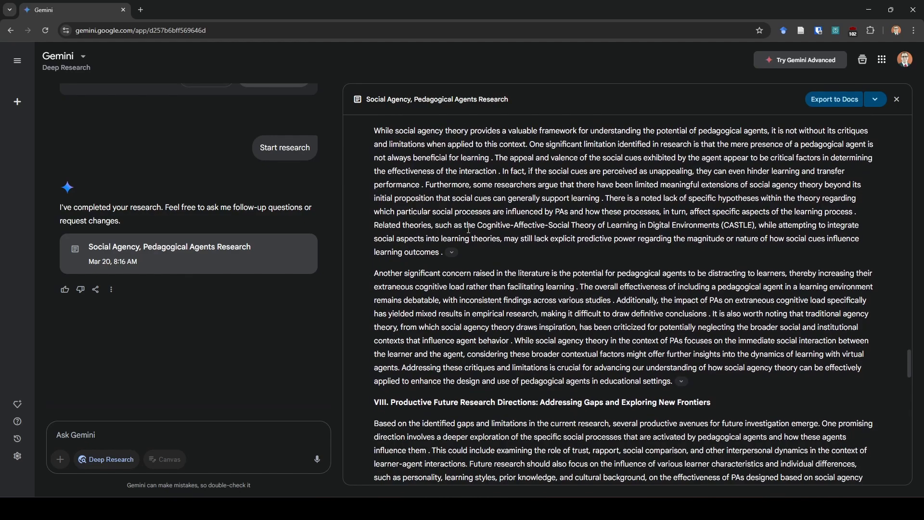
{"action": "left_click_drag", "start_coordinate": [476, 224], "coordinate": [762, 224]}
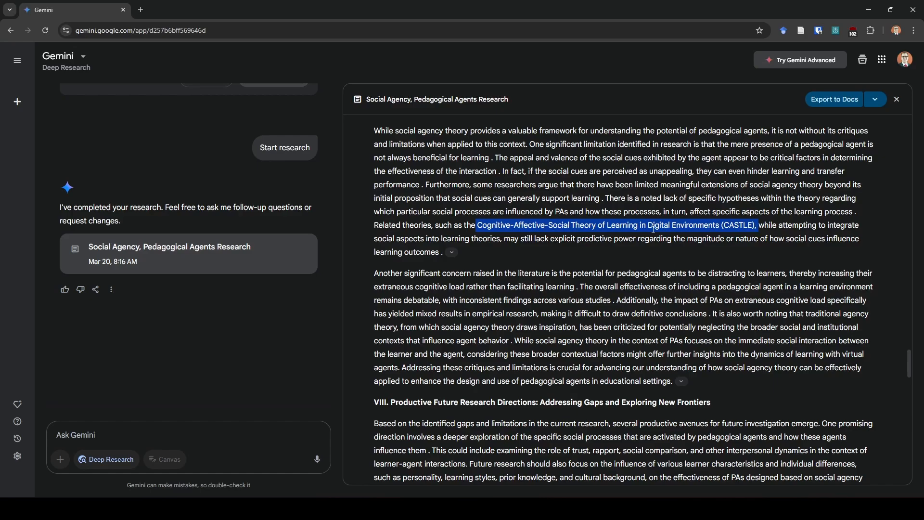
{"action": "left_click", "coordinate": [748, 239]}
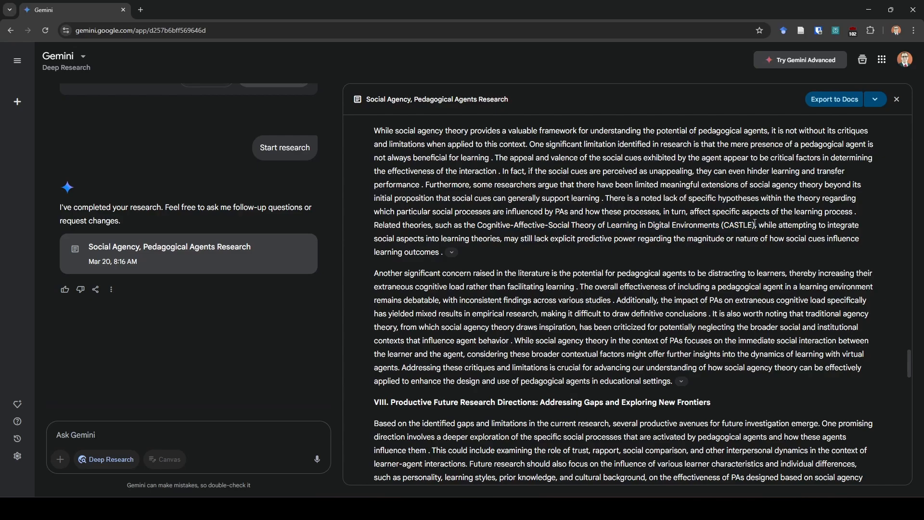
{"action": "left_click_drag", "start_coordinate": [478, 225], "coordinate": [754, 225]}
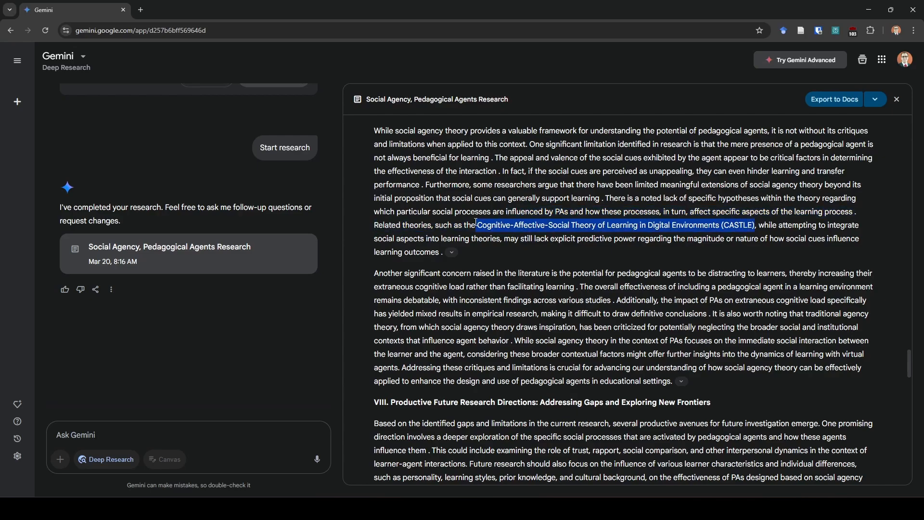
{"action": "left_click", "coordinate": [468, 207]}
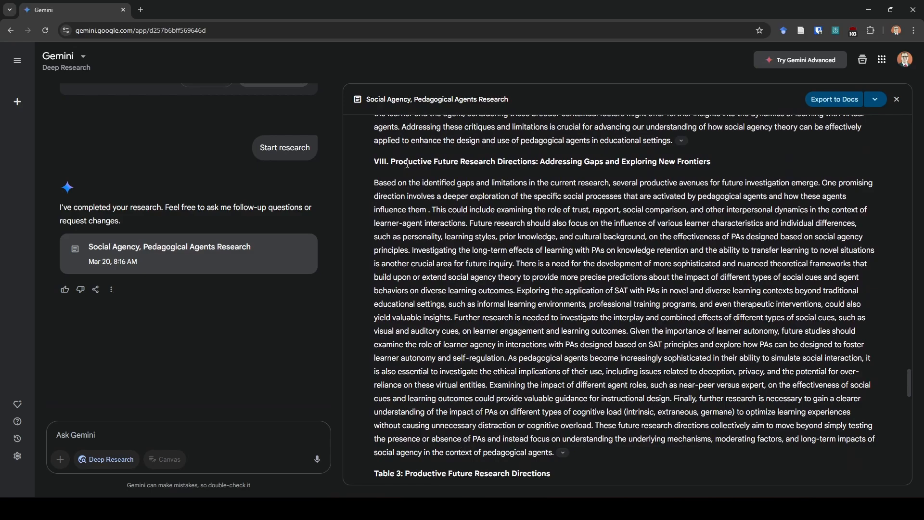
Read through Table 3 of future research directions, marking the Theoretical Frameworks row.
{"action": "left_click_drag", "start_coordinate": [408, 160], "coordinate": [491, 160]}
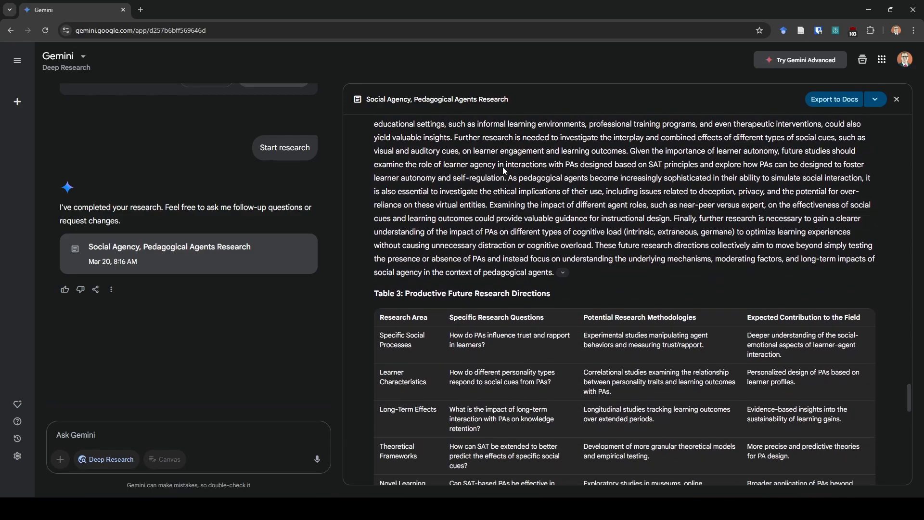
{"action": "scroll", "scroll_direction": "down", "scroll_amount": 3}
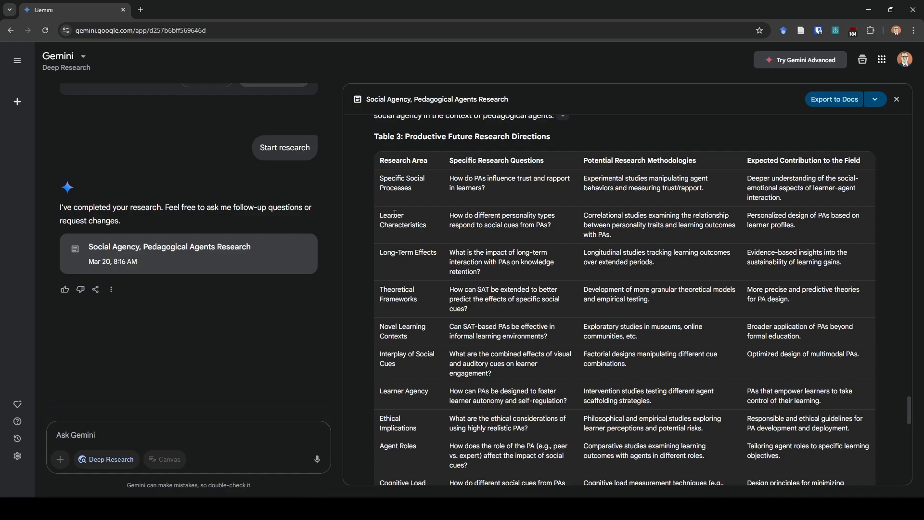
{"action": "mouse_move", "coordinate": [402, 263]}
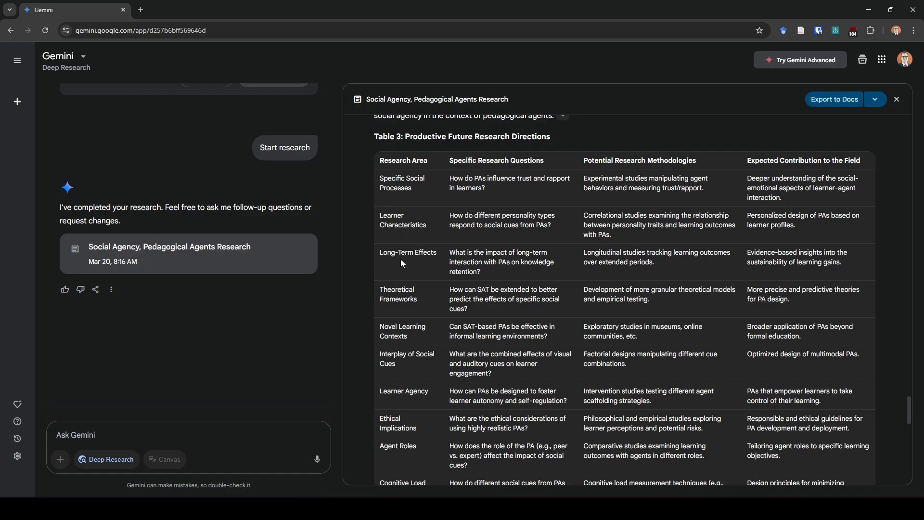
{"action": "left_click_drag", "start_coordinate": [386, 289], "coordinate": [796, 289]}
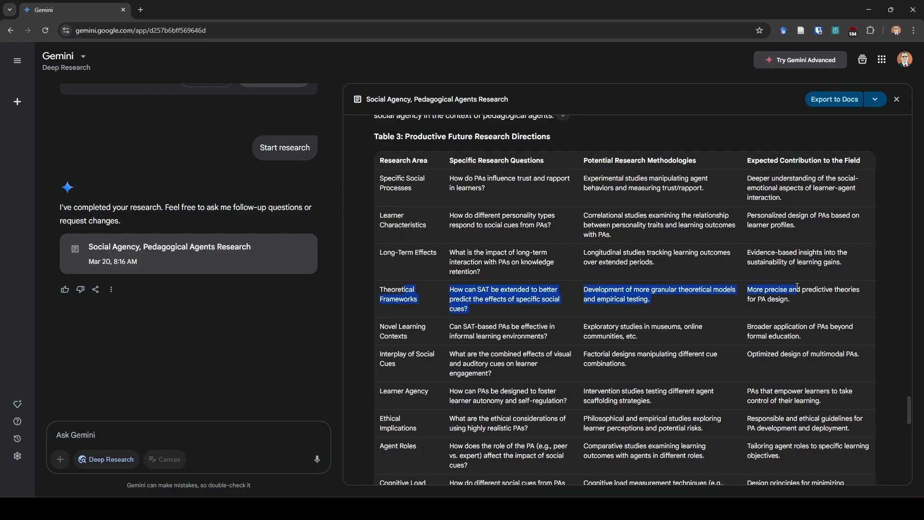
{"action": "mouse_move", "coordinate": [426, 196]}
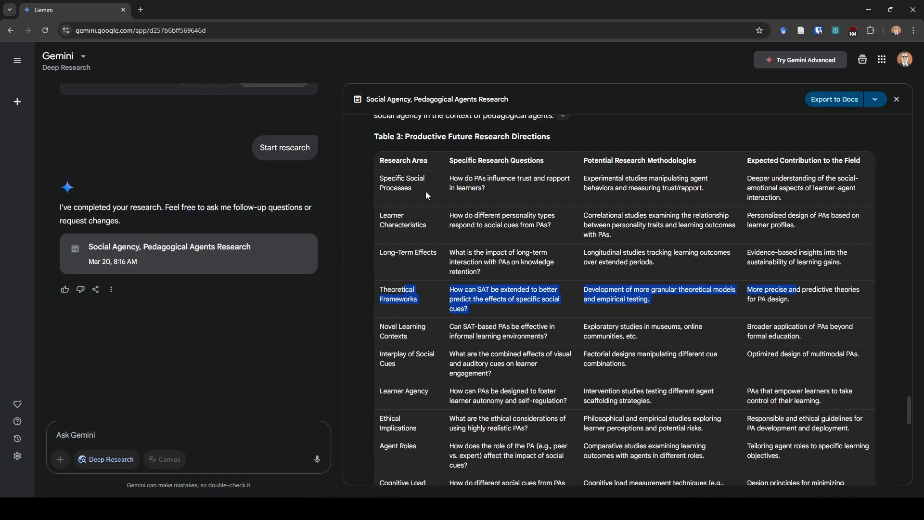
{"action": "mouse_move", "coordinate": [411, 302]}
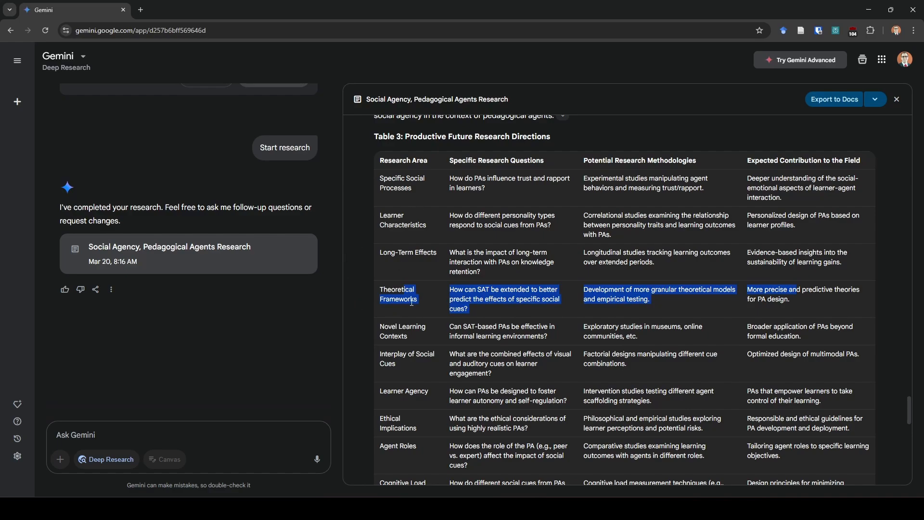
{"action": "scroll", "scroll_direction": "down", "scroll_amount": 3}
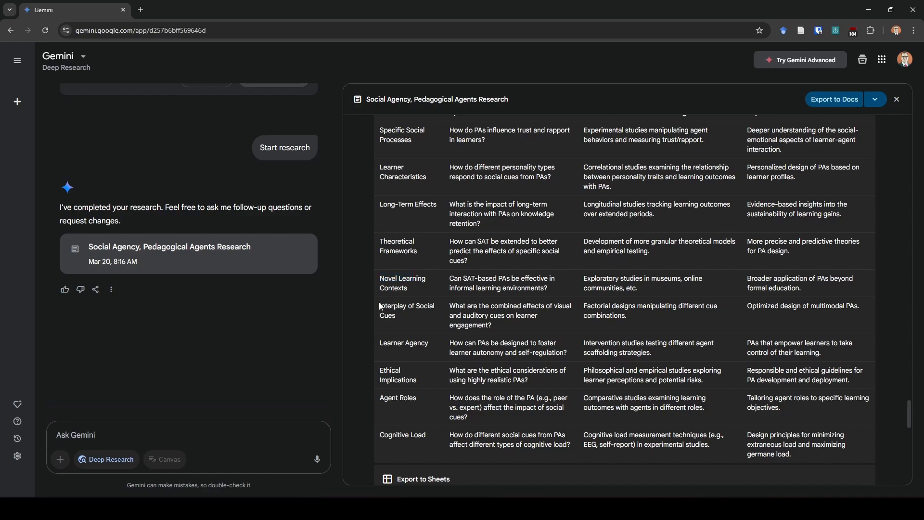
{"action": "scroll", "scroll_direction": "down", "scroll_amount": 3}
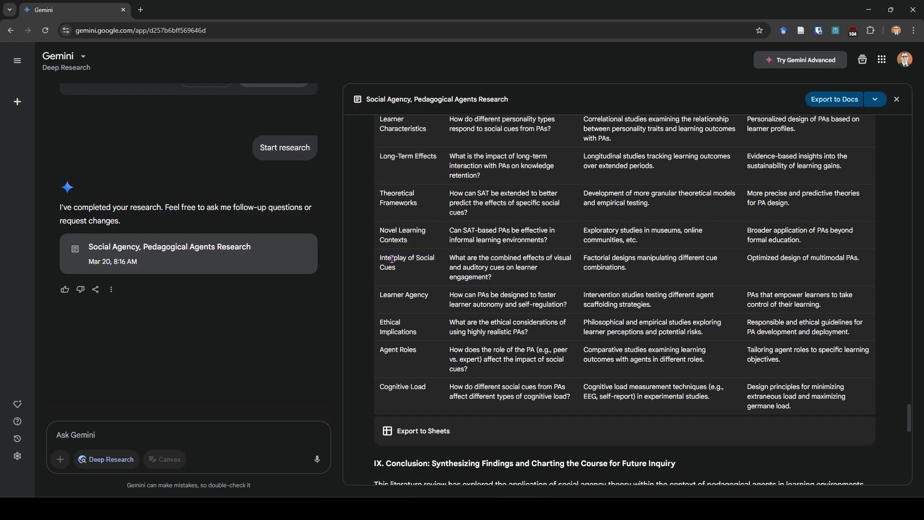
{"action": "mouse_move", "coordinate": [383, 295]}
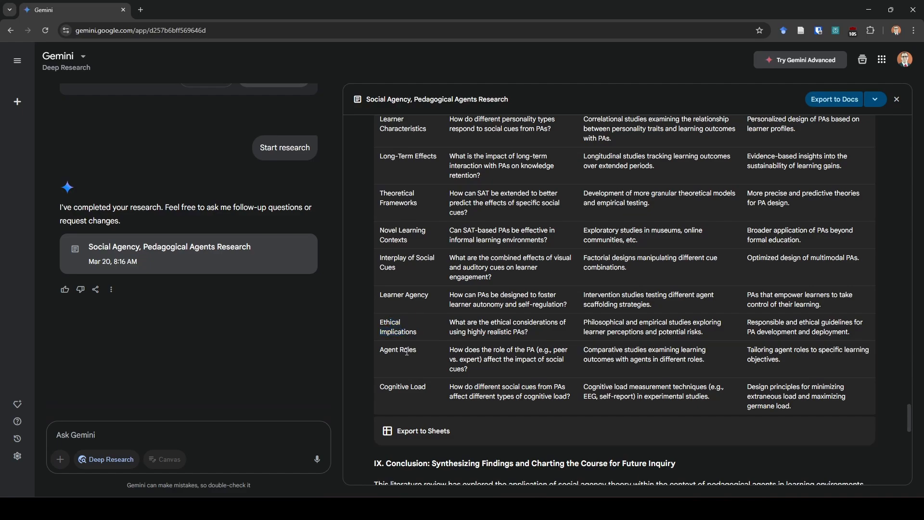
Highlight Agent Roles and continue down to the Sources used in the report.
{"action": "double_click", "coordinate": [405, 349]}
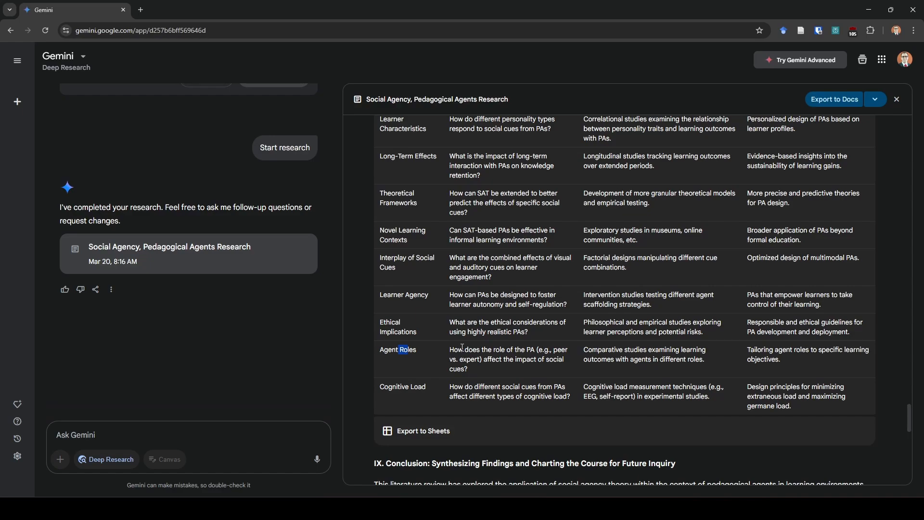
{"action": "mouse_move", "coordinate": [461, 344]}
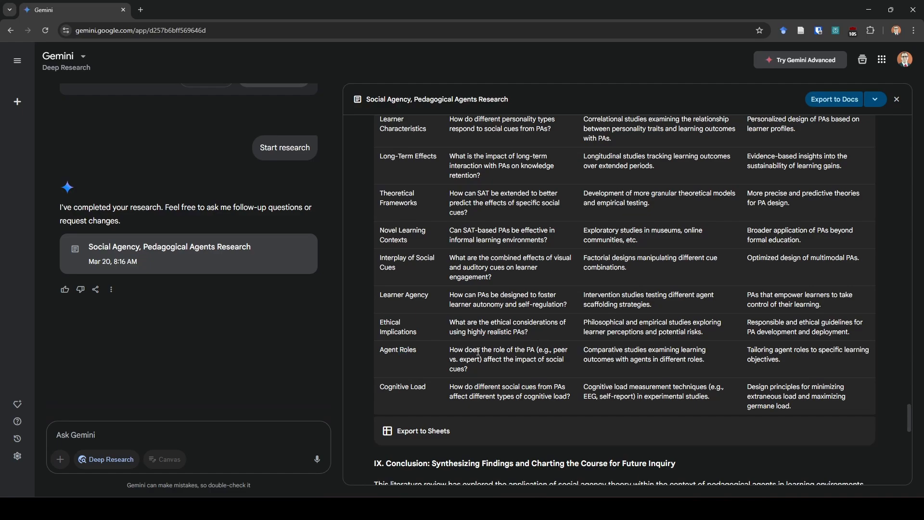
{"action": "double_click", "coordinate": [397, 349]}
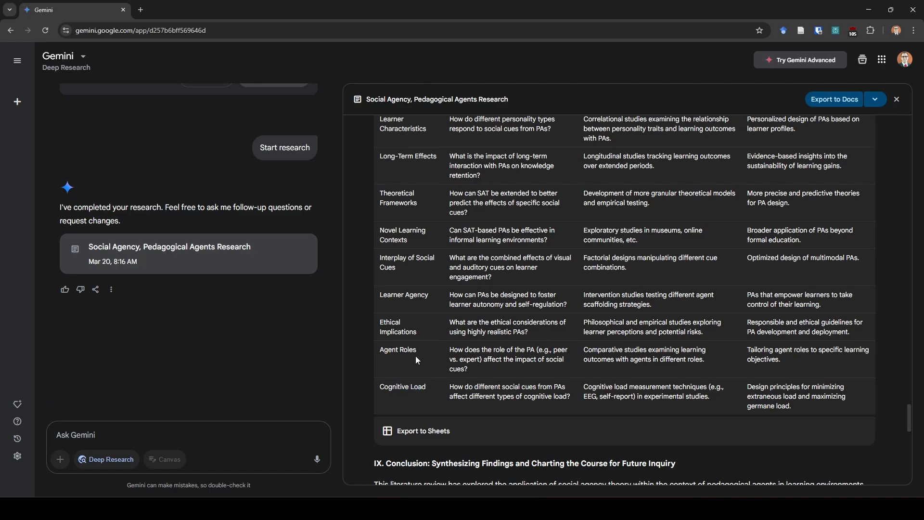
{"action": "scroll", "scroll_direction": "down", "scroll_amount": 3}
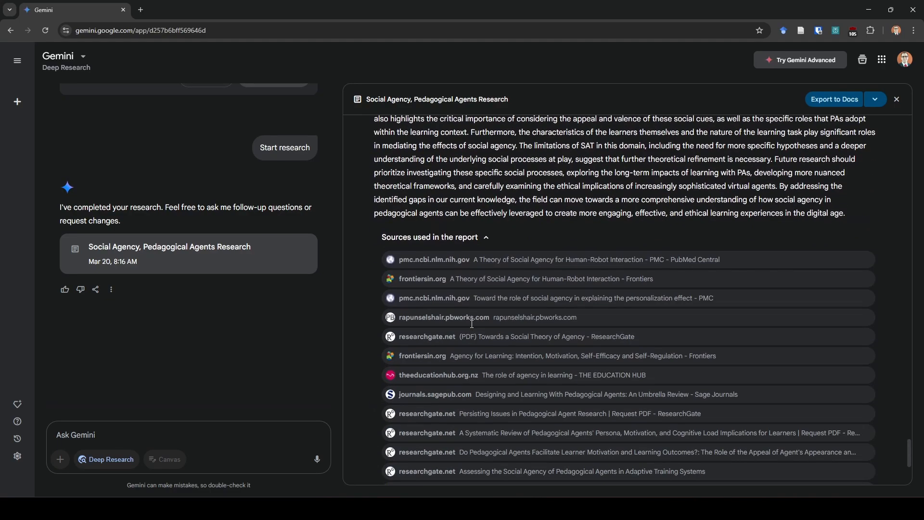
{"action": "scroll", "scroll_direction": "down", "scroll_amount": 3}
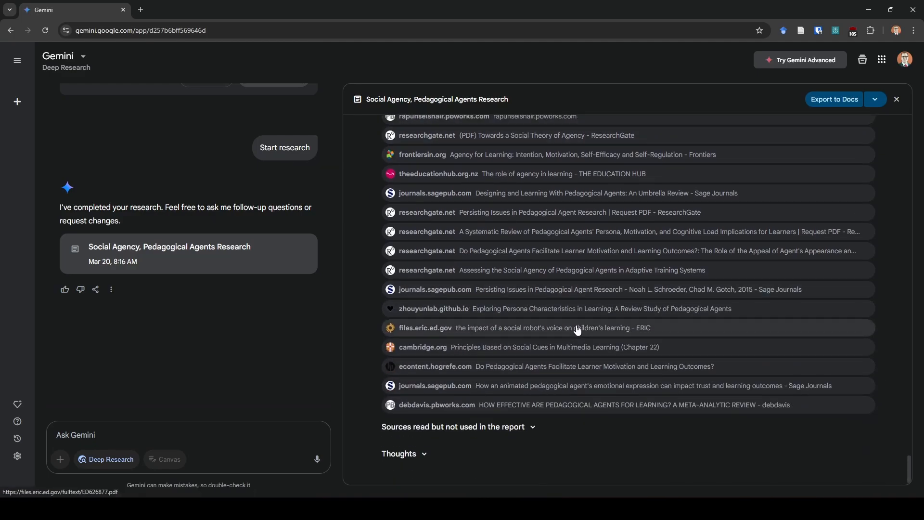
{"action": "scroll", "scroll_direction": "down", "scroll_amount": 3}
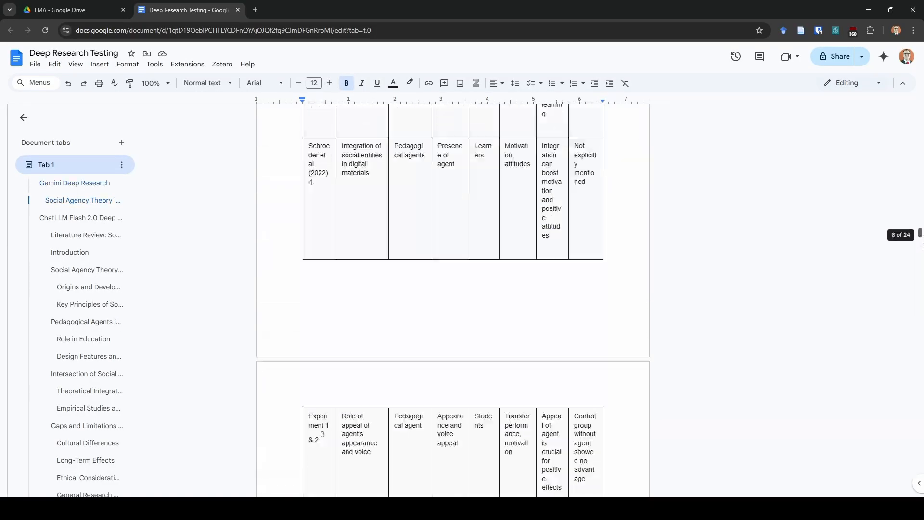
Scroll back to the document top and place the cursor in the Introduction heading.
{"action": "scroll", "scroll_direction": "down", "scroll_amount": 3}
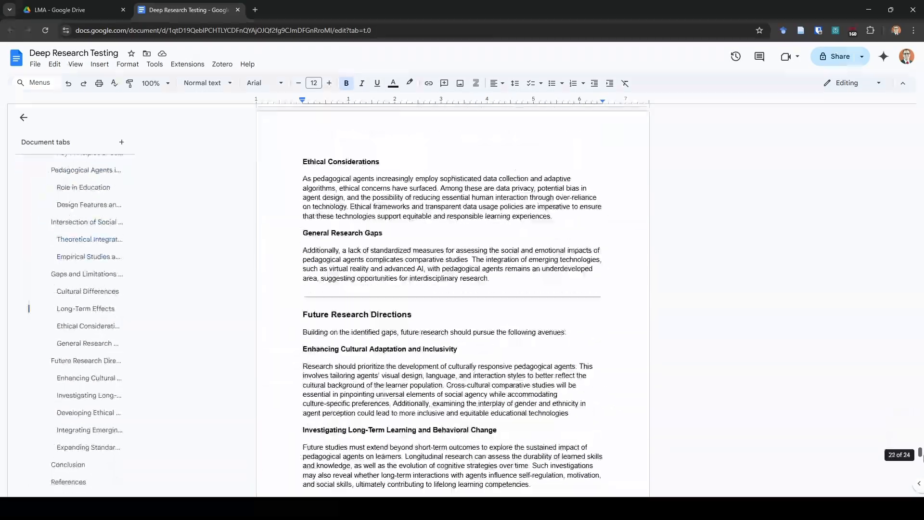
{"action": "scroll", "scroll_direction": "down", "scroll_amount": 3}
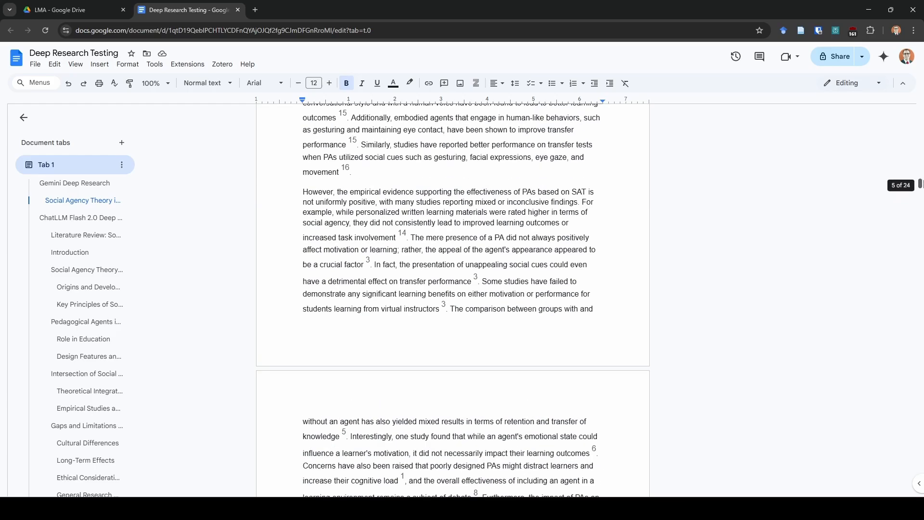
{"action": "left_click", "coordinate": [74, 183]}
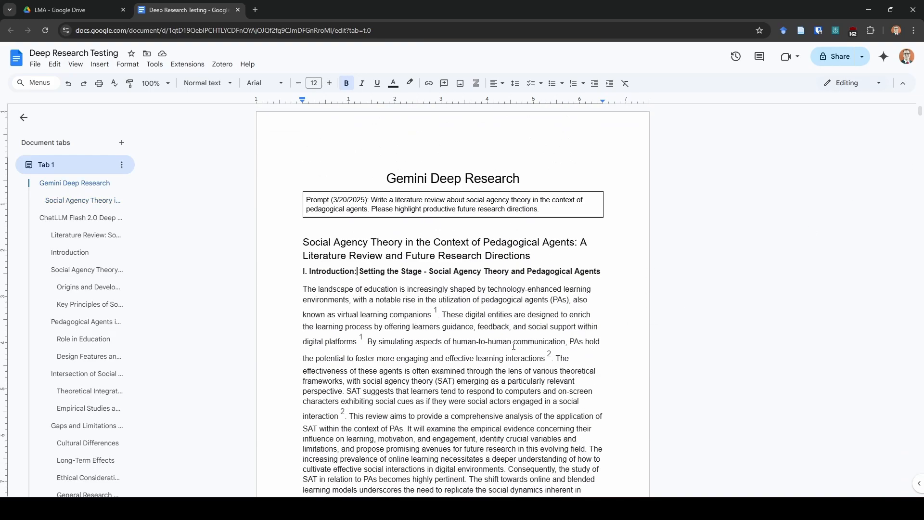